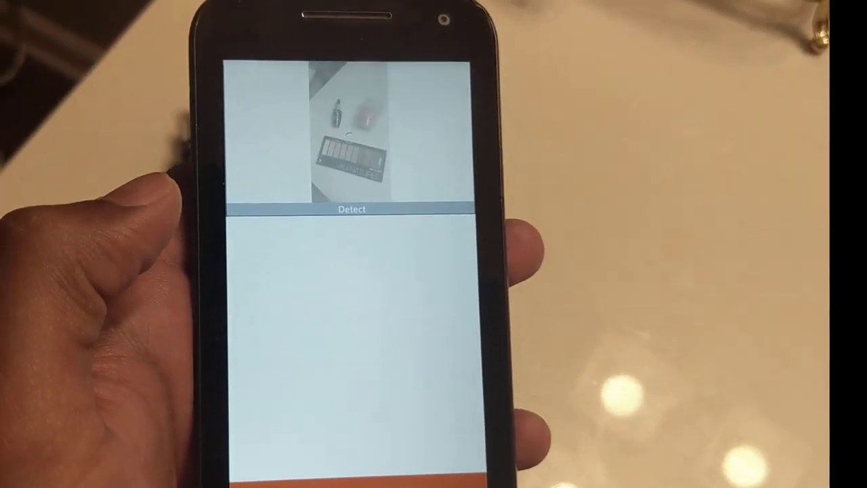
# Step: Expand Data and show the Entities list, including the AI Object Detection entities
pyautogui.click(351, 209)
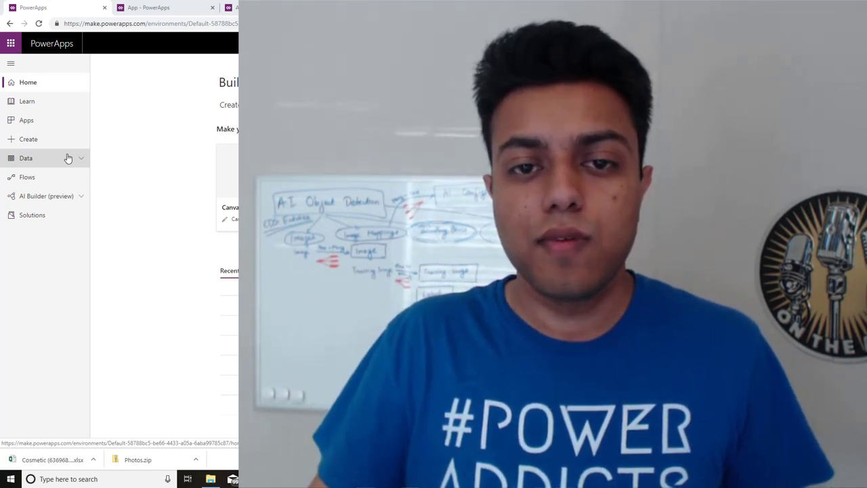
pyautogui.click(26, 158)
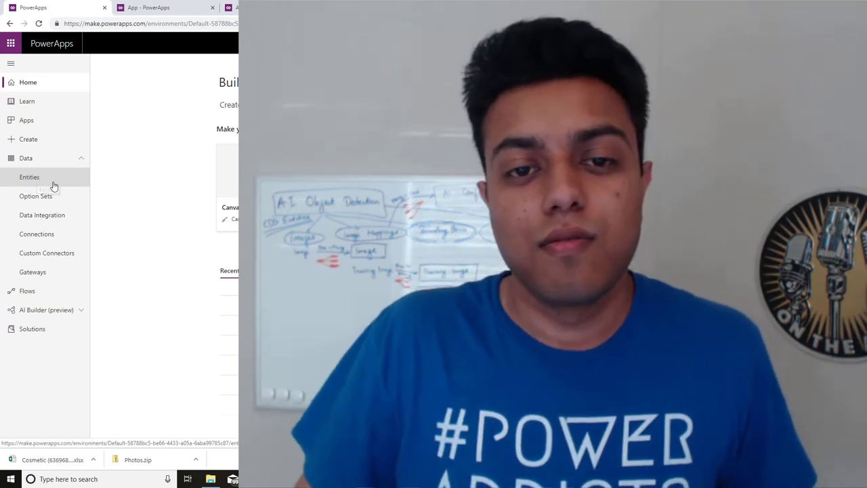
pyautogui.click(29, 177)
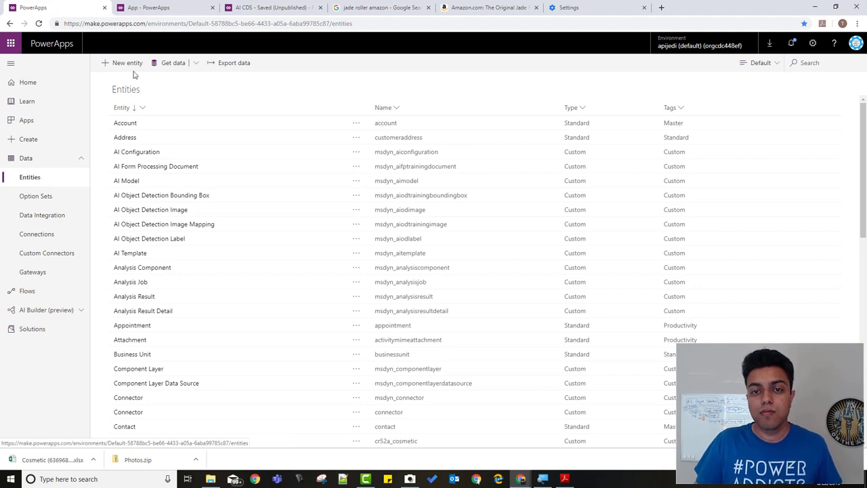
# Step: Create a new custom entity with the display name 'Cosmetic Demo'
pyautogui.click(127, 62)
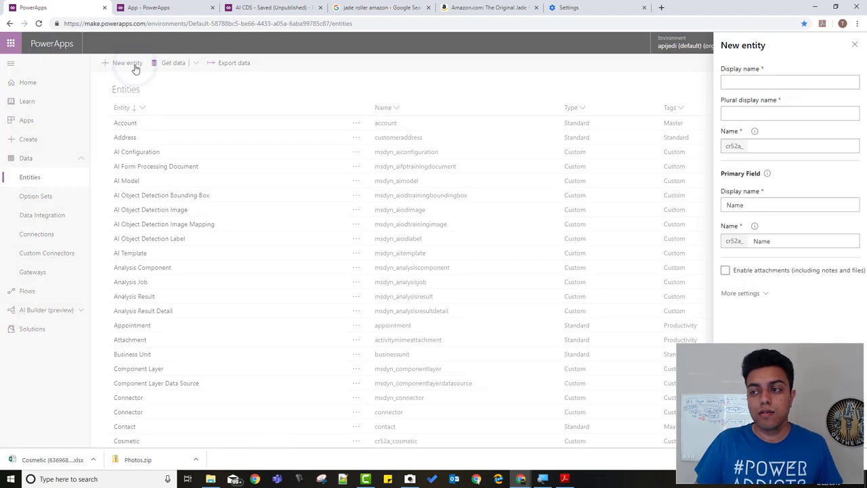
pyautogui.click(789, 82)
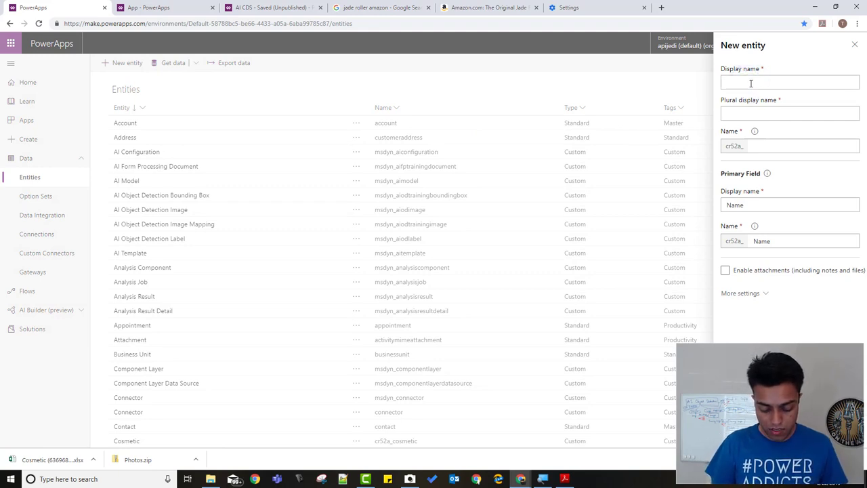
pyautogui.write('Cosmetic')
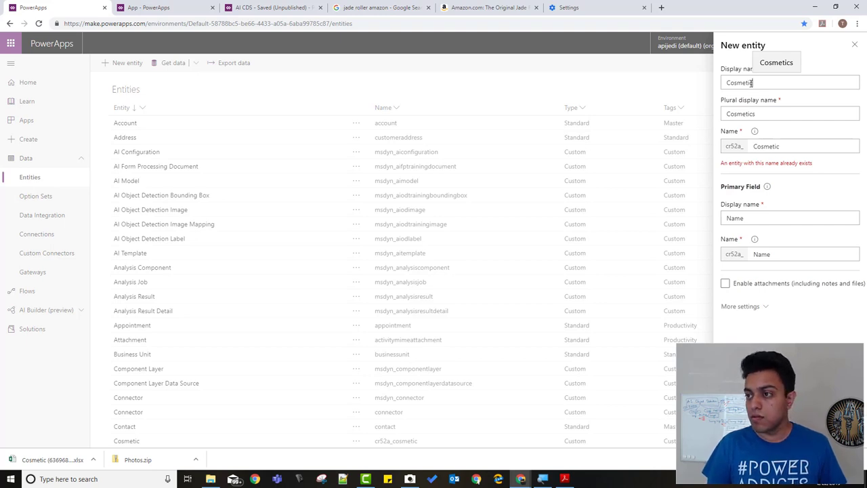
pyautogui.write('Demo')
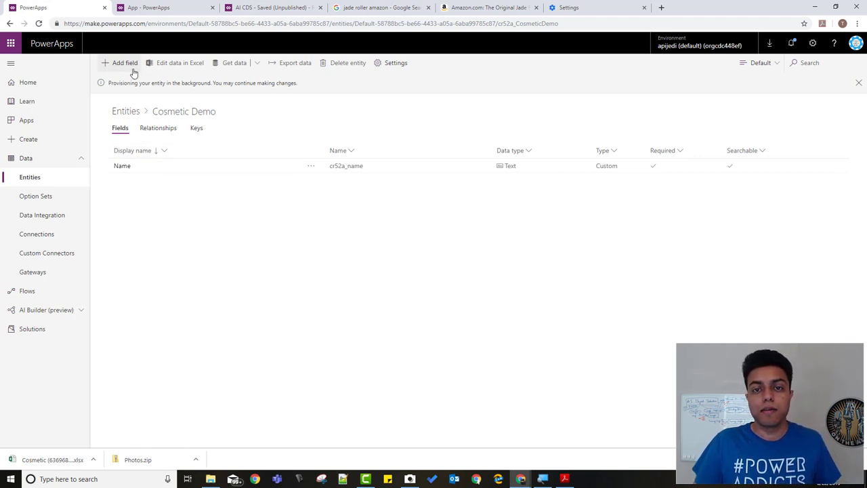
# Step: Add a text field named Product Type to Cosmetic Demo
pyautogui.click(125, 63)
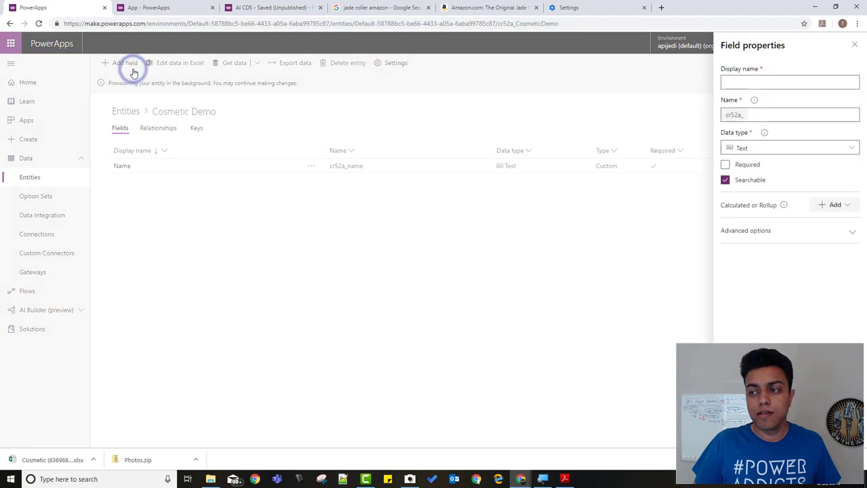
pyautogui.click(789, 82)
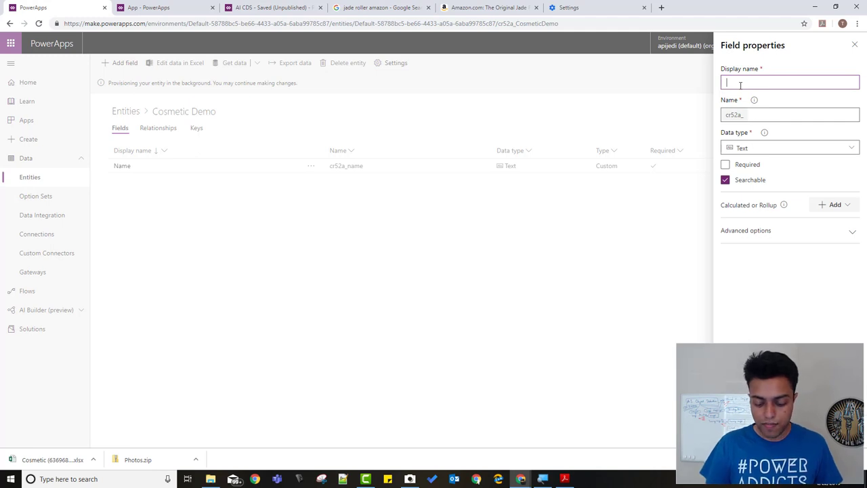
pyautogui.write('Product')
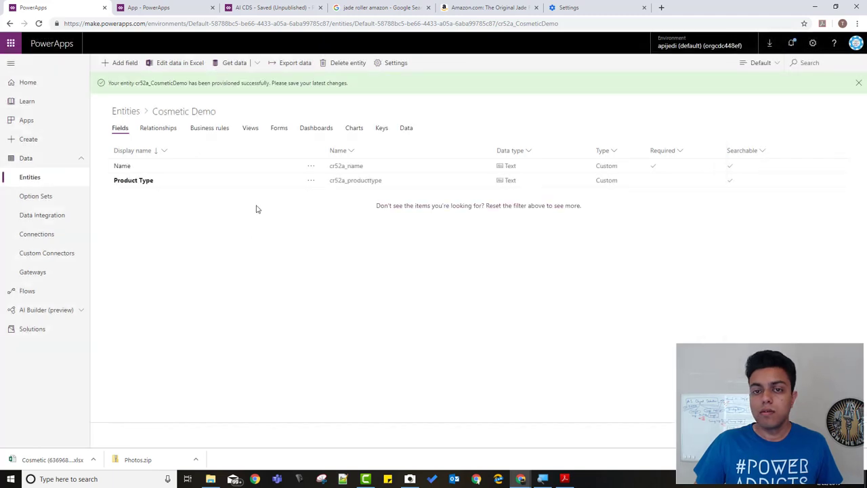
# Step: Add a text field named ASIN and save the entity
pyautogui.click(125, 63)
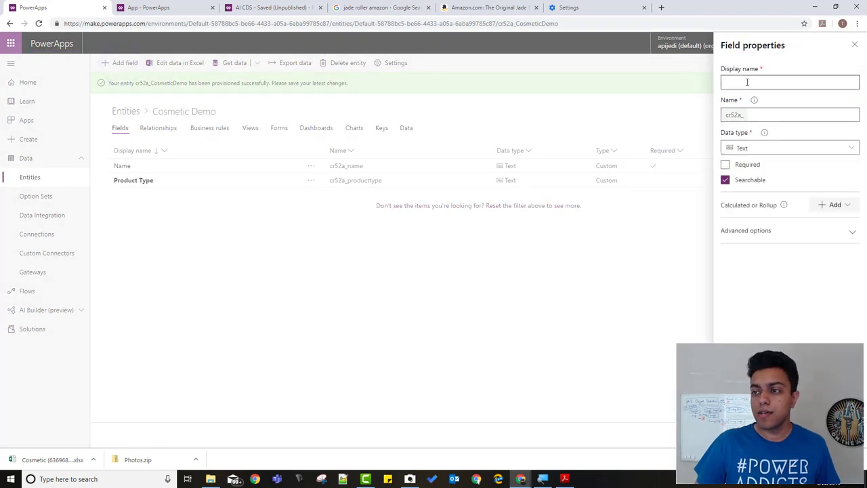
pyautogui.write('ASIN')
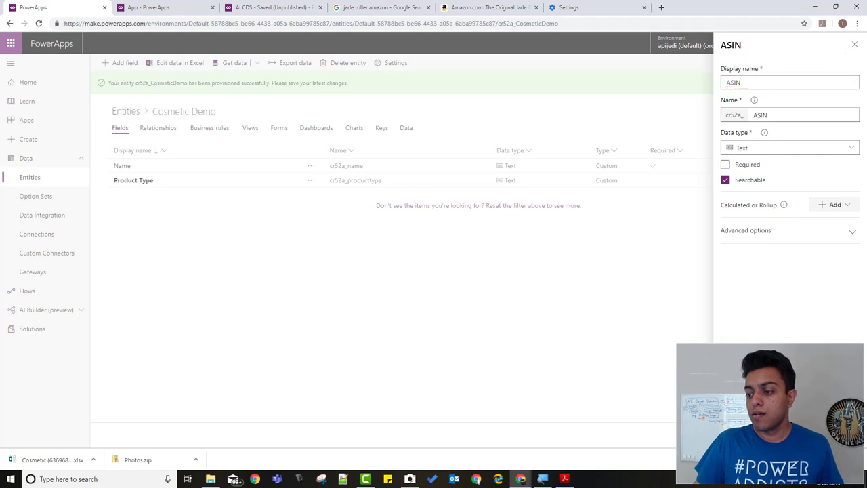
pyautogui.click(854, 44)
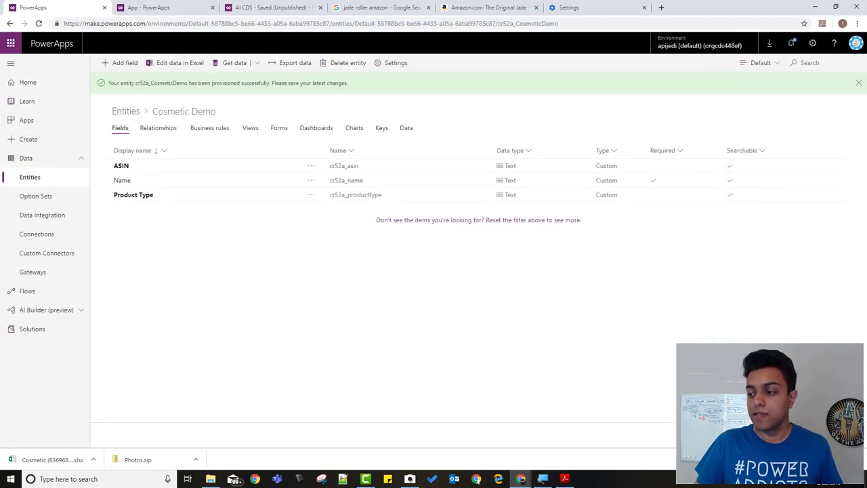
pyautogui.click(858, 83)
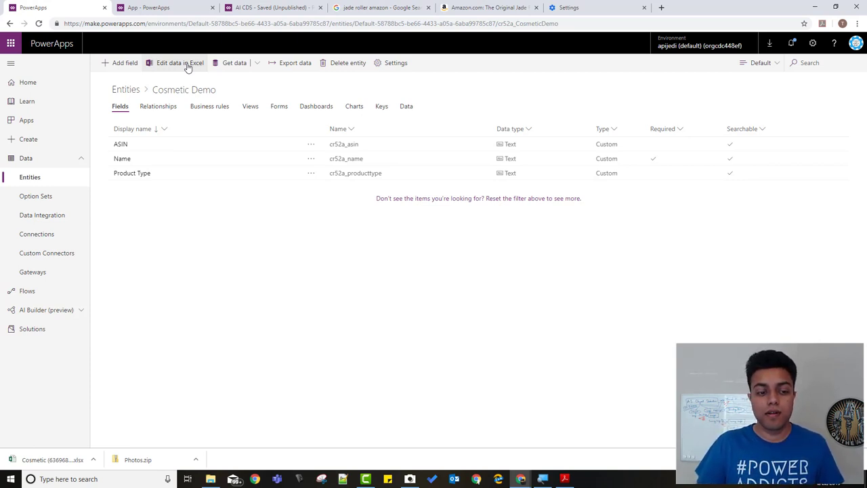
# Step: Export the Cosmetic Demo entity to an Excel workbook and save it
pyautogui.click(180, 62)
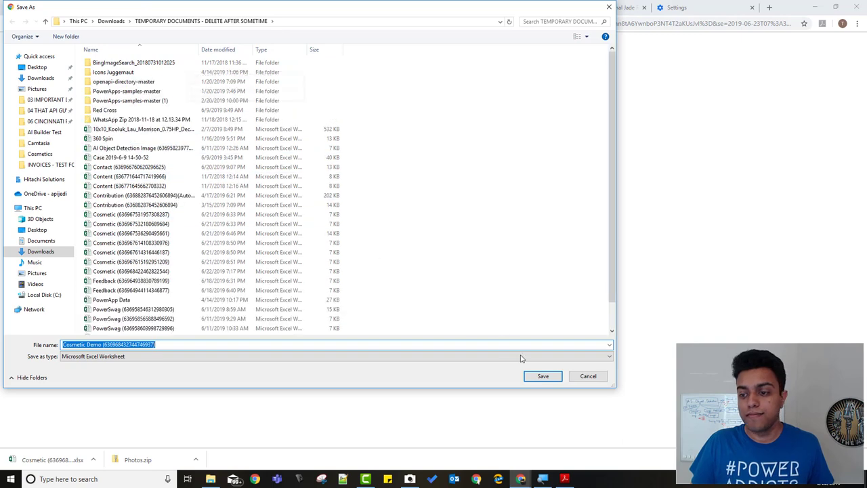
pyautogui.click(542, 376)
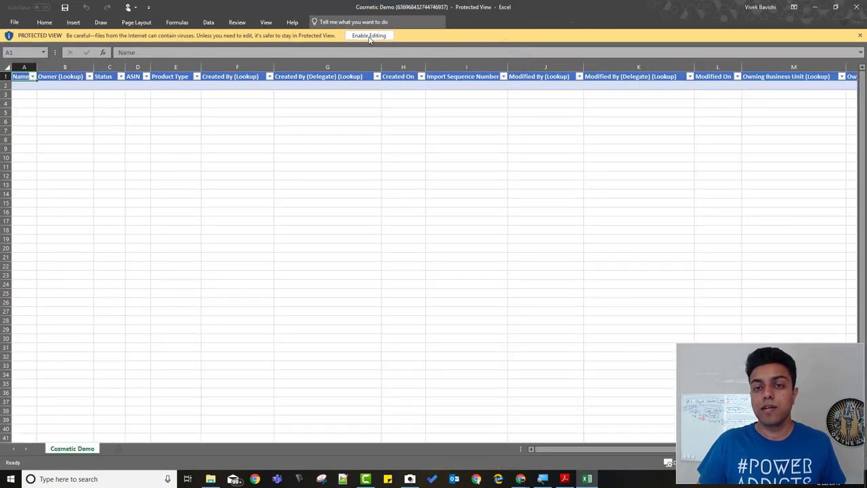
# Step: Enable editing and enter 'Jade Roller' as the first record's name
pyautogui.click(369, 35)
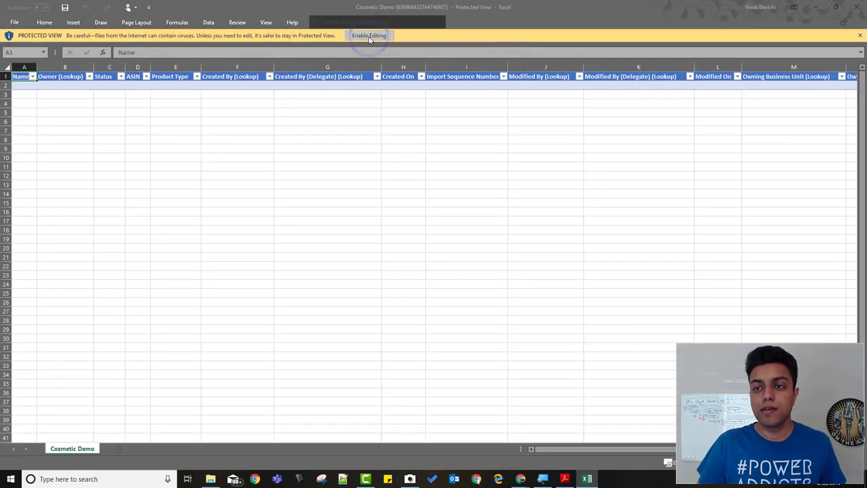
pyautogui.click(369, 36)
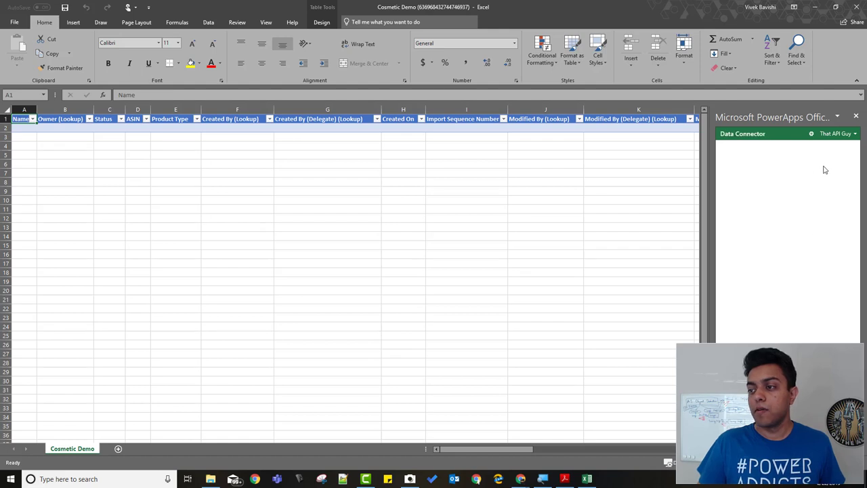
pyautogui.click(322, 22)
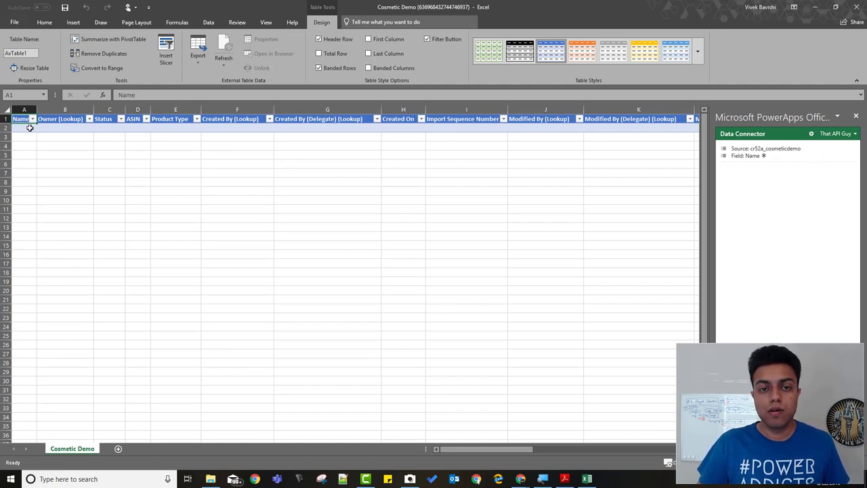
pyautogui.write('Ja')
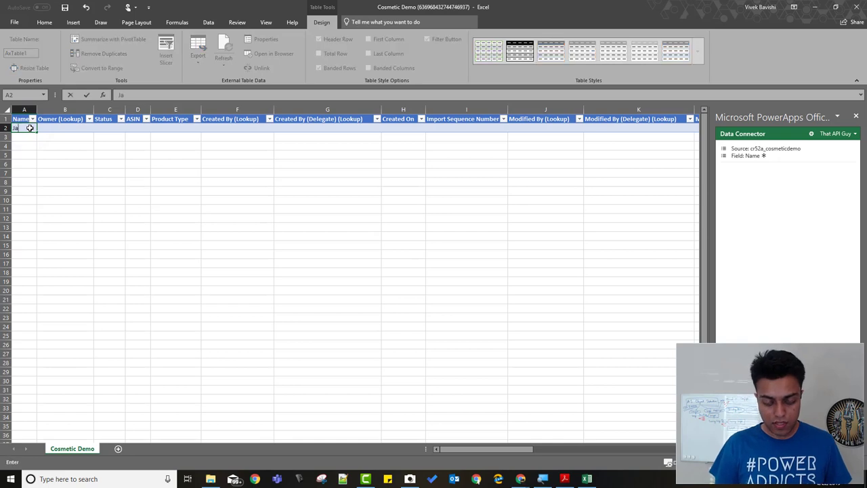
pyautogui.write('Jade Roller')
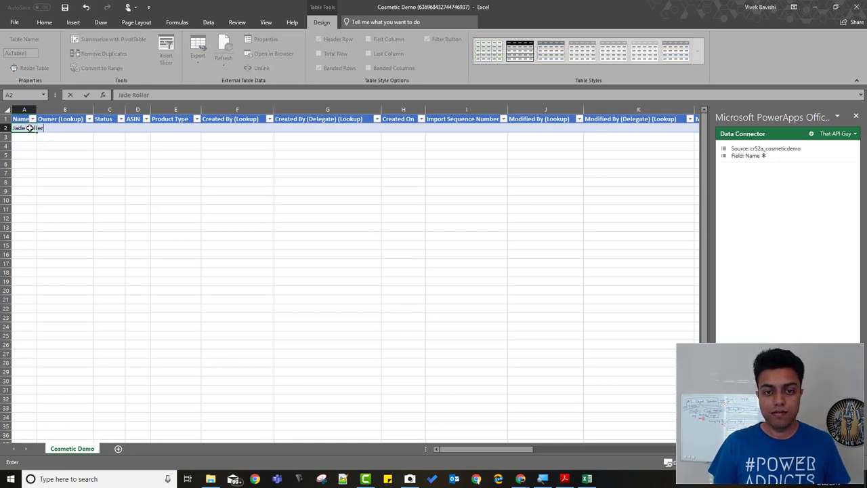
pyautogui.click(110, 127)
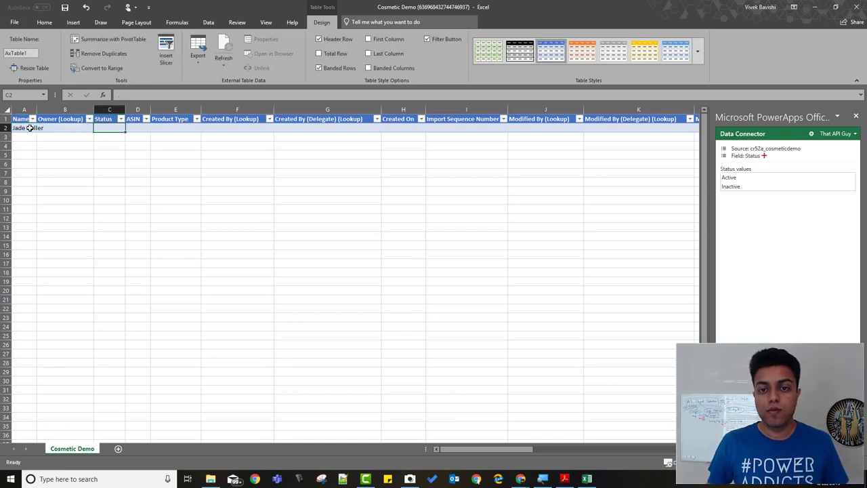
# Step: Enter 'Natural Stone Massager' as the Jade Roller record's product type
pyautogui.click(137, 128)
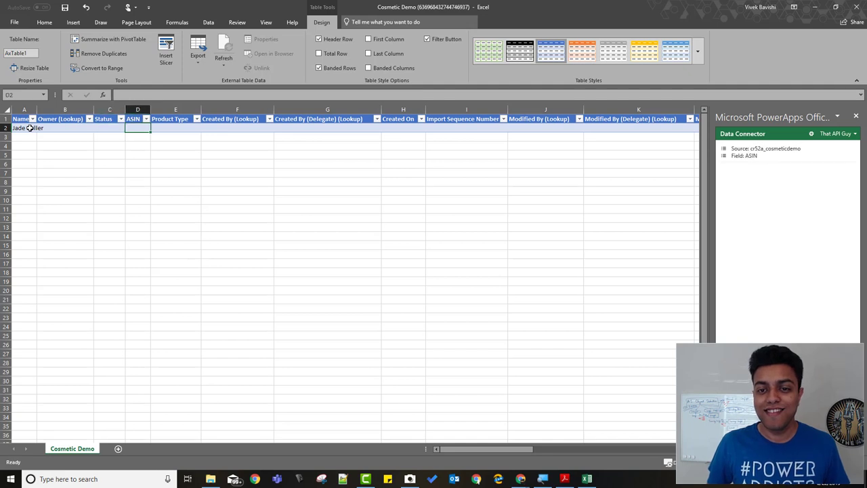
pyautogui.click(176, 128)
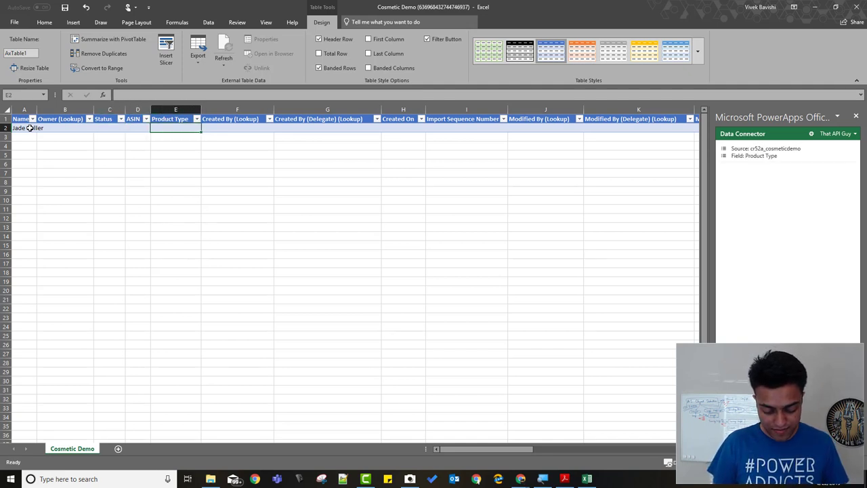
pyautogui.write('Natural Stone Massag')
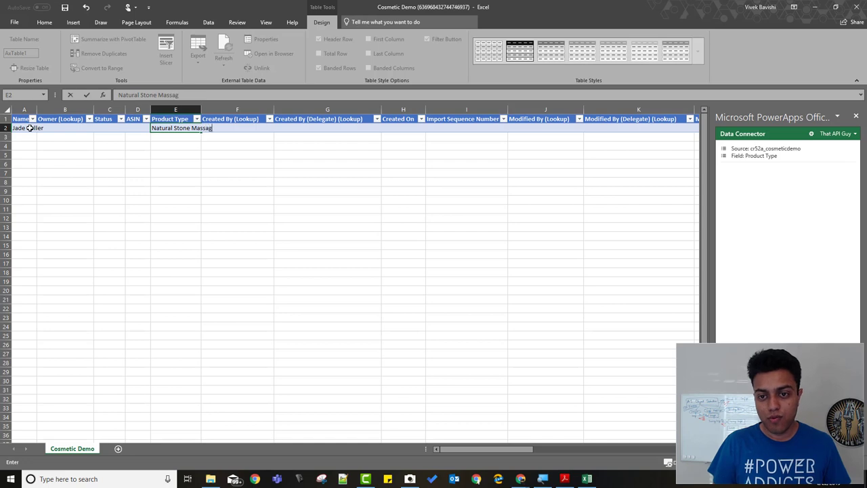
pyautogui.press('enter')
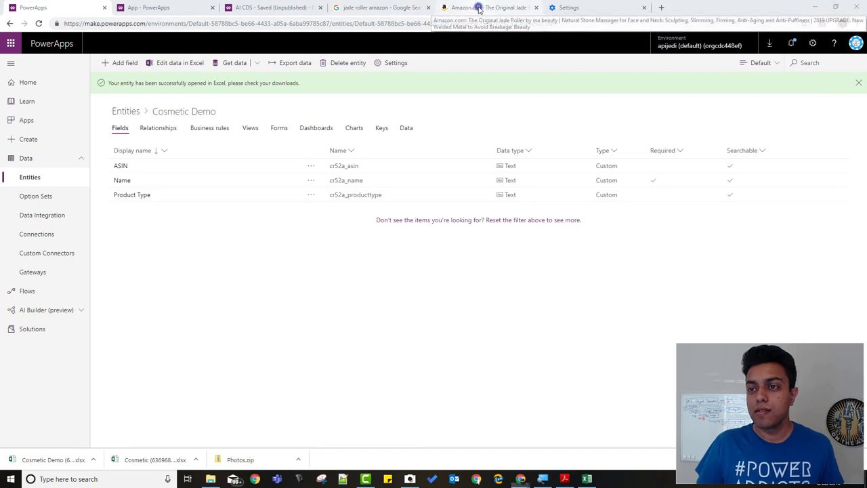
# Step: On the Amazon Jade Roller page, select the product ID in the address
pyautogui.click(487, 8)
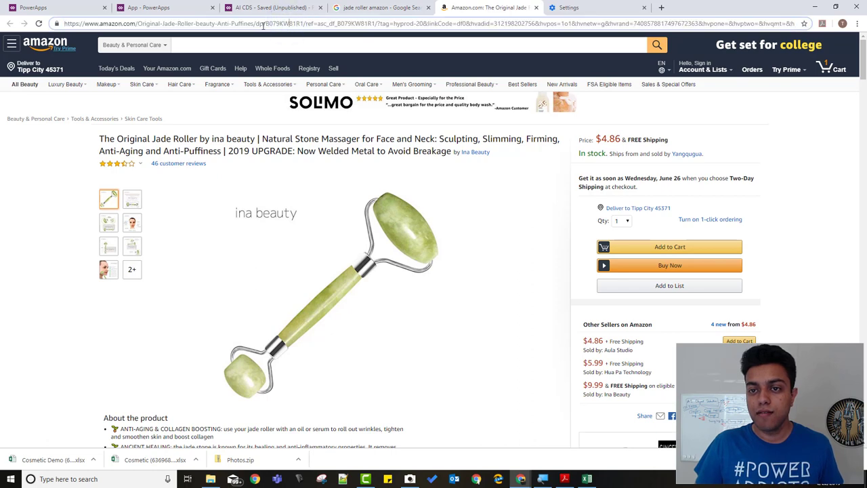
pyautogui.doubleClick(282, 23)
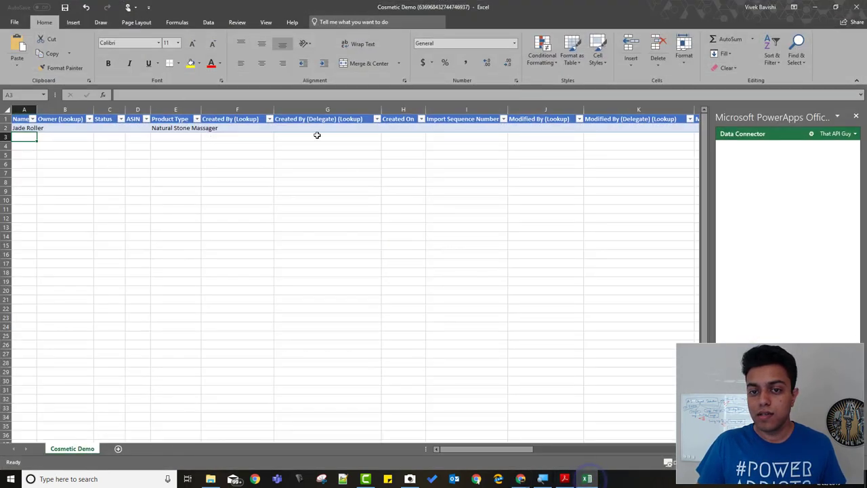
# Step: Enter ASIN B079KW81R1 for Jade Roller and widen the ASIN column
pyautogui.click(138, 128)
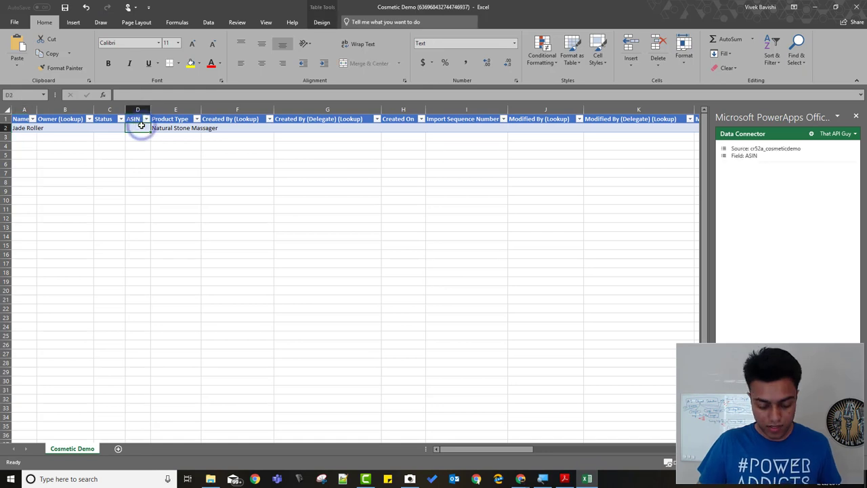
pyautogui.write('B079KW81R1')
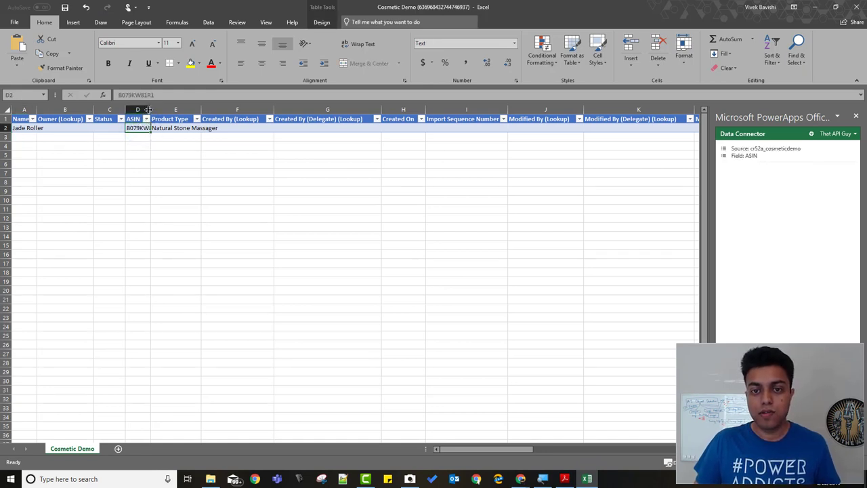
pyautogui.moveTo(151, 109); pyautogui.dragTo(163, 109)
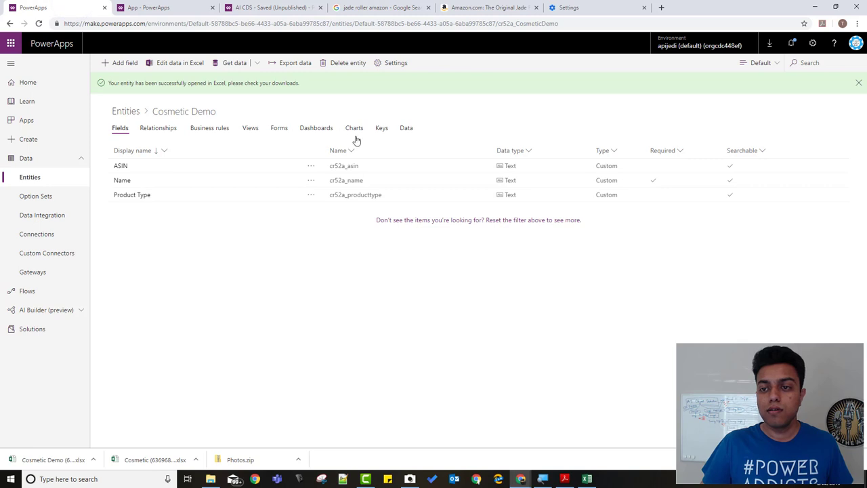
pyautogui.moveTo(406, 119)
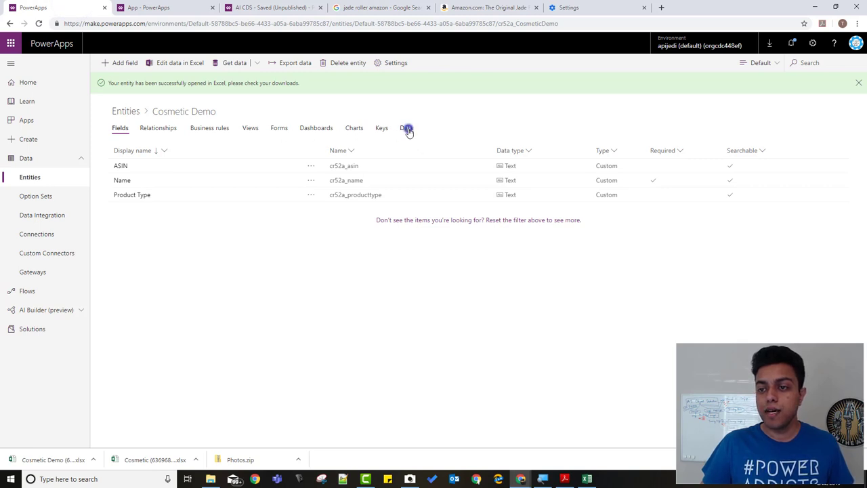
# Step: Show Cosmetic Demo's records with the All fields view
pyautogui.click(406, 128)
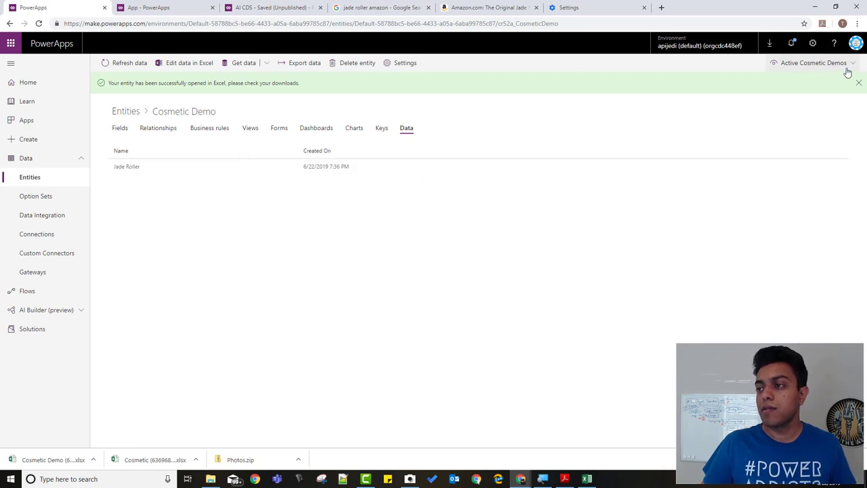
pyautogui.click(812, 63)
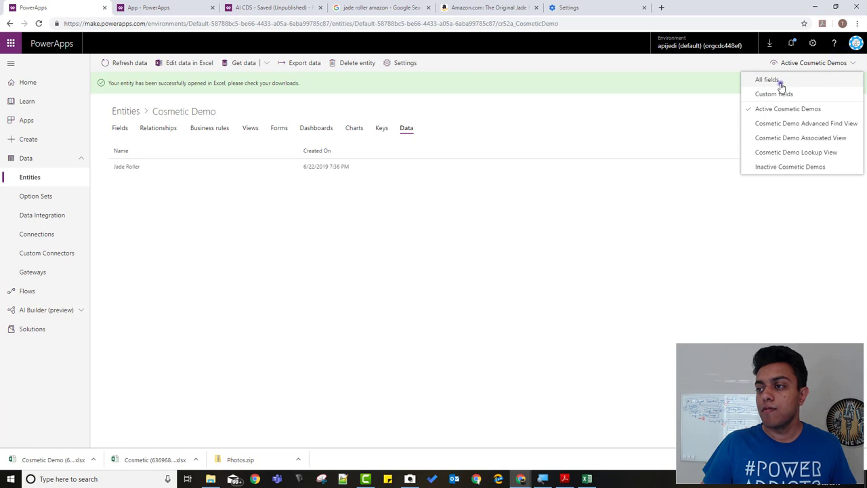
pyautogui.click(765, 79)
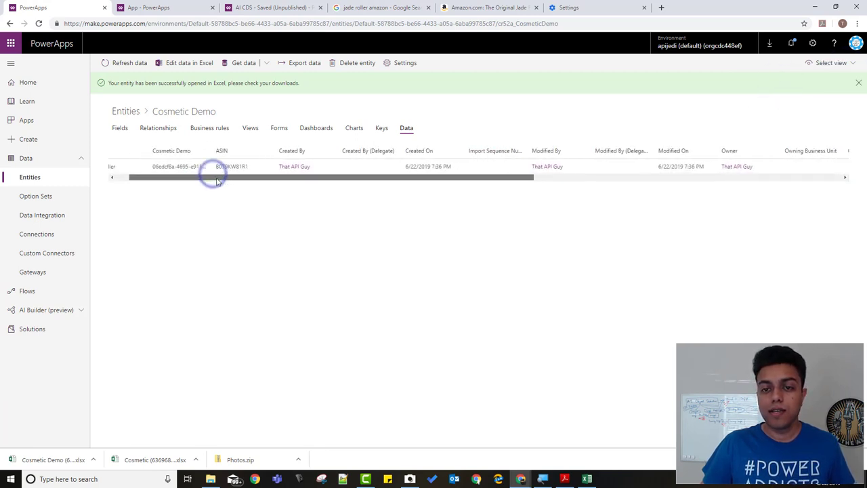
pyautogui.hscroll(3)
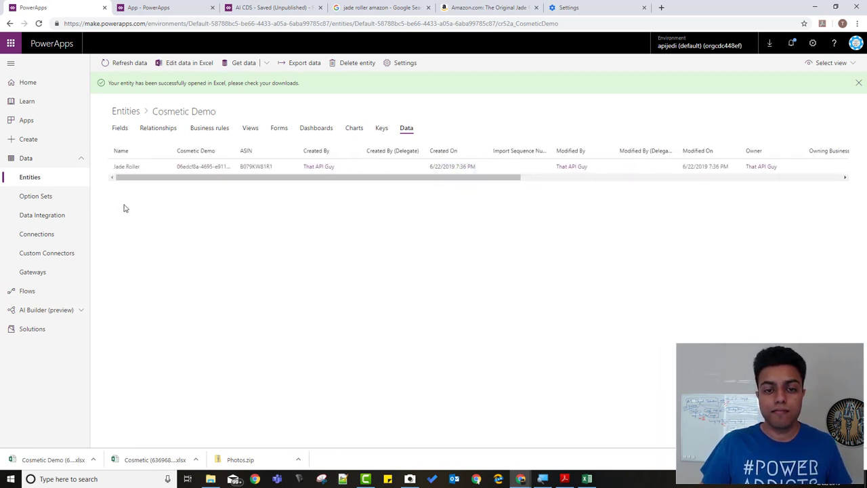
pyautogui.moveTo(97, 268)
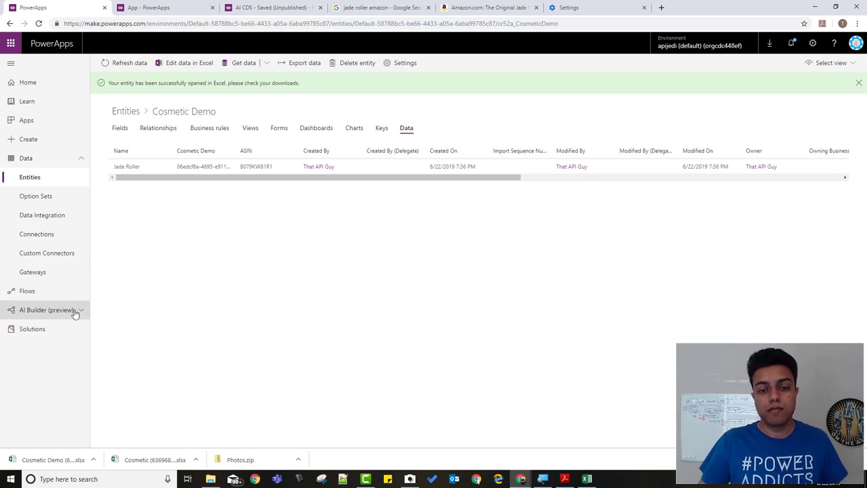
# Step: Expand AI Builder (preview) and open its Build page
pyautogui.click(46, 309)
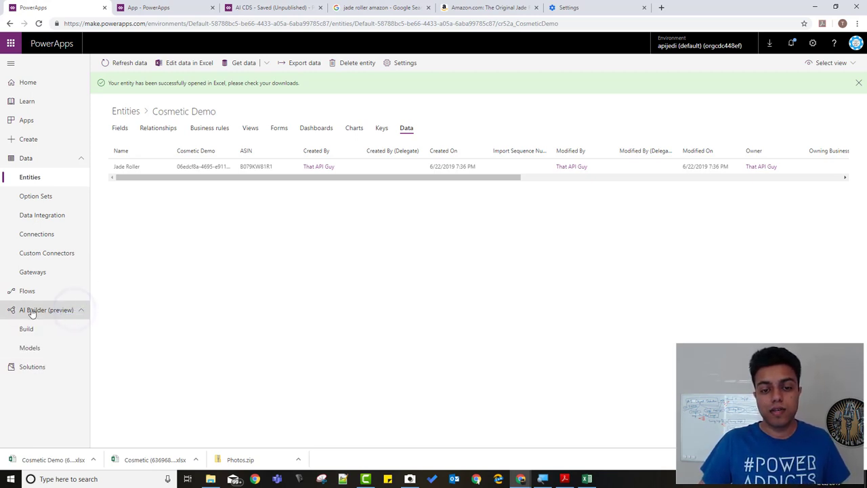
pyautogui.click(26, 329)
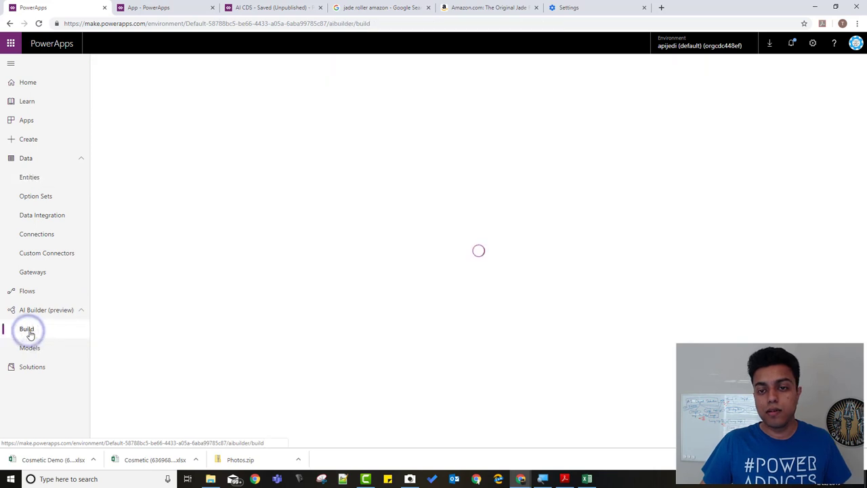
pyautogui.click(26, 329)
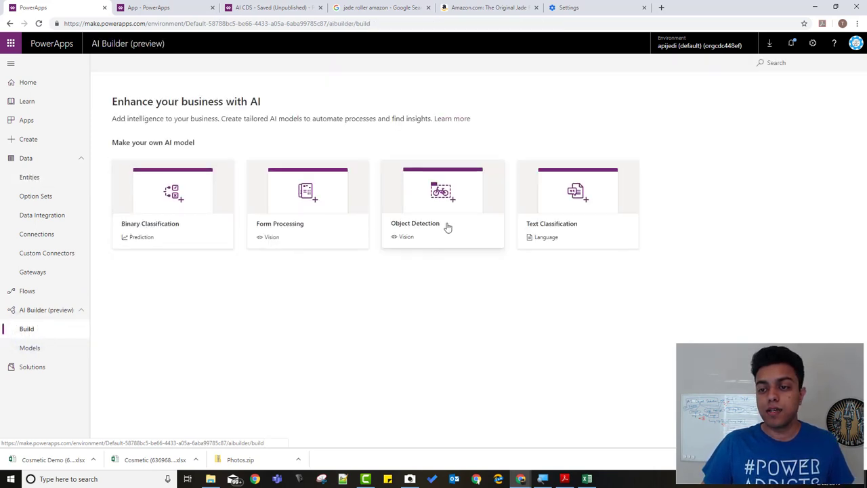
# Step: Create an Object Detection model named 'Wife's More Cosmetics'
pyautogui.click(442, 203)
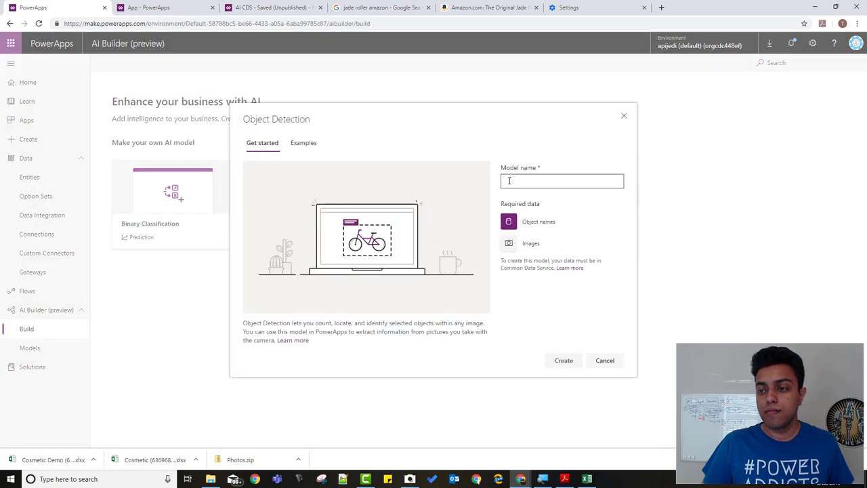
pyautogui.click(562, 180)
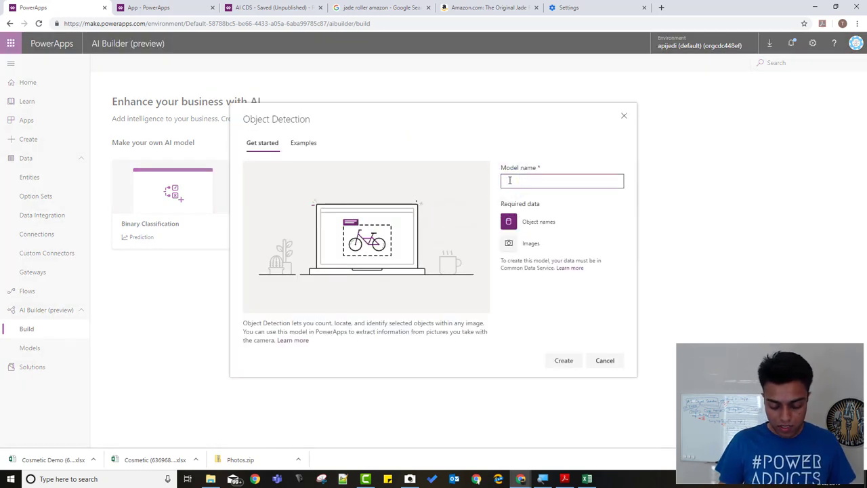
pyautogui.write('Cosmetic')
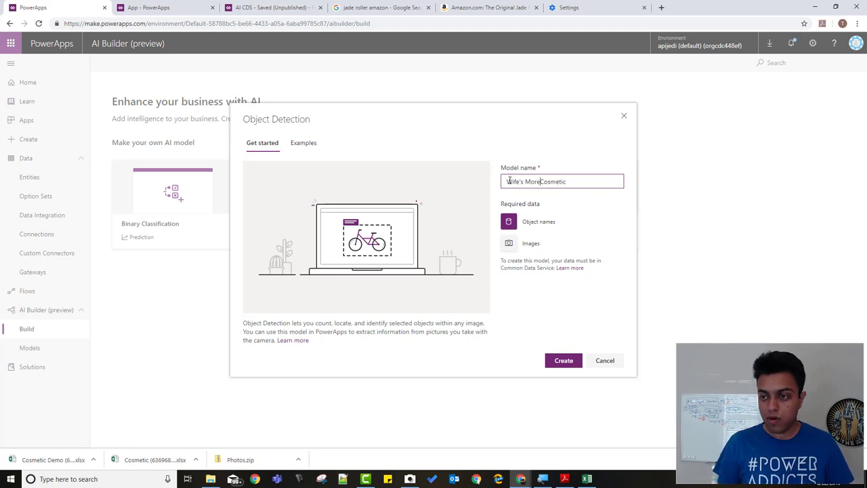
pyautogui.write('s')
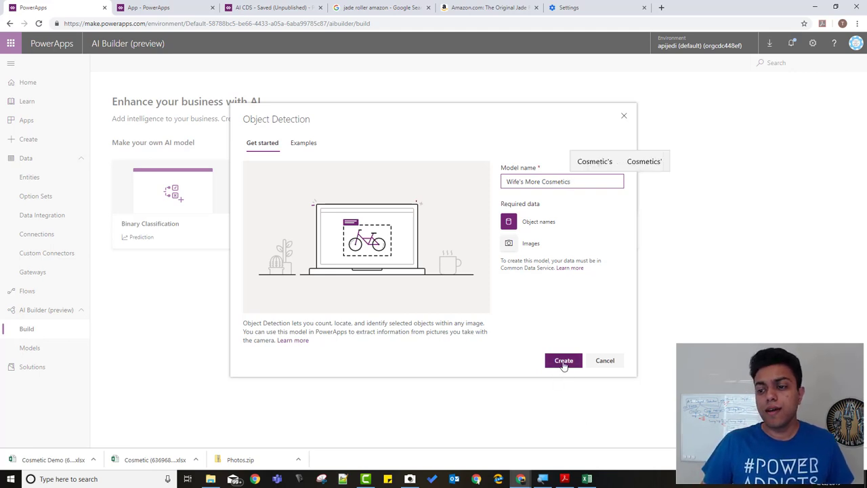
pyautogui.click(563, 359)
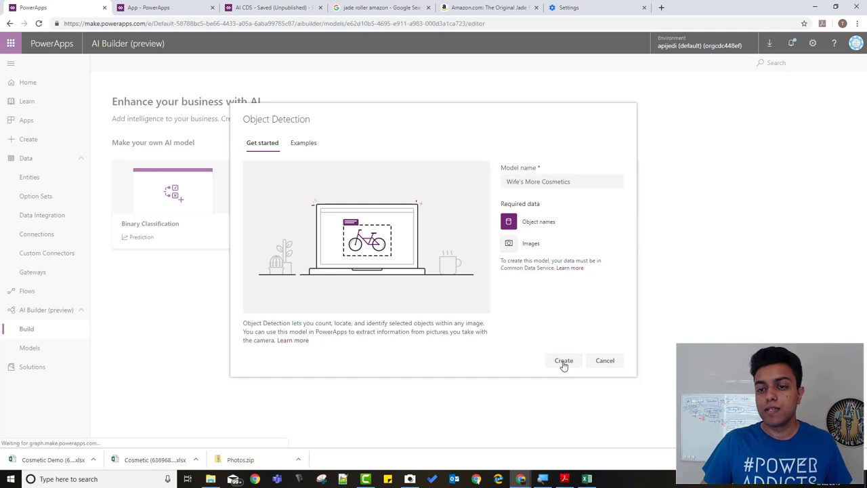
# Step: Choose the Cosmetic Demo entity as the source of object names
pyautogui.click(563, 360)
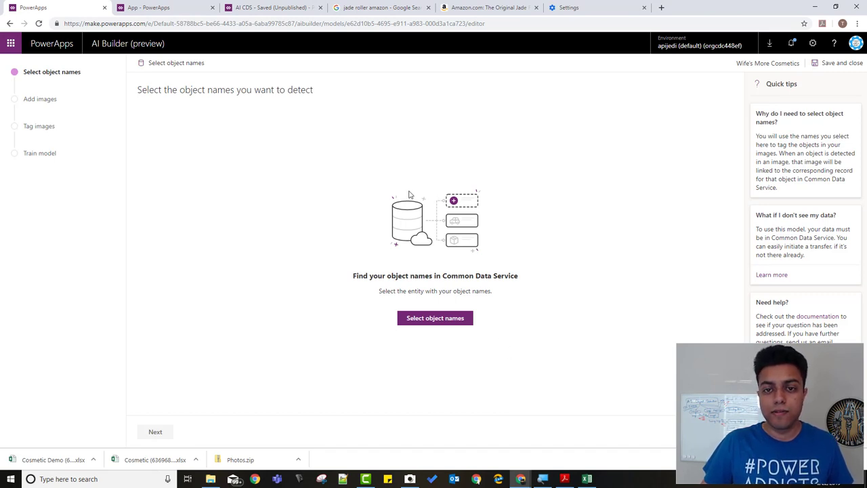
pyautogui.moveTo(184, 65)
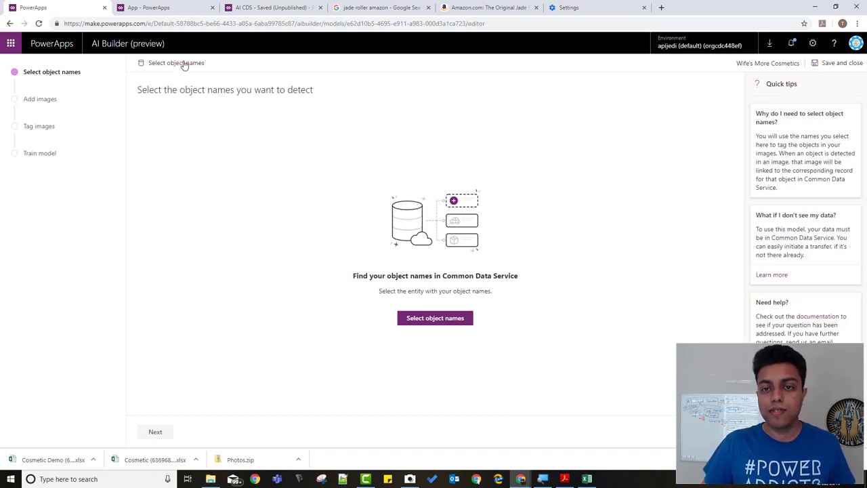
pyautogui.moveTo(301, 164)
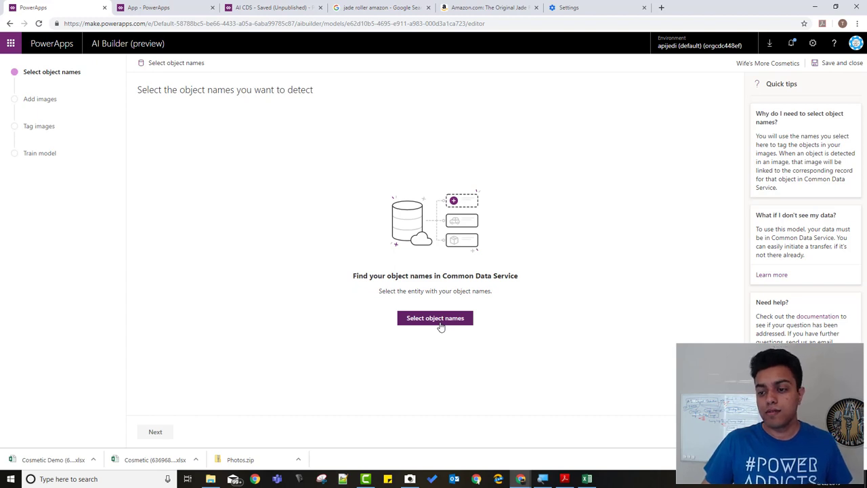
pyautogui.click(434, 317)
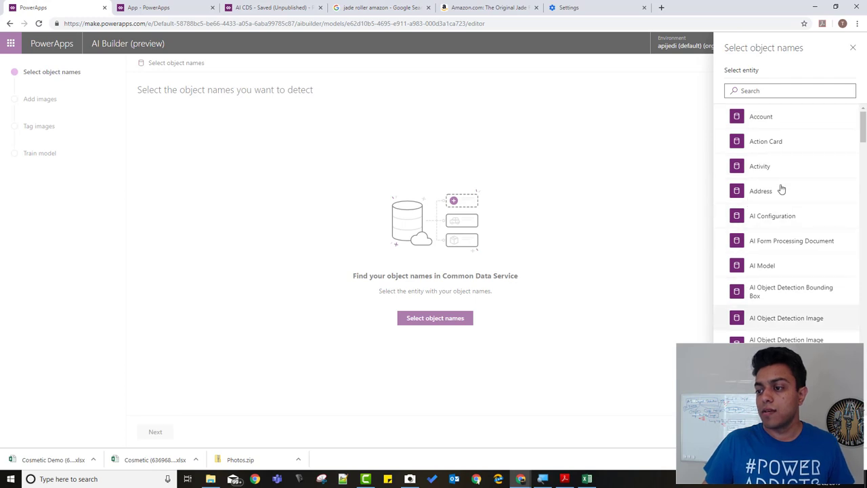
pyautogui.click(789, 91)
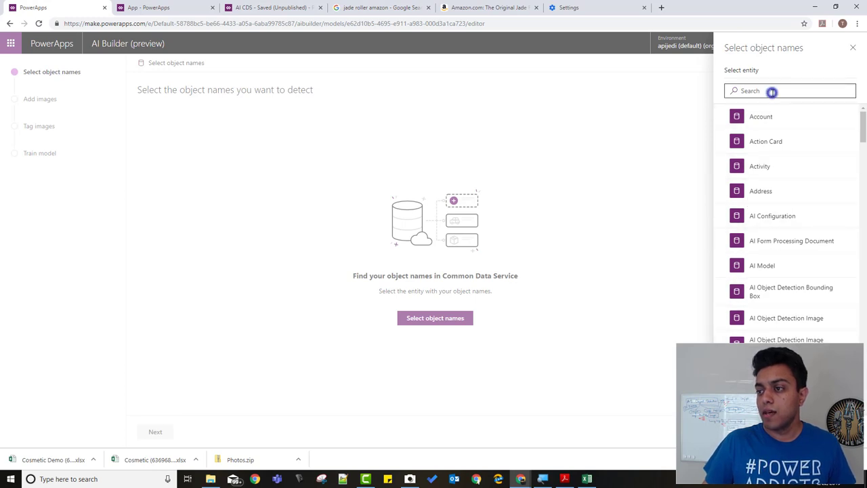
pyautogui.click(790, 90)
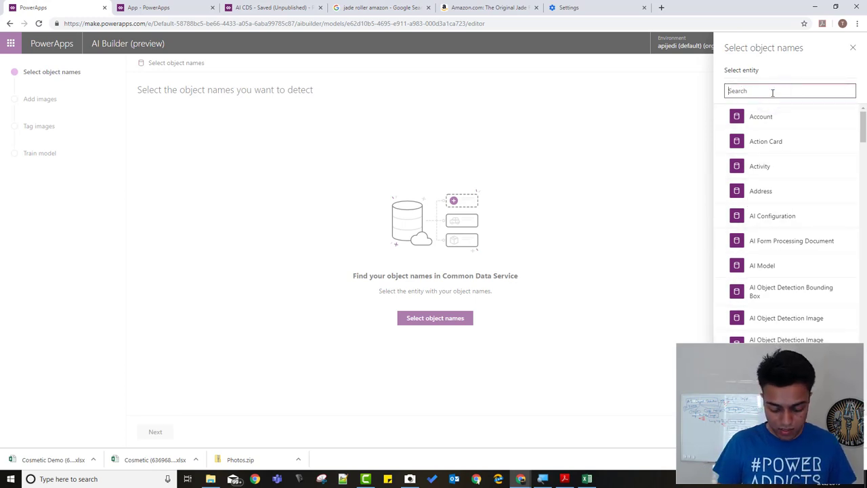
pyautogui.write('cosm')
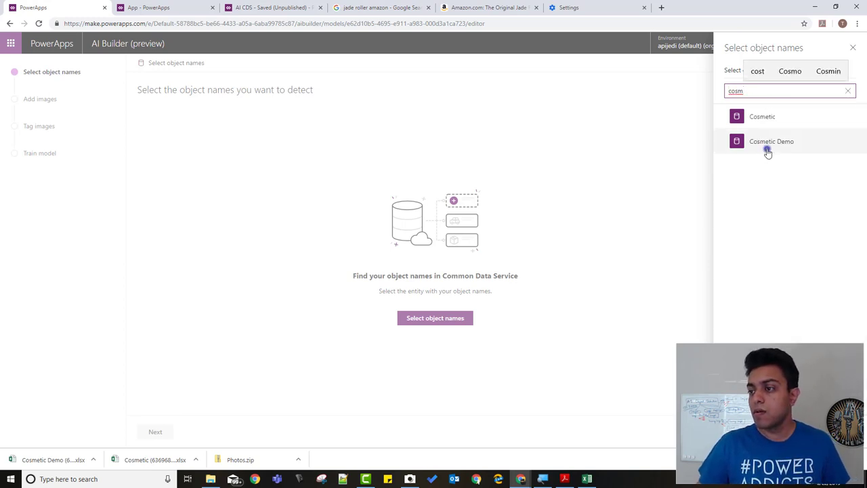
pyautogui.click(770, 141)
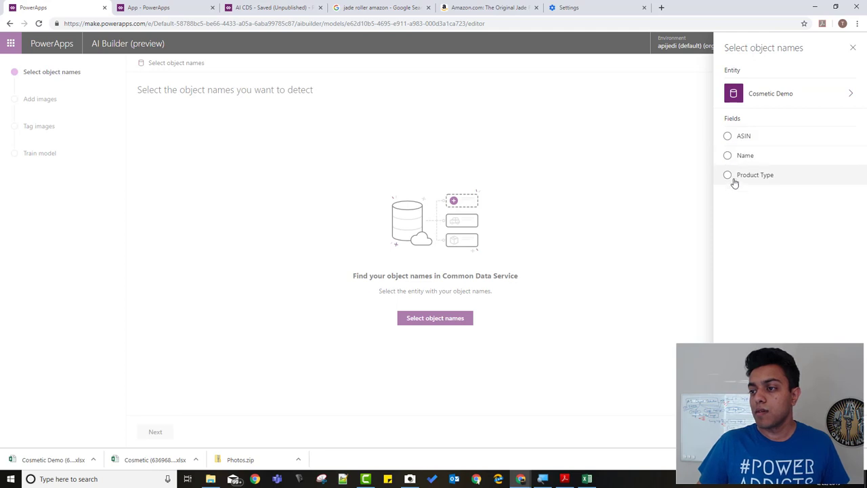
pyautogui.moveTo(737, 186)
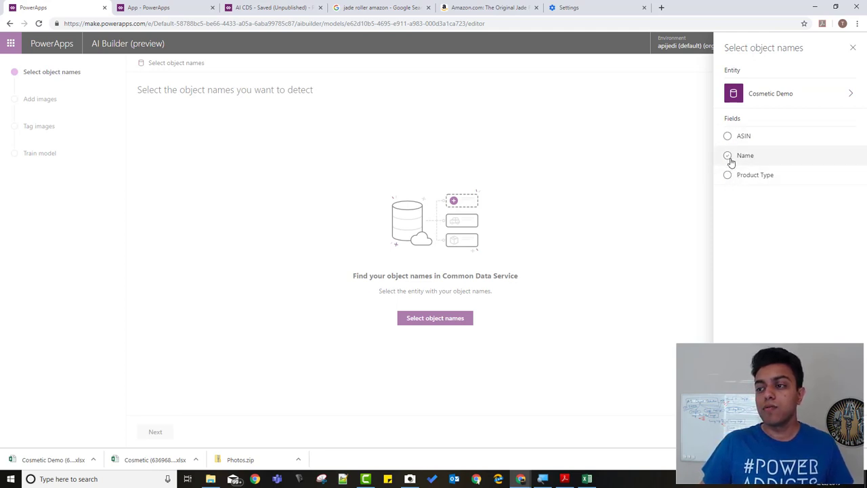
# Step: Use the Name field, select all names including Jade Roller, and continue
pyautogui.click(727, 155)
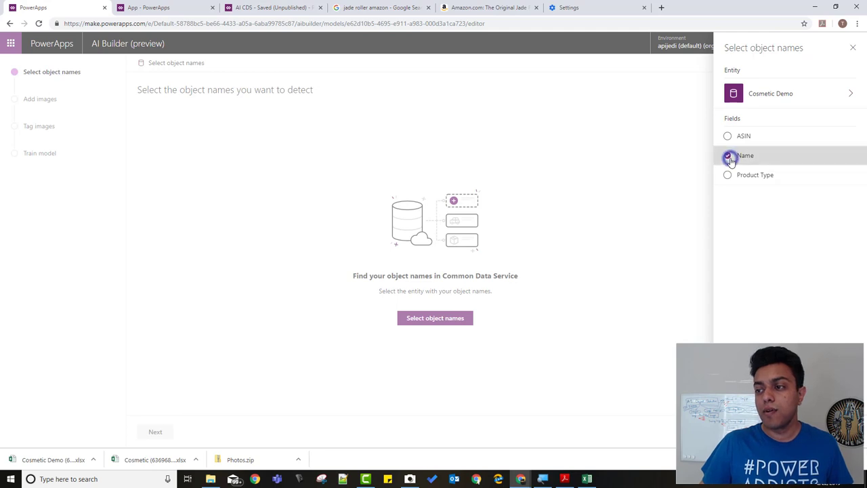
pyautogui.click(727, 155)
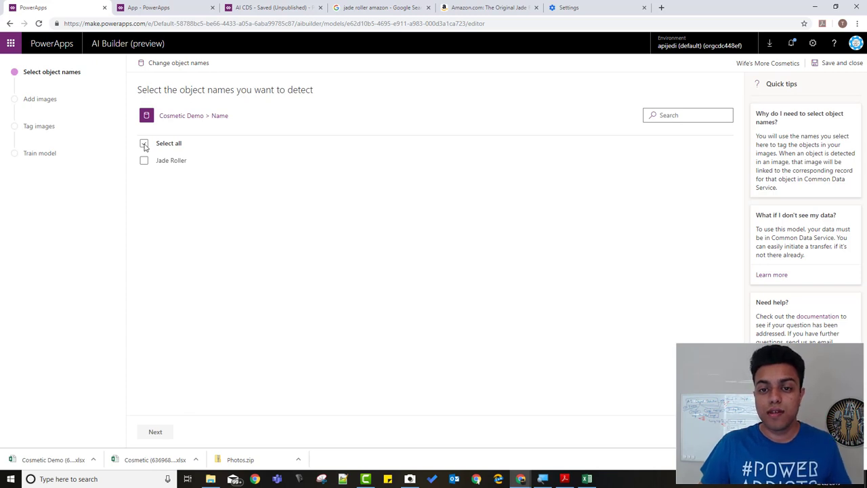
pyautogui.click(144, 143)
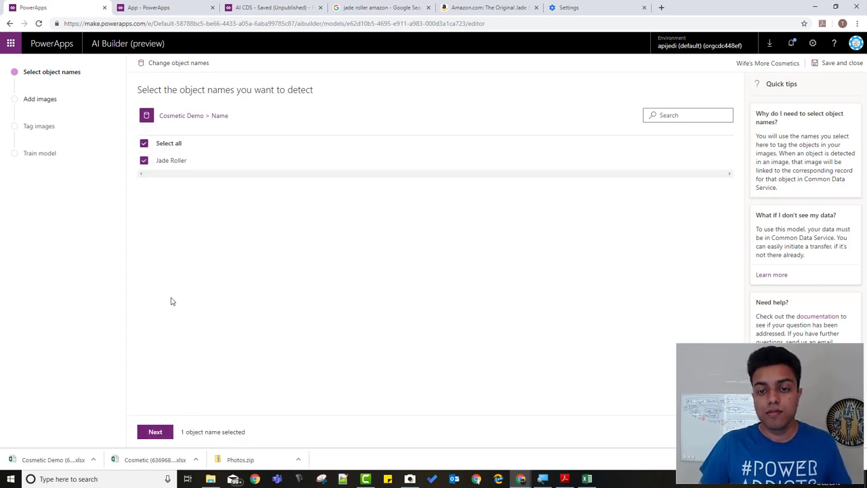
pyautogui.click(155, 431)
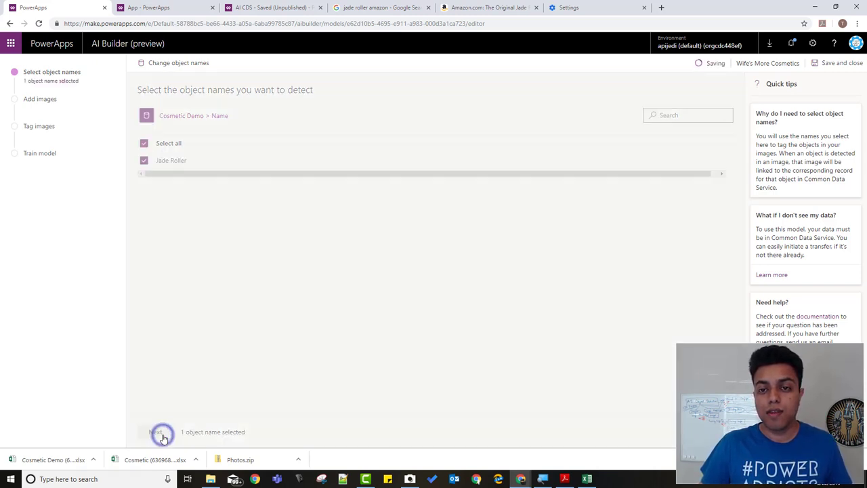
# Step: Save the object name step and advance to the Add images stage
pyautogui.click(155, 432)
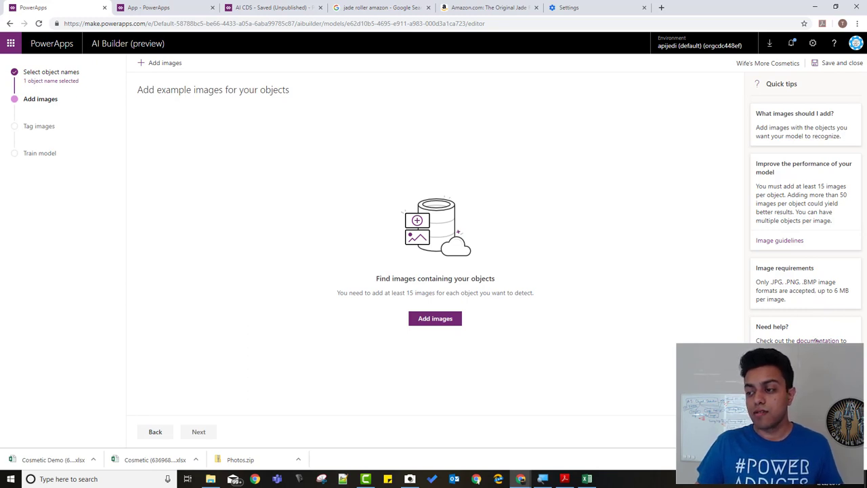
pyautogui.moveTo(819, 340)
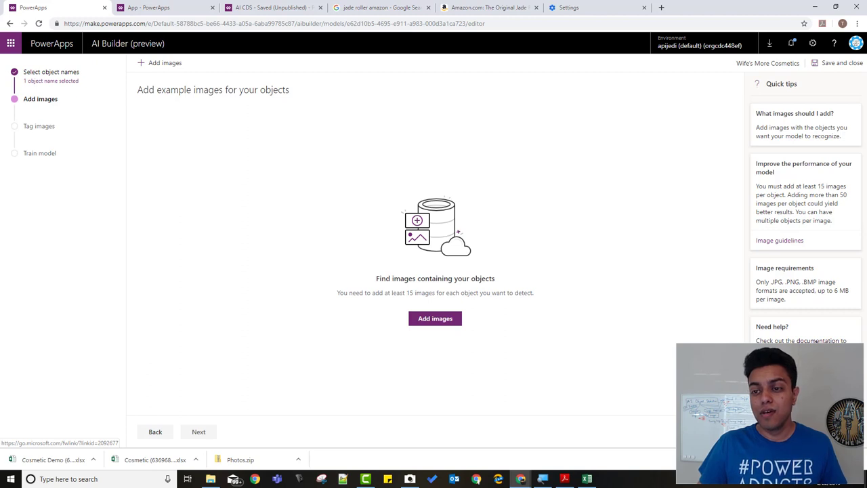
pyautogui.moveTo(245, 278)
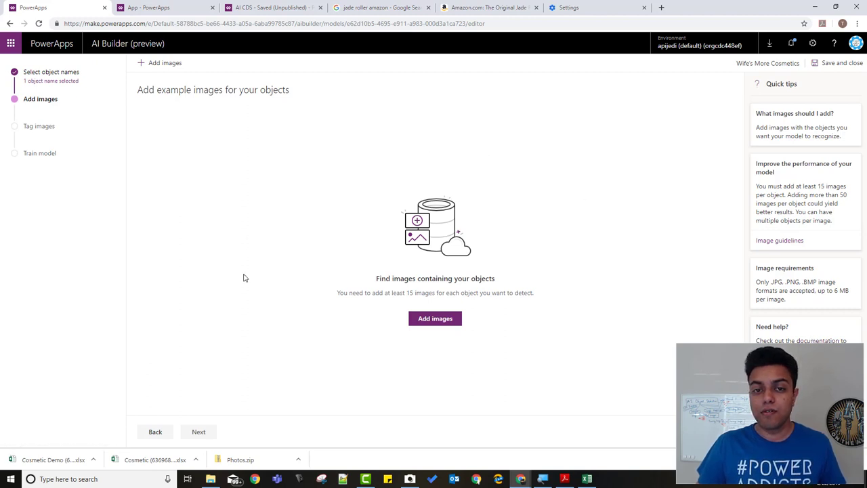
pyautogui.moveTo(249, 288)
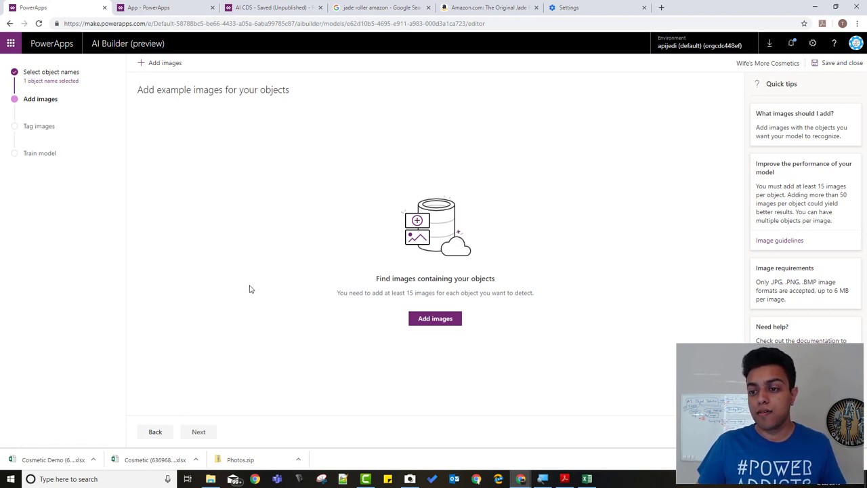
pyautogui.moveTo(434, 318)
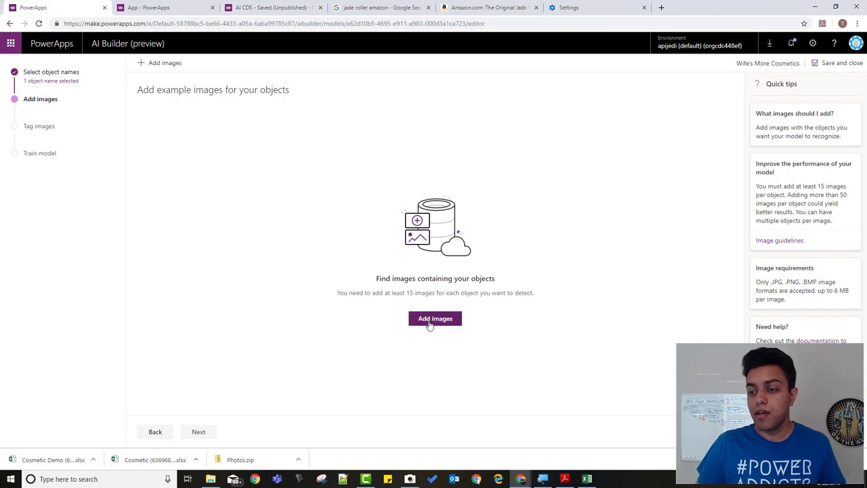
pyautogui.moveTo(434, 322)
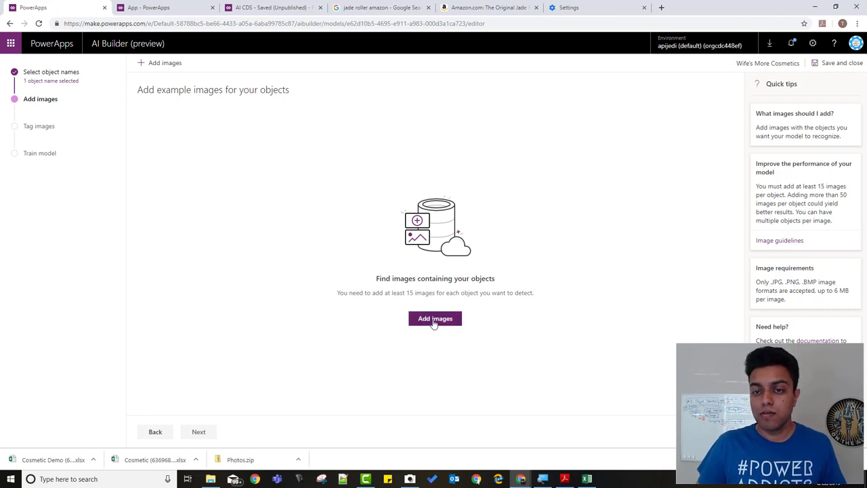
# Step: Select the jade roller photos from Pictures > AI Builder Test > Cosmetics for upload
pyautogui.click(435, 318)
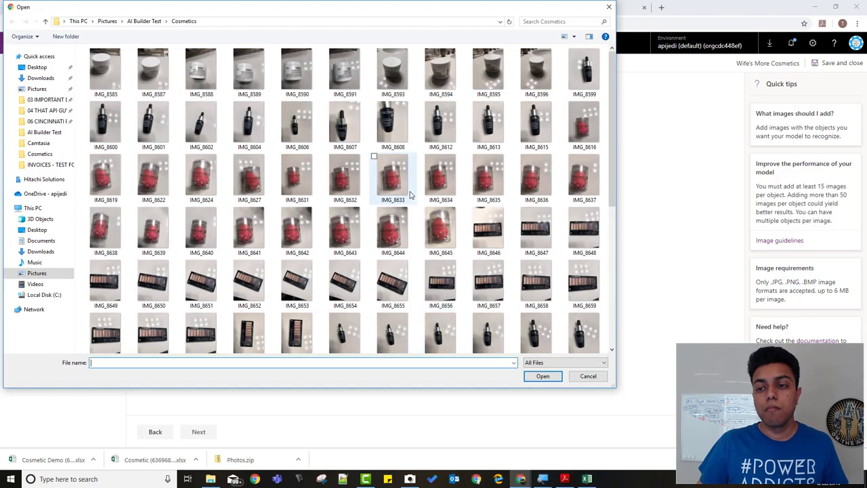
pyautogui.scroll(-3)
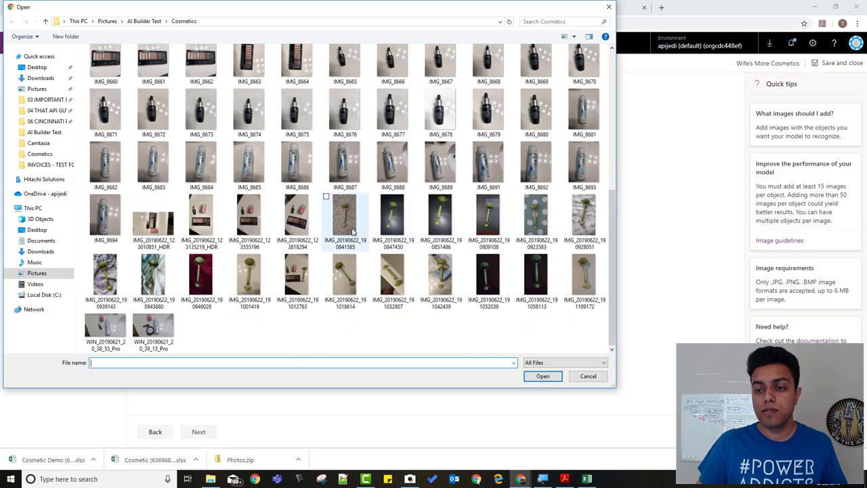
pyautogui.click(345, 216)
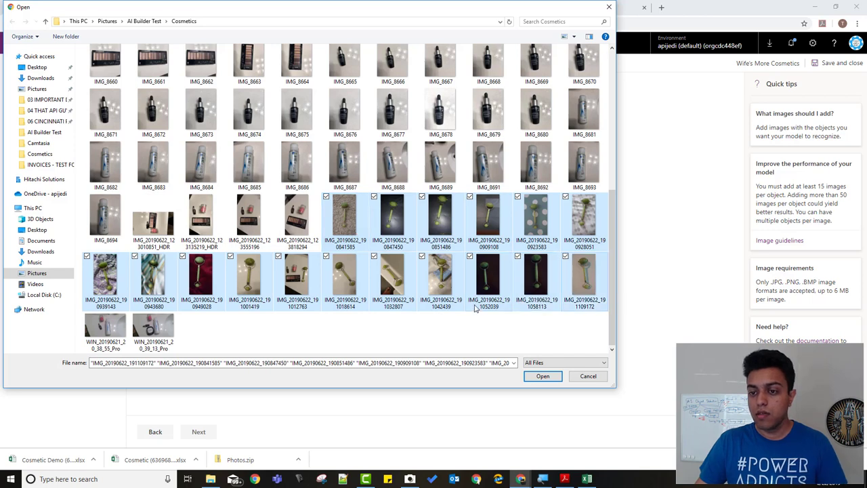
pyautogui.click(542, 376)
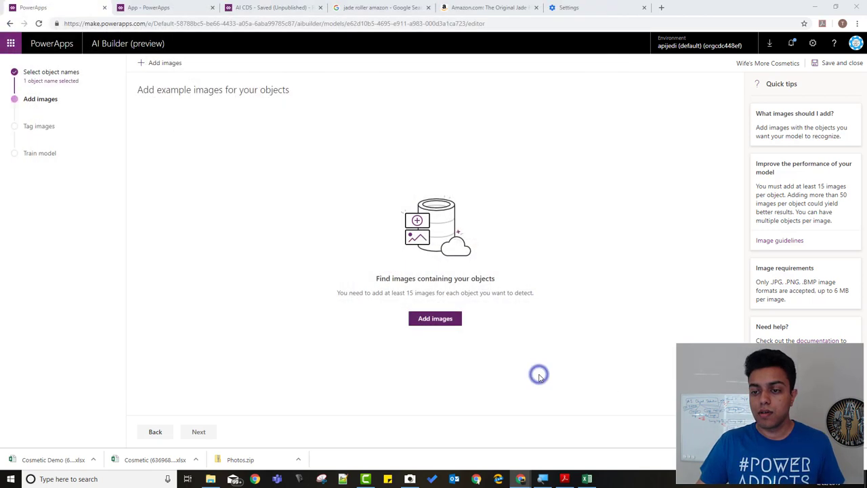
# Step: Upload all 17 jade roller photos and close the finished upload summary
pyautogui.click(435, 318)
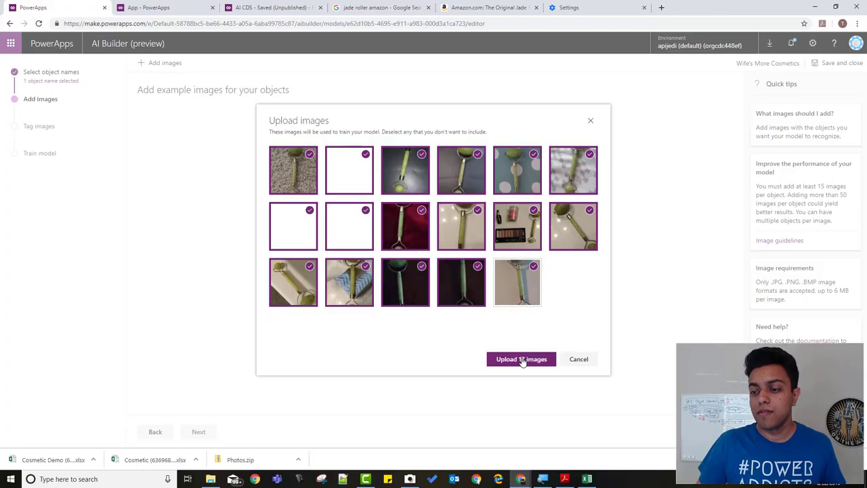
pyautogui.click(521, 359)
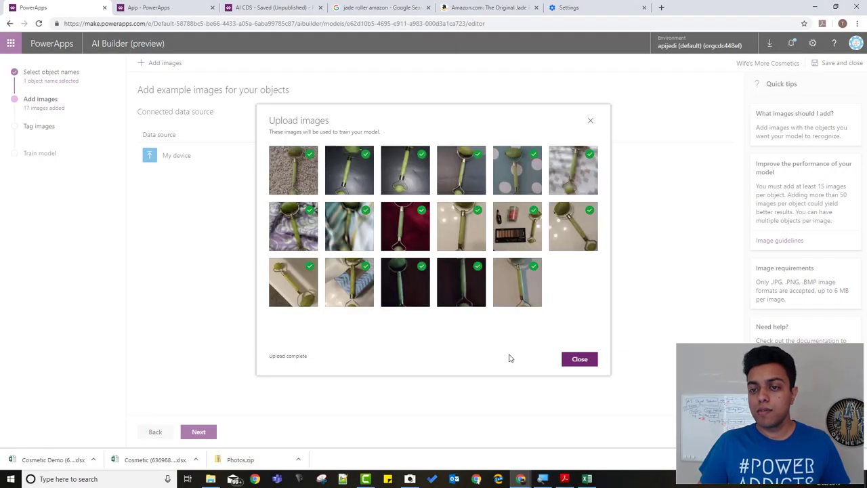
pyautogui.moveTo(579, 358)
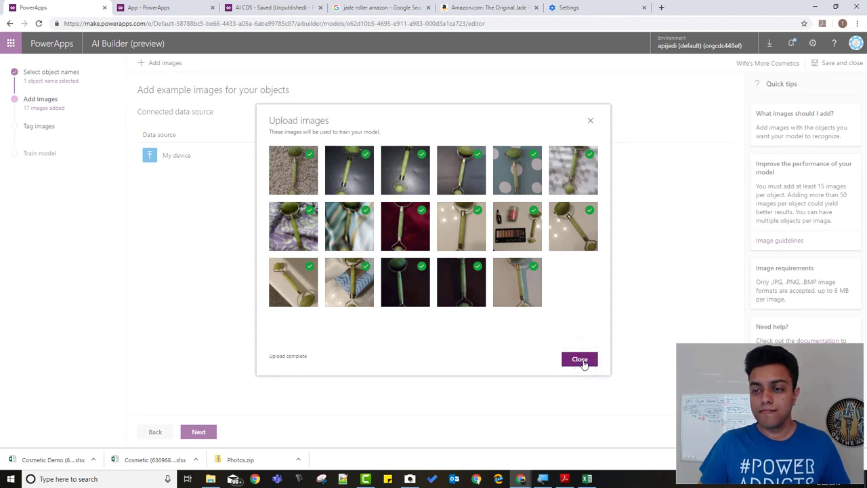
pyautogui.click(579, 359)
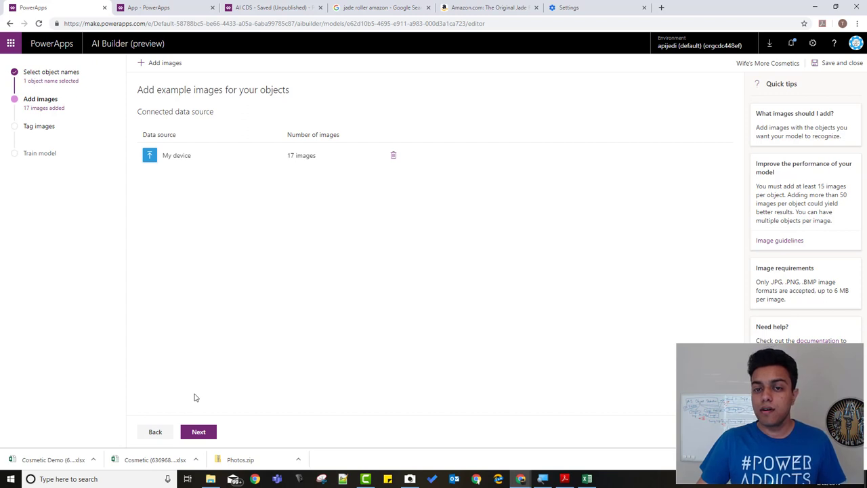
pyautogui.moveTo(265, 319)
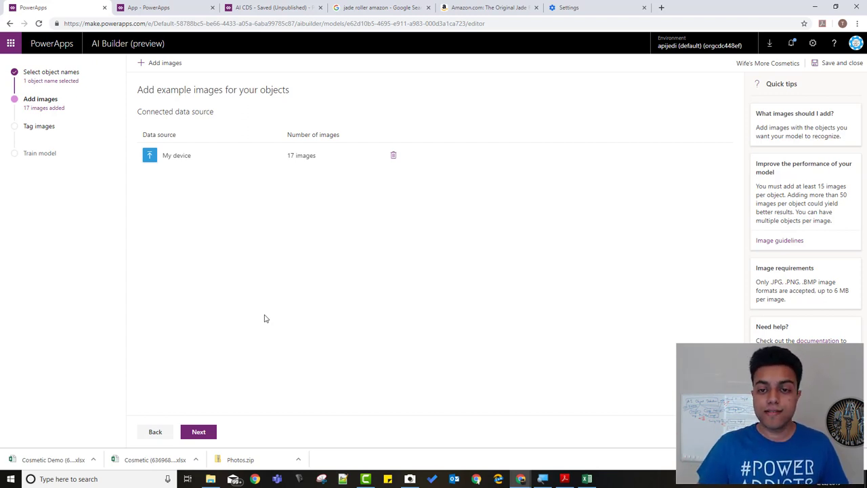
pyautogui.click(199, 431)
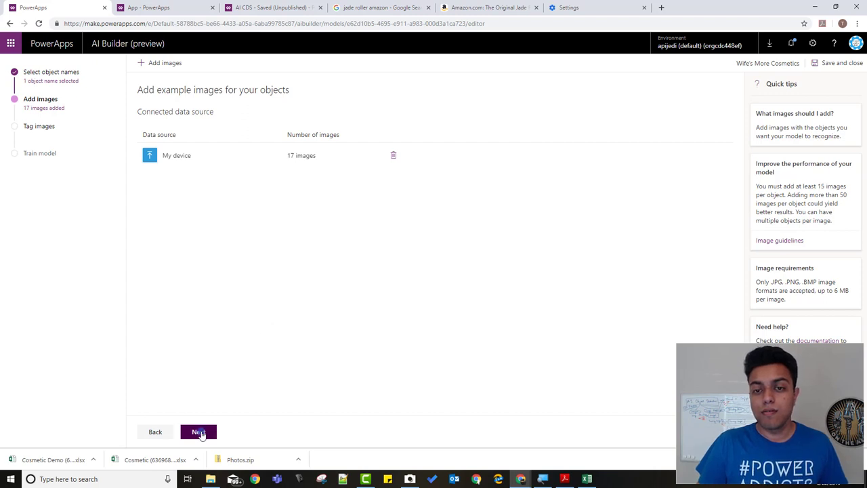
# Step: Advance to Tag images and open the first jade roller photo in the tagging editor
pyautogui.click(198, 431)
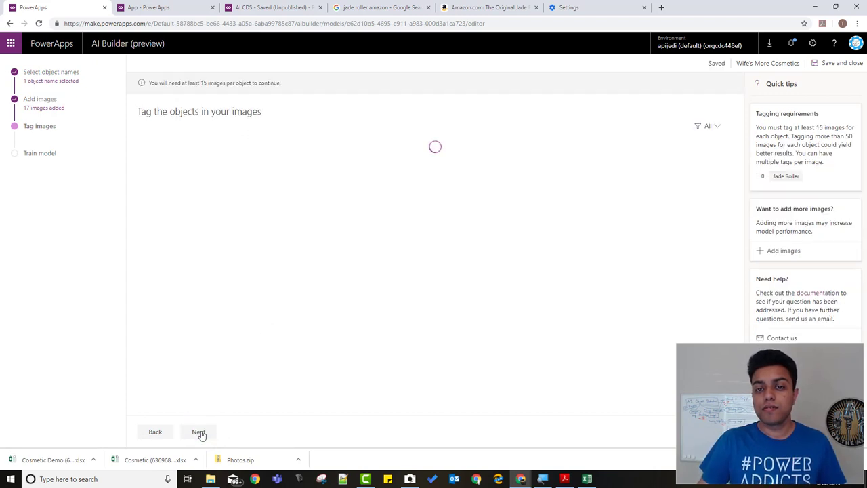
pyautogui.moveTo(253, 244)
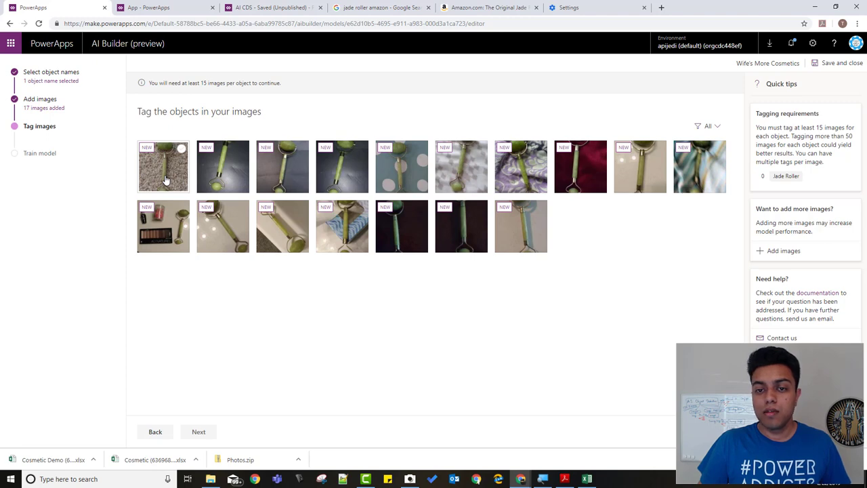
pyautogui.click(163, 166)
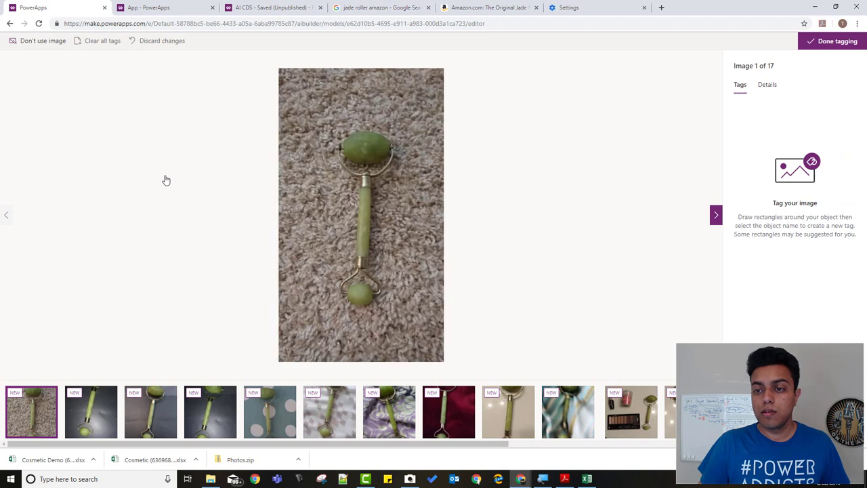
pyautogui.moveTo(327, 139)
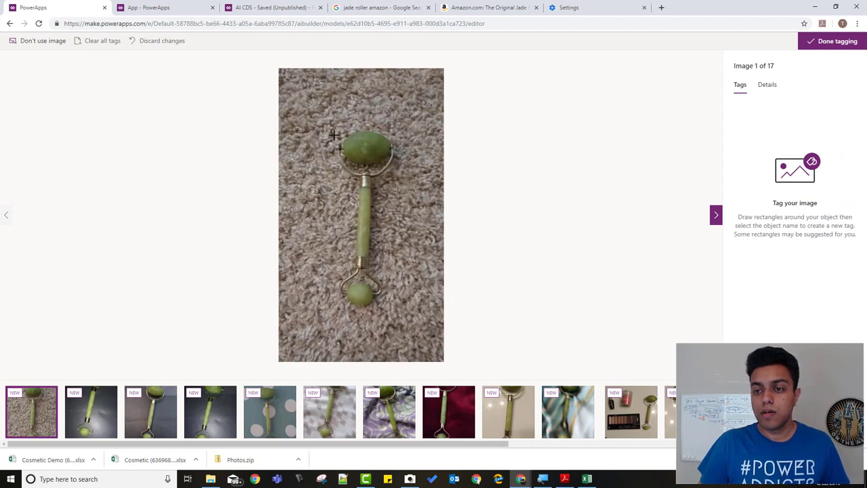
# Step: Box the jade roller and label it Jade Roller in images one and two
pyautogui.moveTo(333, 134); pyautogui.dragTo(397, 283)
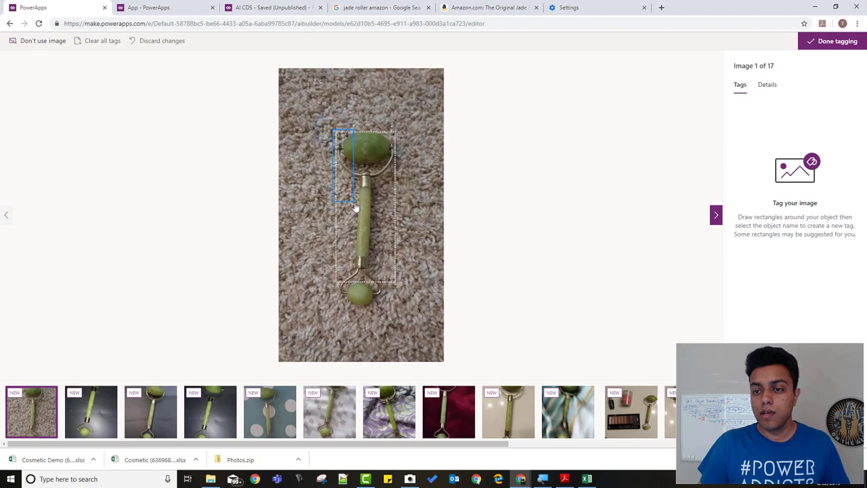
pyautogui.click(355, 206)
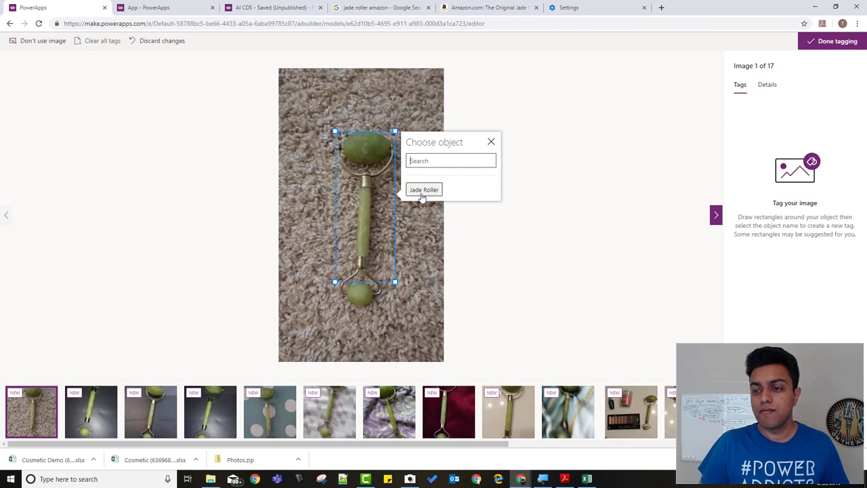
pyautogui.moveTo(424, 193)
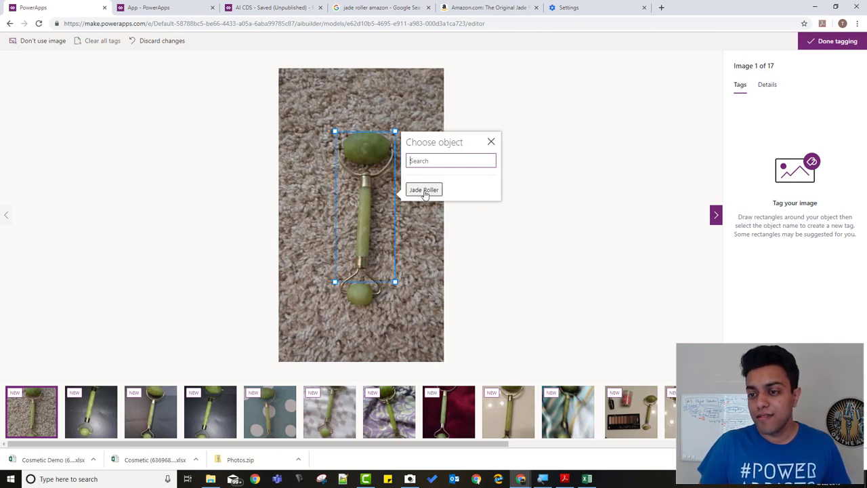
pyautogui.click(424, 189)
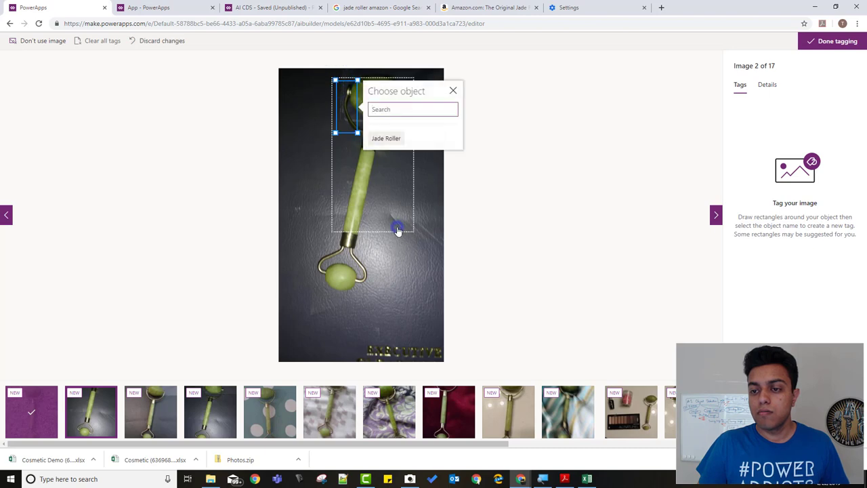
pyautogui.click(386, 138)
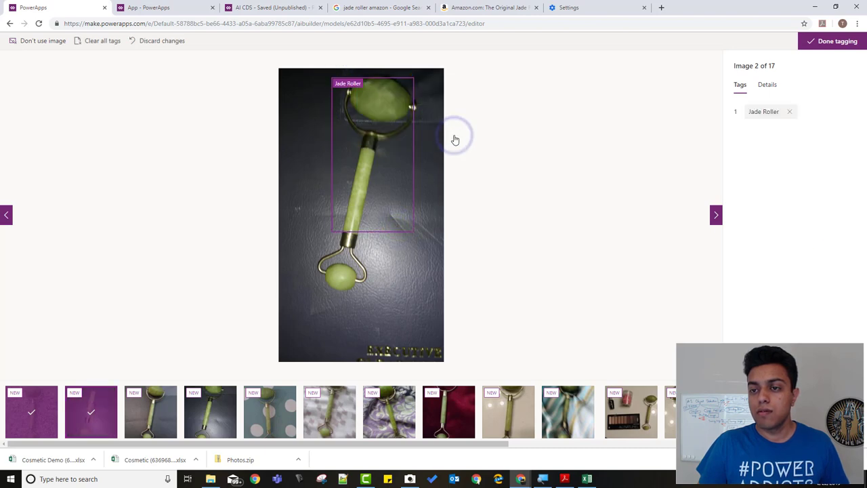
pyautogui.moveTo(691, 224)
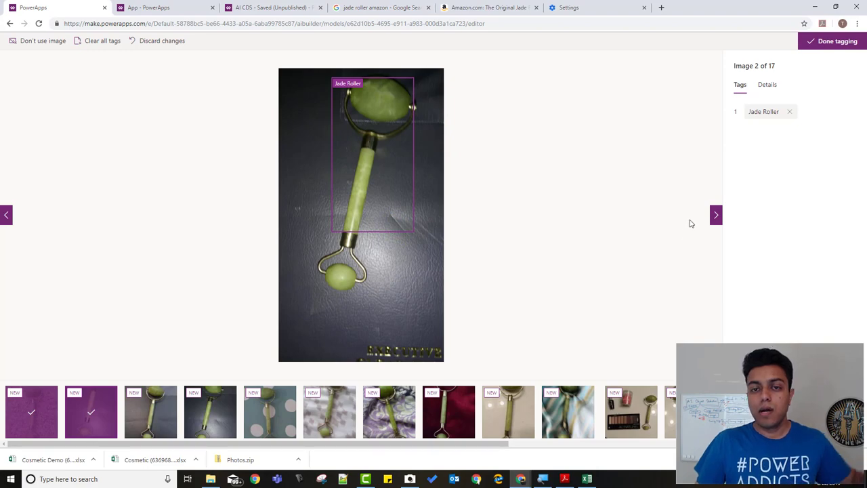
pyautogui.click(715, 215)
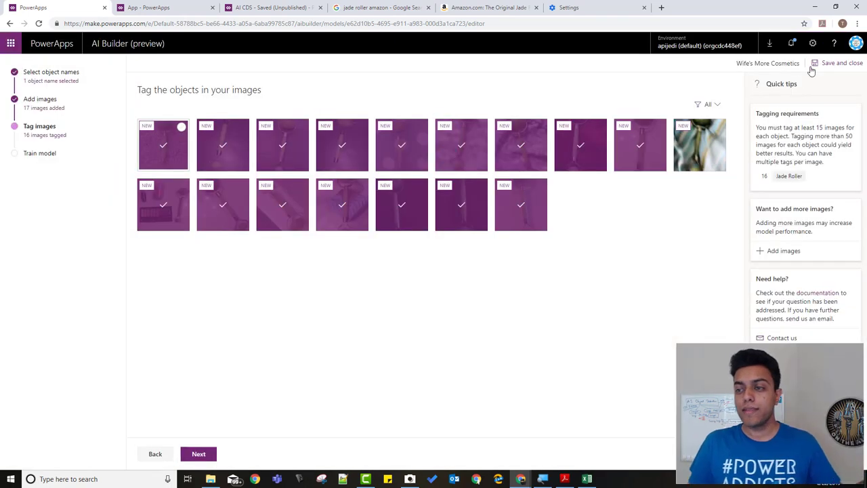
pyautogui.moveTo(652, 275)
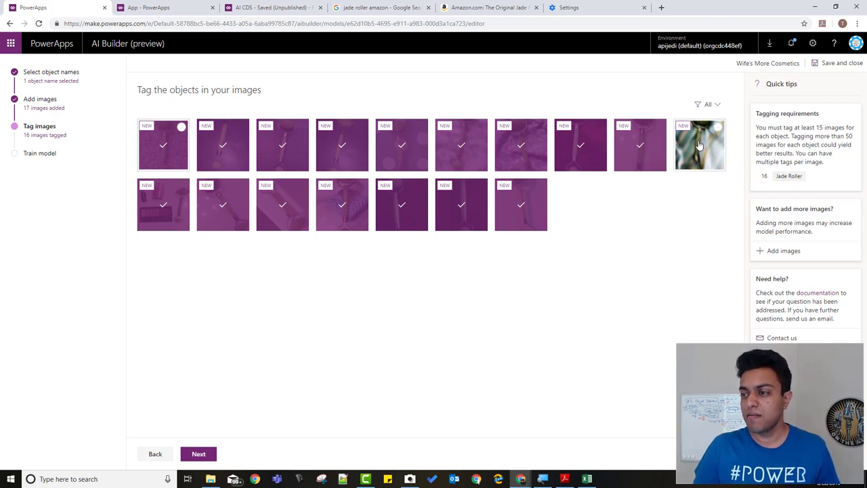
pyautogui.moveTo(667, 210)
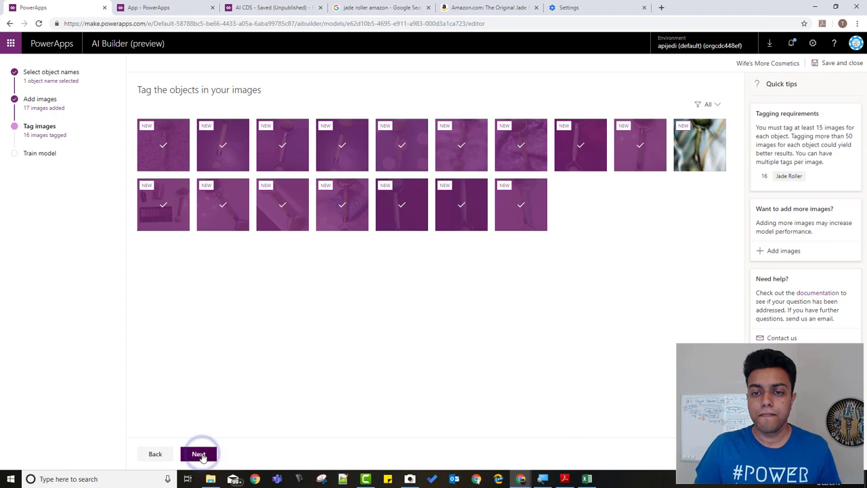
# Step: Finish tagging with 16 images tagged and proceed to Train your model
pyautogui.click(198, 454)
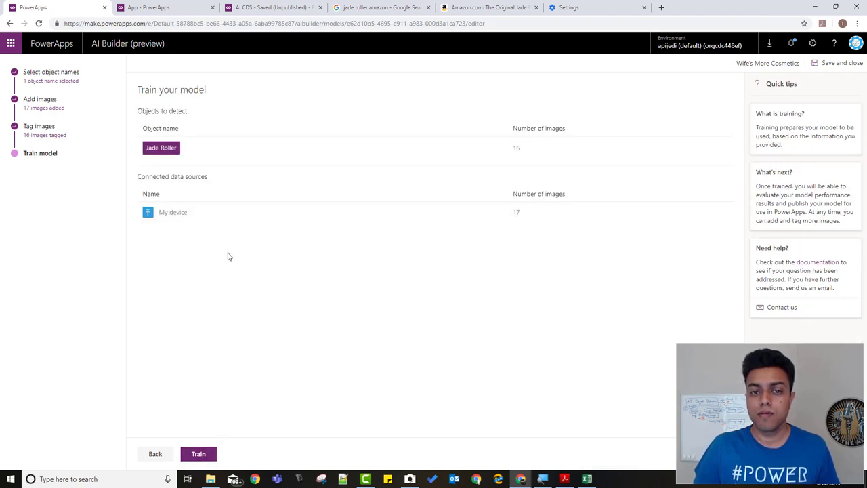
pyautogui.moveTo(239, 149)
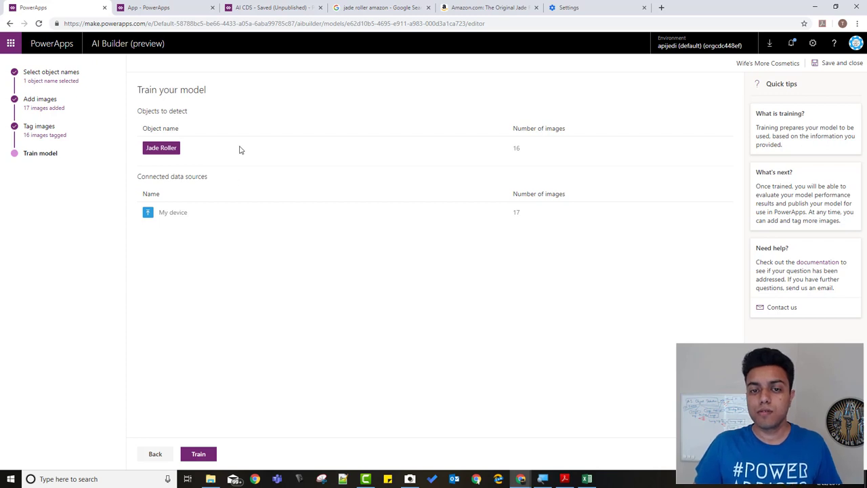
pyautogui.moveTo(143, 372)
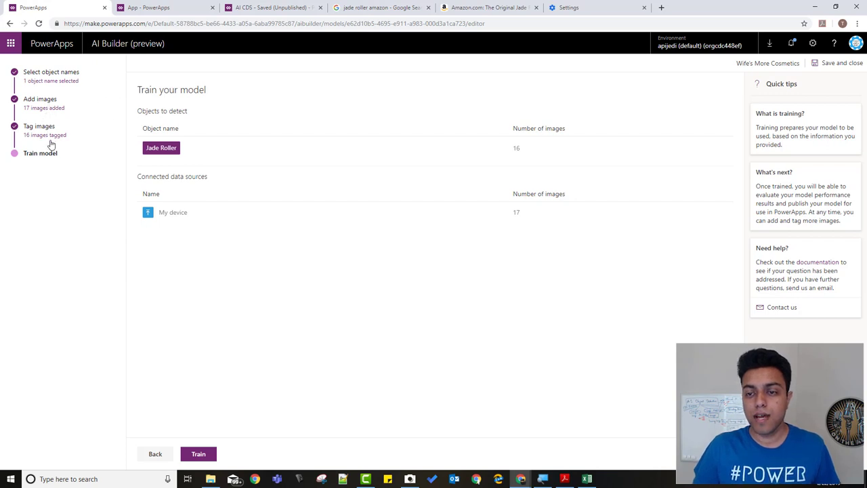
pyautogui.moveTo(186, 417)
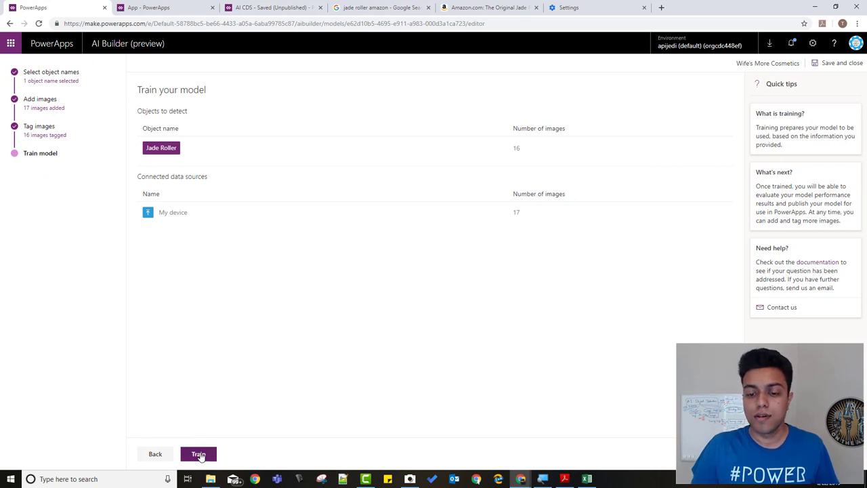
# Step: Train the Jade Roller model and return to the models overview
pyautogui.click(199, 453)
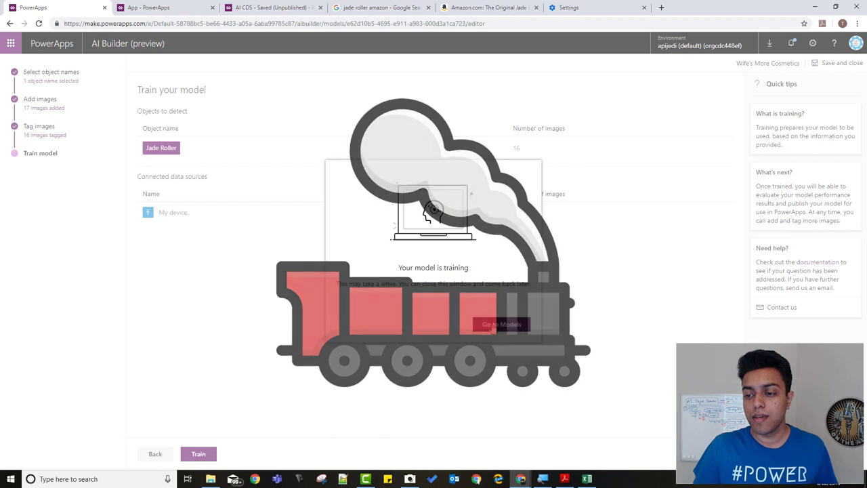
pyautogui.click(501, 323)
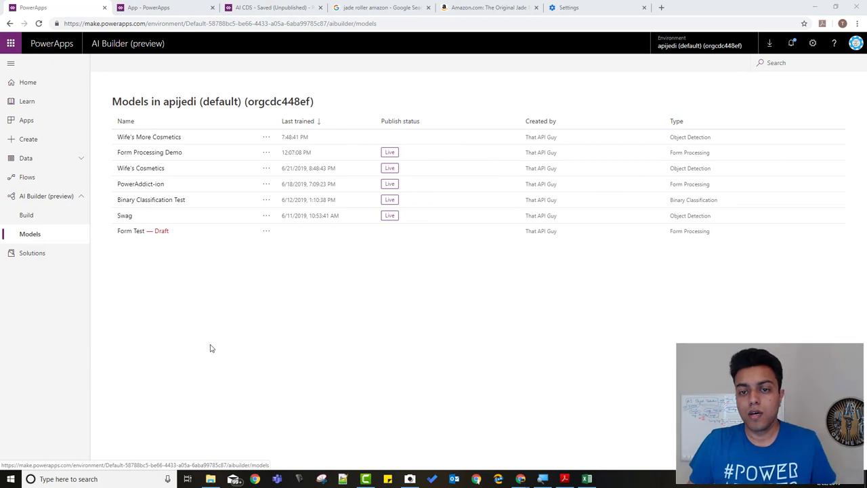
pyautogui.moveTo(172, 137)
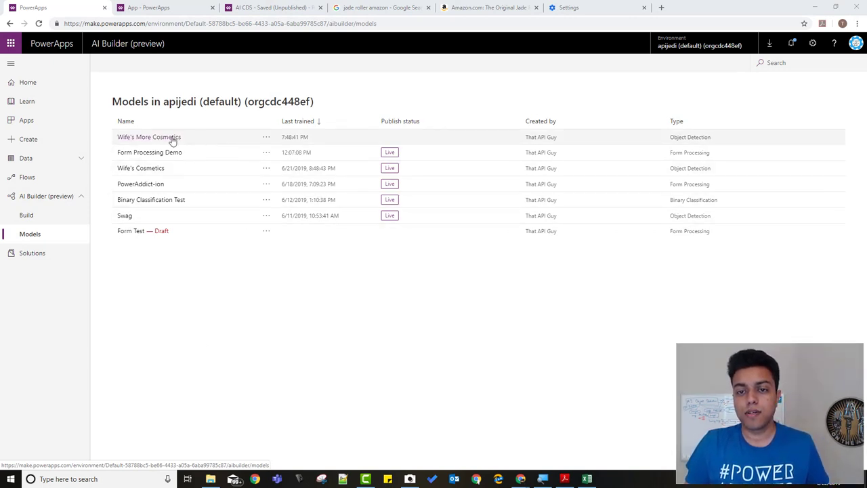
# Step: Open Wife's More Cosmetics details and publish its 91%-scoring trained version
pyautogui.click(149, 137)
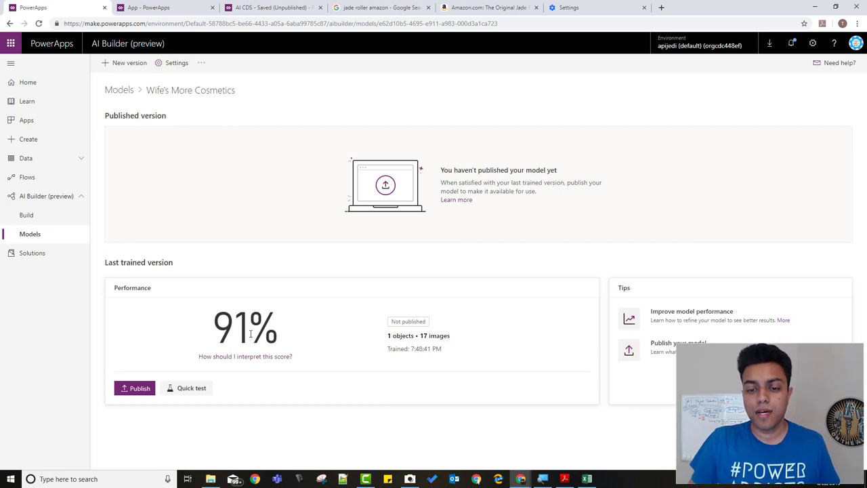
pyautogui.moveTo(309, 358)
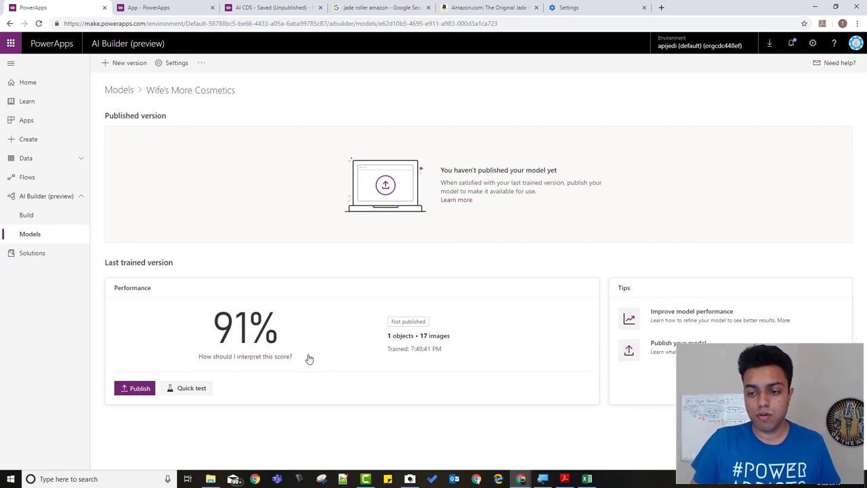
pyautogui.moveTo(400, 347)
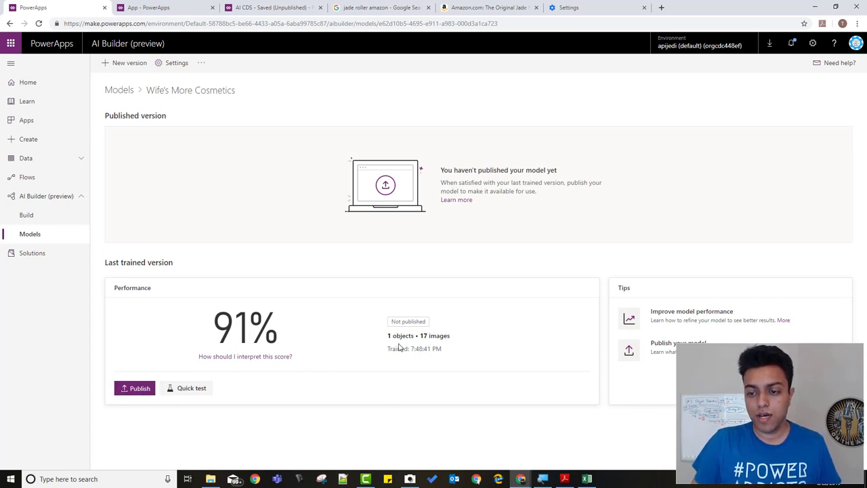
pyautogui.moveTo(236, 365)
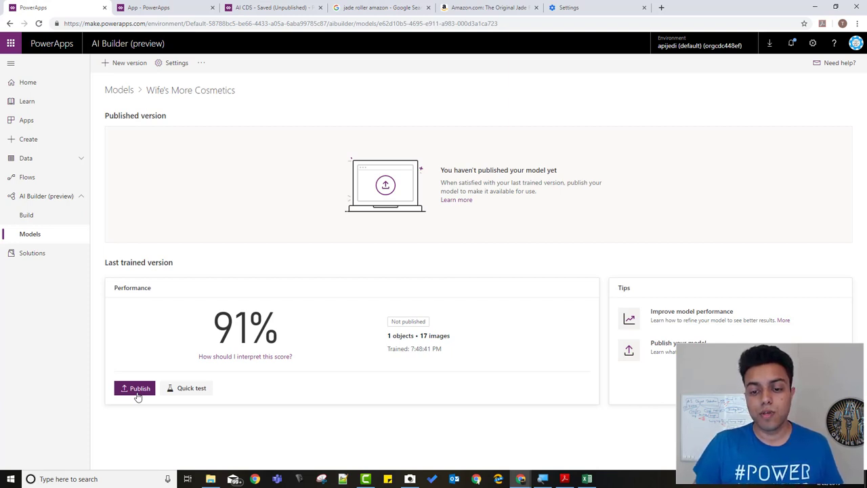
pyautogui.click(134, 387)
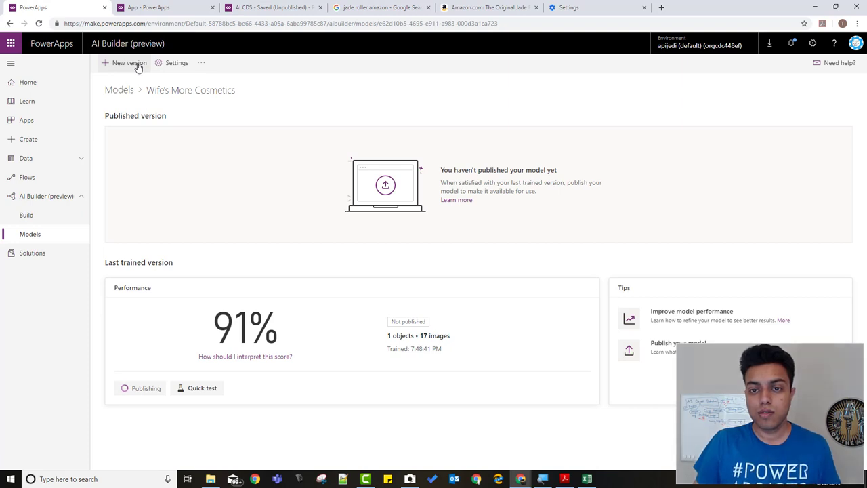
# Step: Create a new Wife's More Cosmetics draft version, save and close, then reopen the model
pyautogui.click(129, 63)
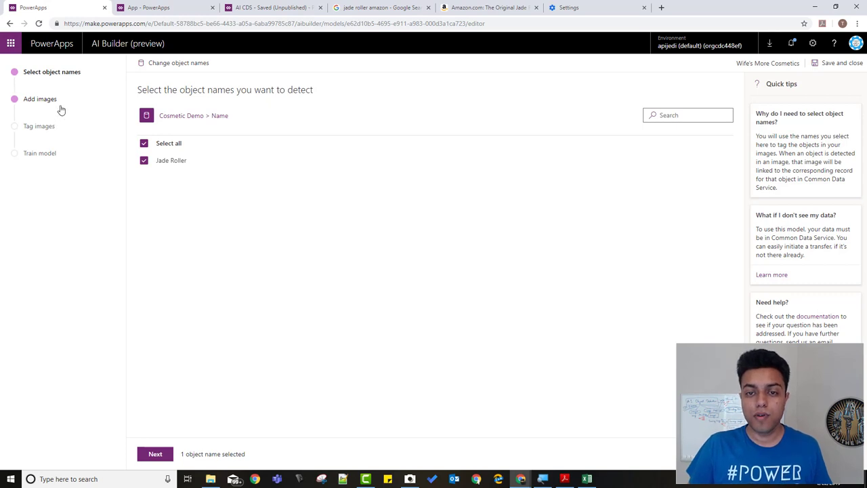
pyautogui.moveTo(101, 120)
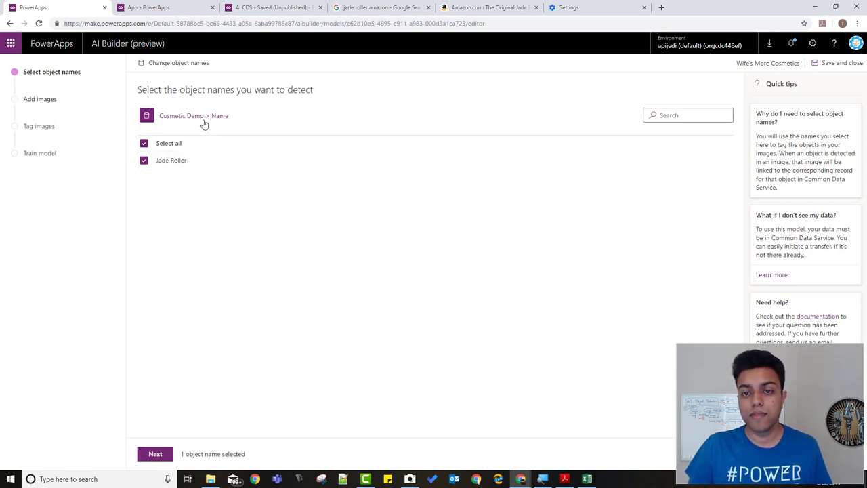
pyautogui.moveTo(199, 184)
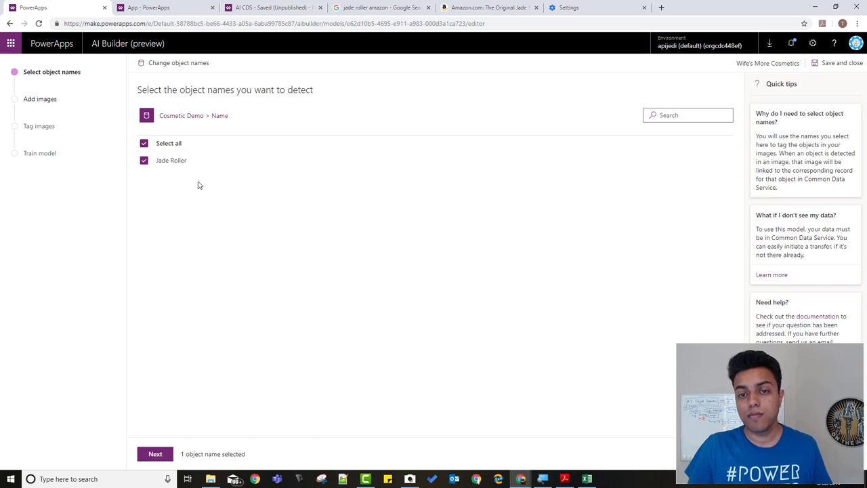
pyautogui.moveTo(166, 111)
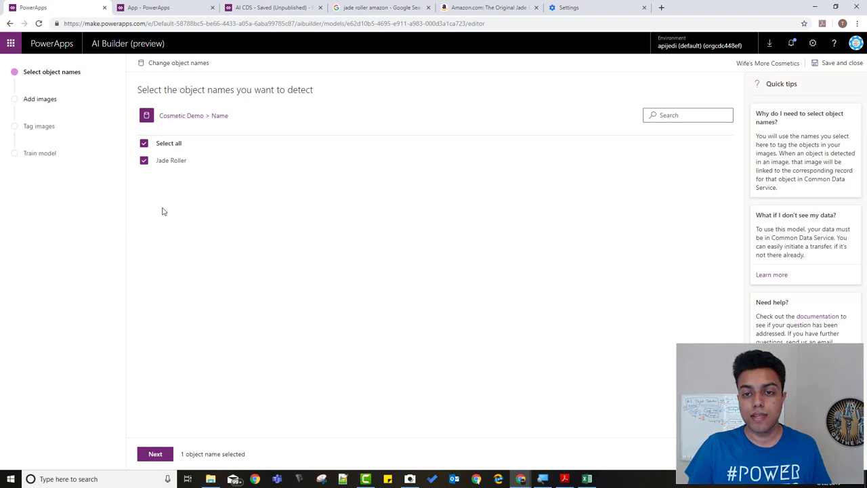
pyautogui.moveTo(196, 236)
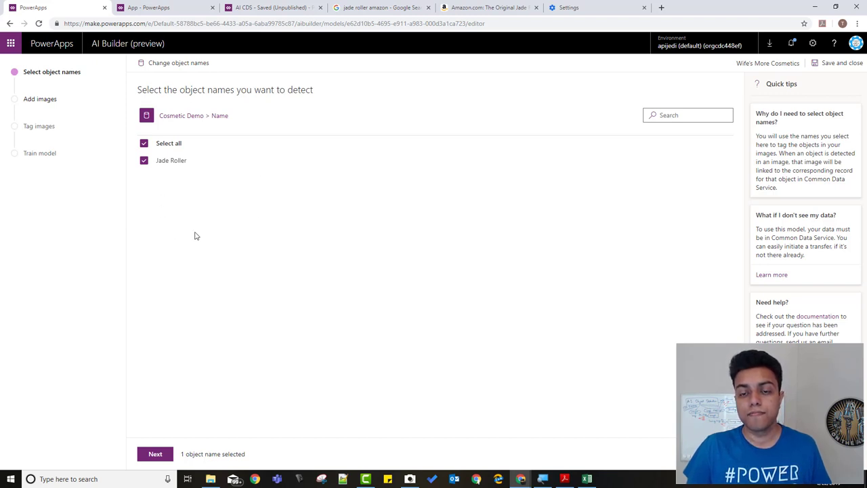
pyautogui.moveTo(214, 379)
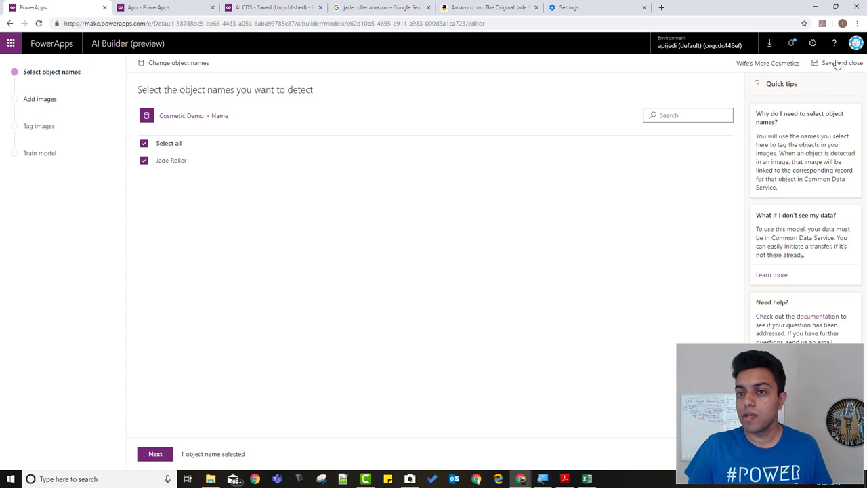
pyautogui.click(836, 63)
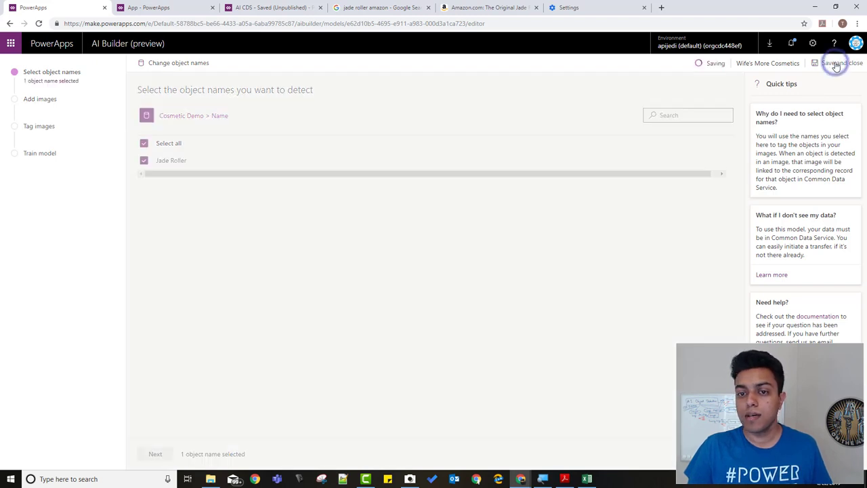
pyautogui.click(841, 63)
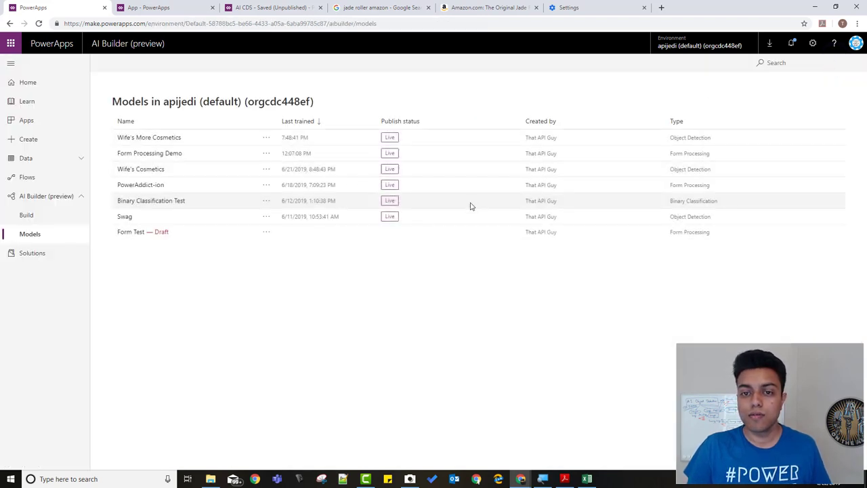
pyautogui.click(149, 137)
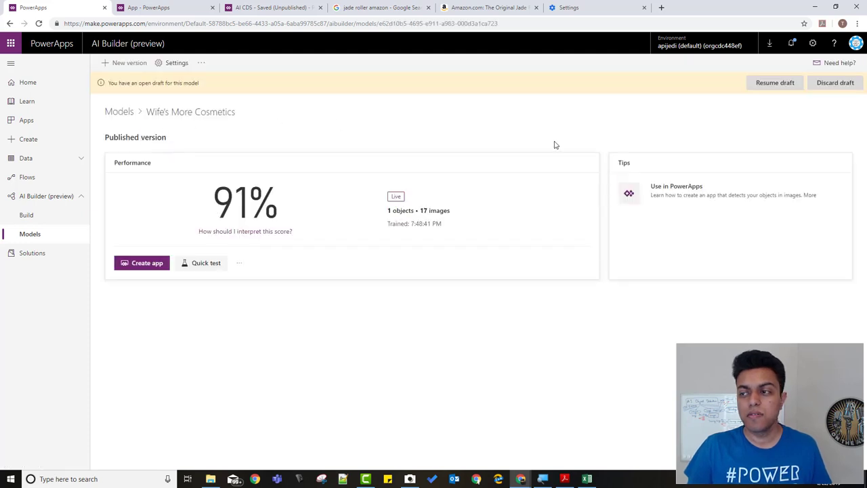
pyautogui.moveTo(774, 82)
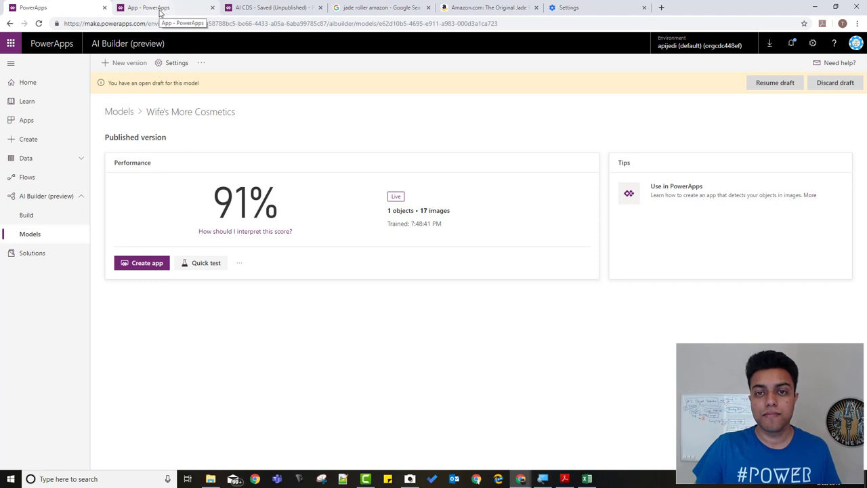
# Step: Switch to the App - PowerApps browser tab showing the blank canvas app
pyautogui.click(166, 7)
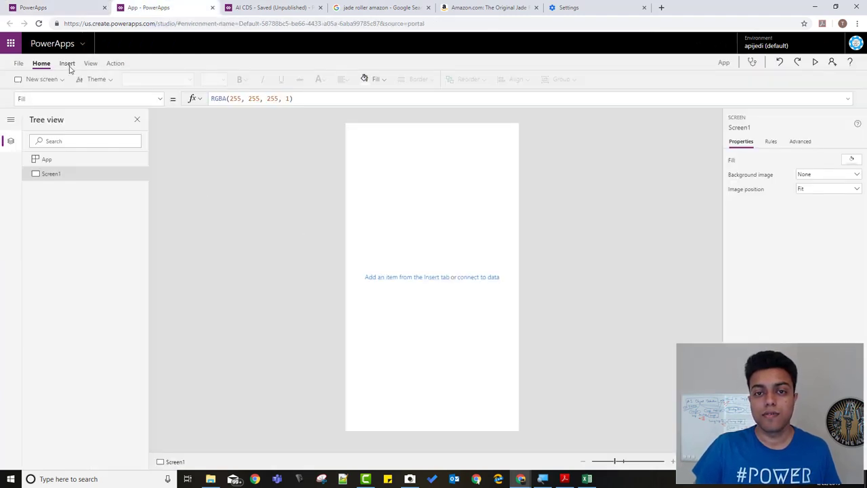
# Step: Insert an AI Builder object detector, ObjectDetector1, onto Screen1
pyautogui.click(66, 63)
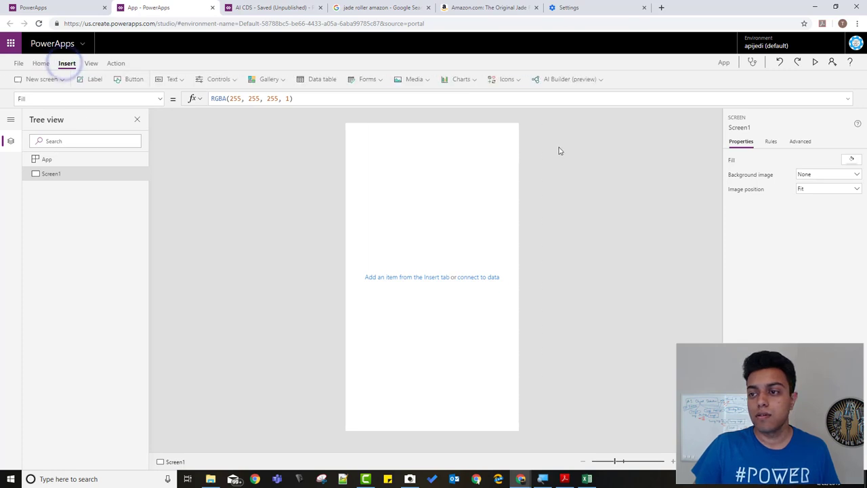
pyautogui.moveTo(568, 79)
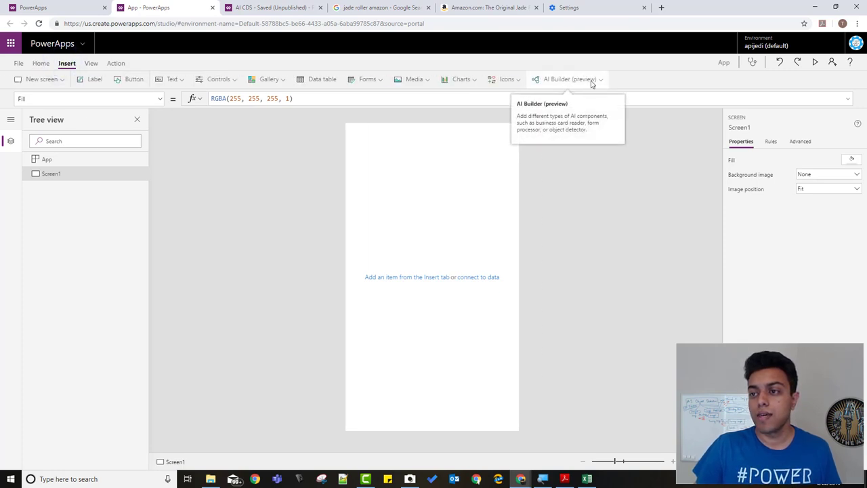
pyautogui.click(569, 80)
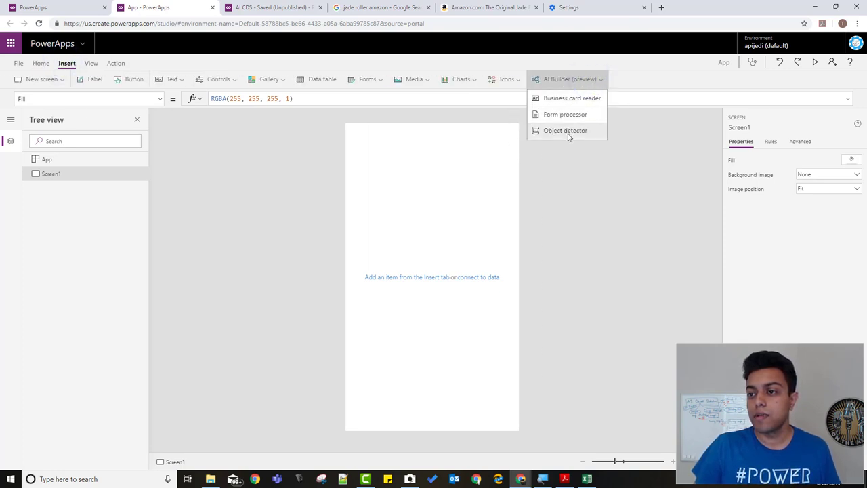
pyautogui.click(565, 130)
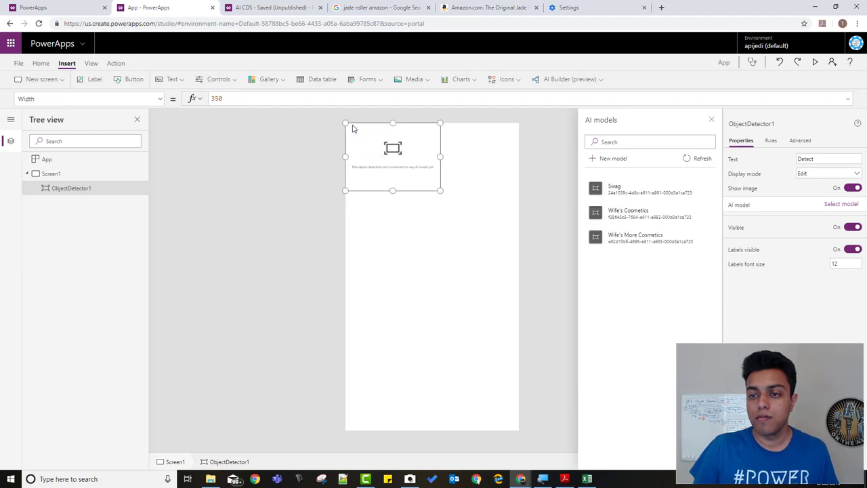
# Step: Widen ObjectDetector1 to width 640 and connect it to the Wife's More Cosmetics model
pyautogui.moveTo(440, 190); pyautogui.dragTo(440, 191)
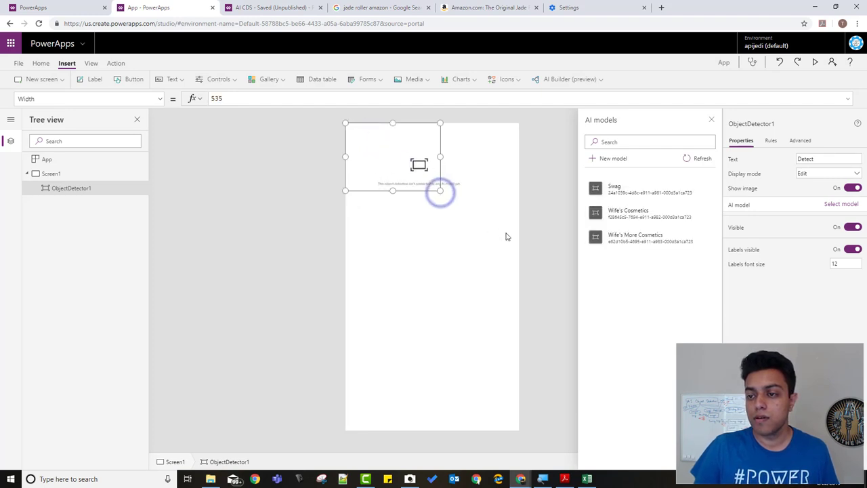
pyautogui.moveTo(440, 191); pyautogui.dragTo(518, 238)
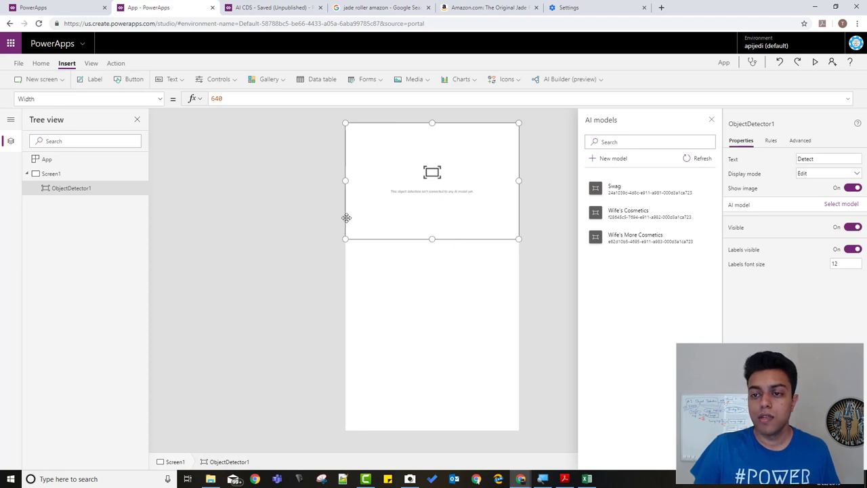
pyautogui.moveTo(638, 178)
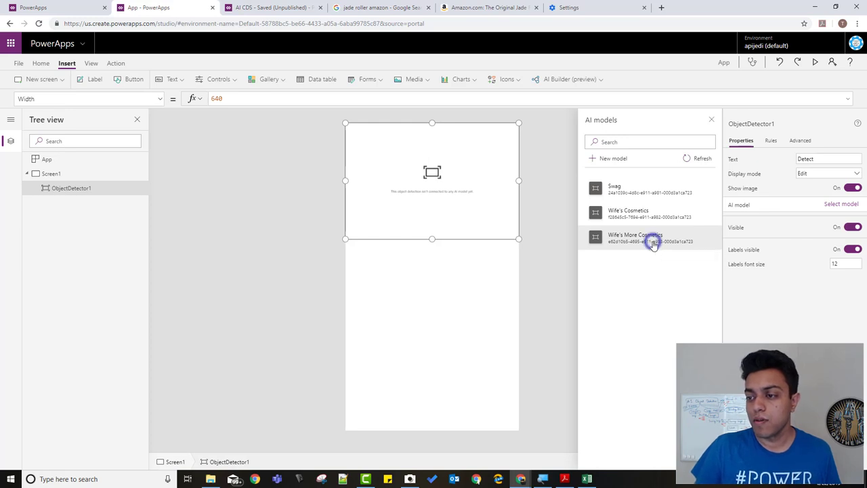
pyautogui.click(634, 237)
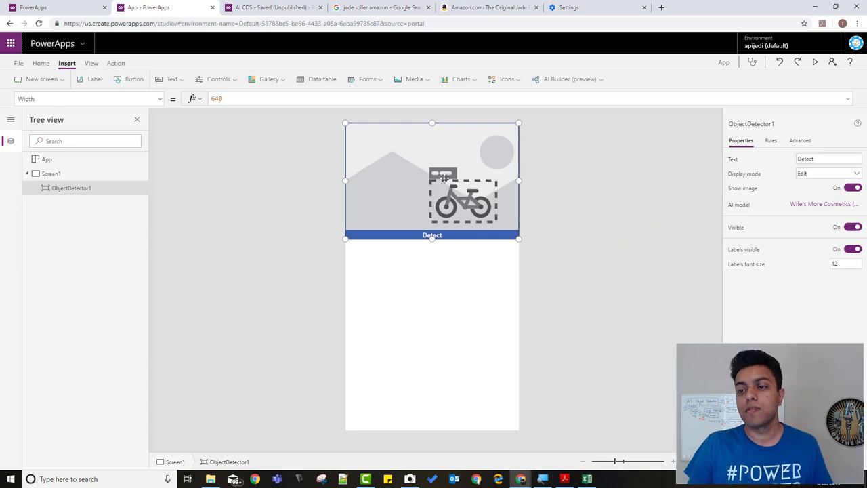
pyautogui.moveTo(465, 224)
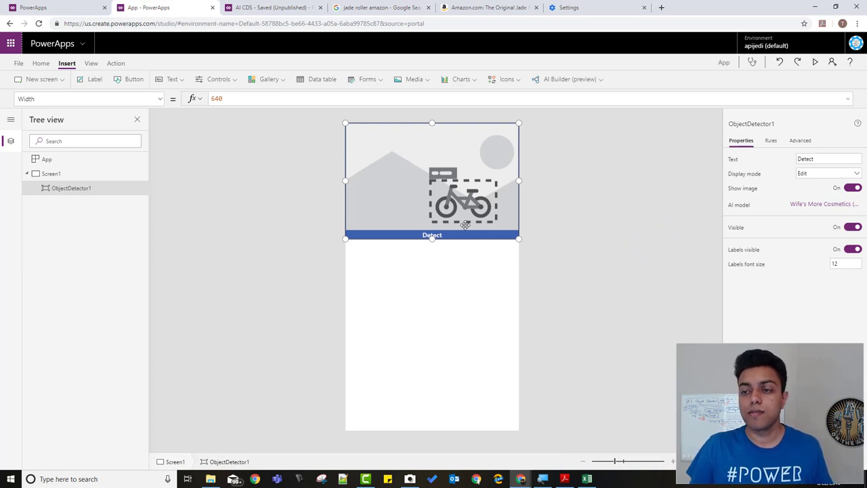
pyautogui.moveTo(800, 93)
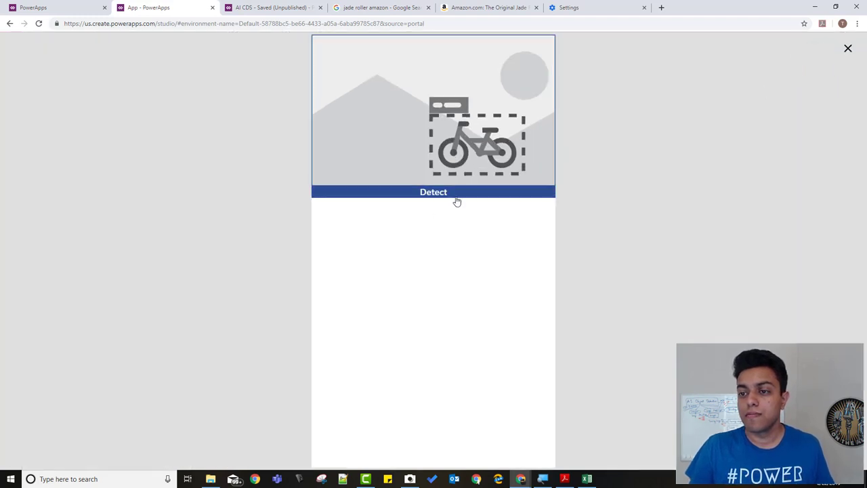
pyautogui.moveTo(432, 196)
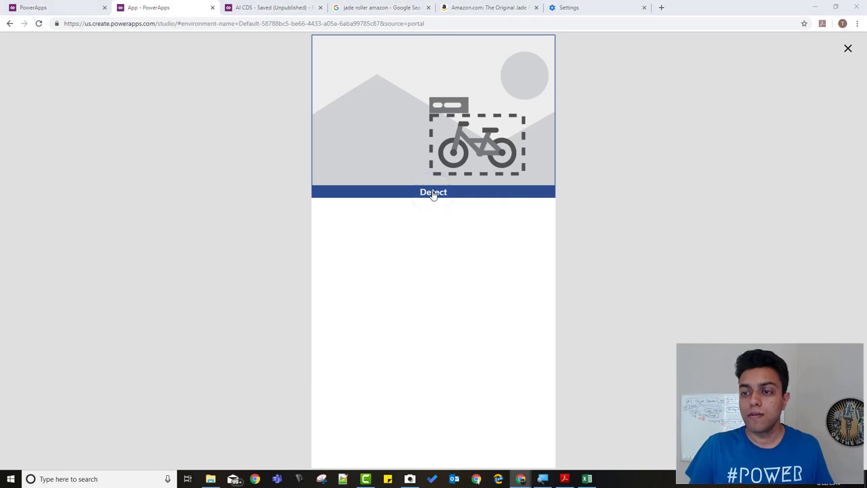
# Step: Run detection on a test photo, finding one Jade Roller, then exit preview
pyautogui.click(433, 192)
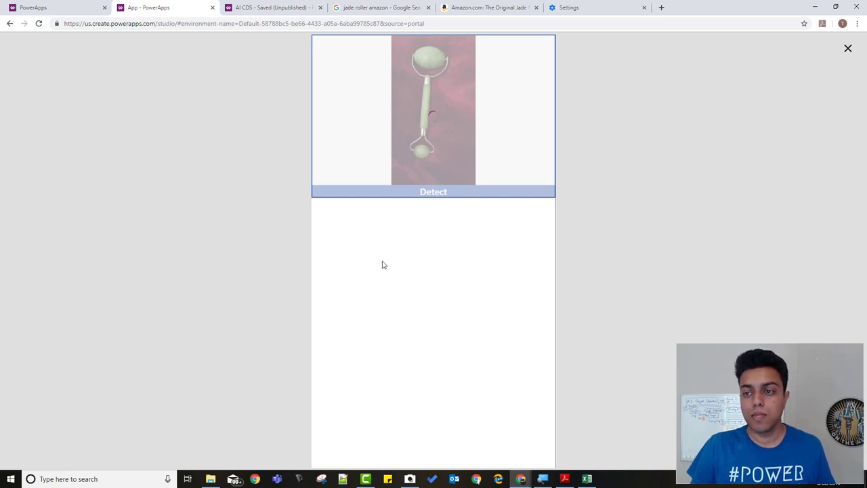
pyautogui.click(433, 192)
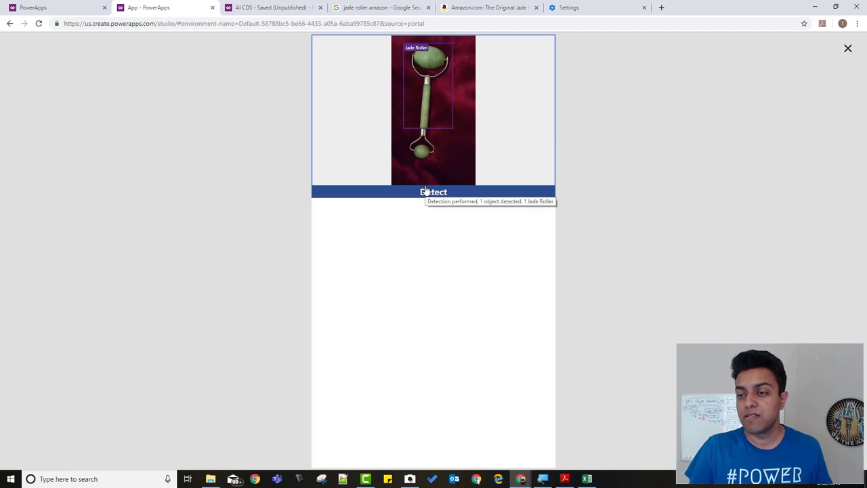
pyautogui.moveTo(847, 48)
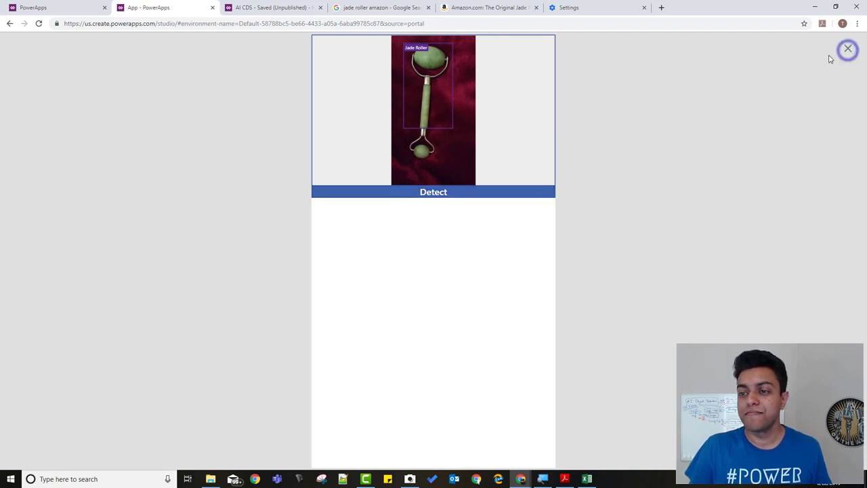
pyautogui.click(847, 49)
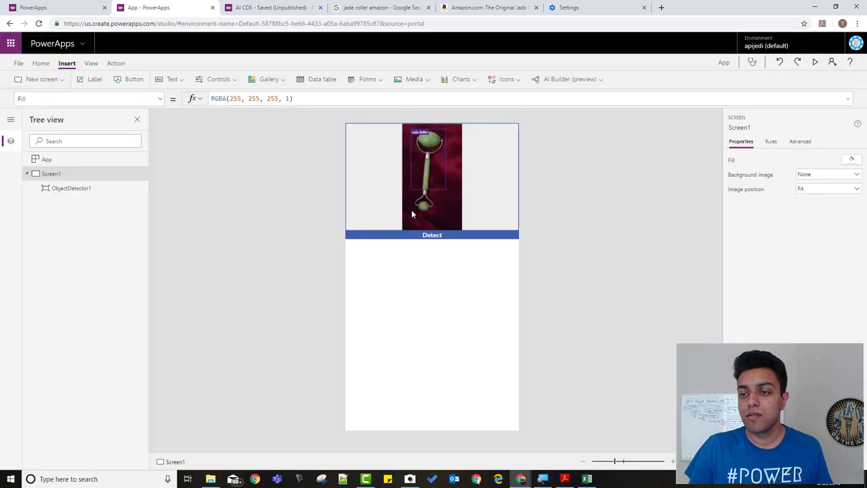
pyautogui.moveTo(413, 211)
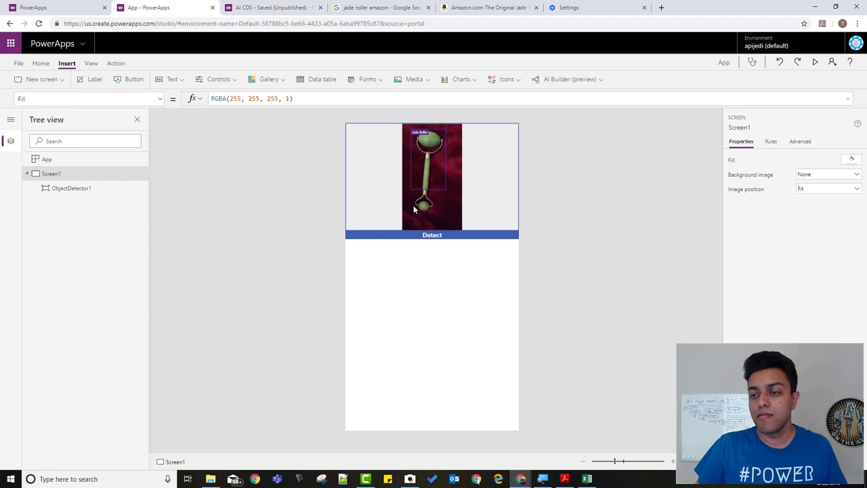
pyautogui.moveTo(428, 172)
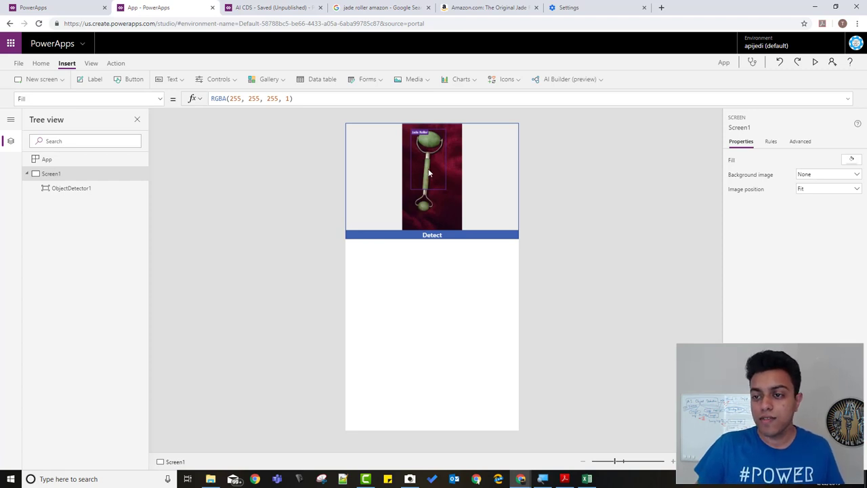
pyautogui.moveTo(411, 184)
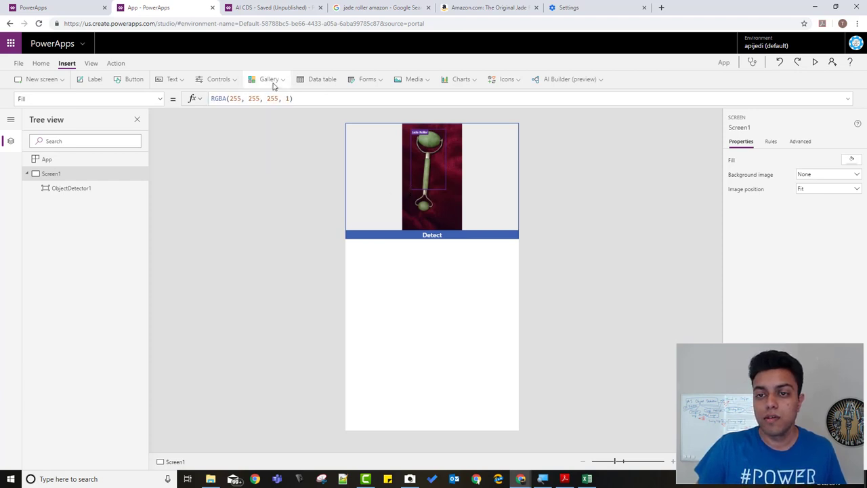
pyautogui.moveTo(269, 79)
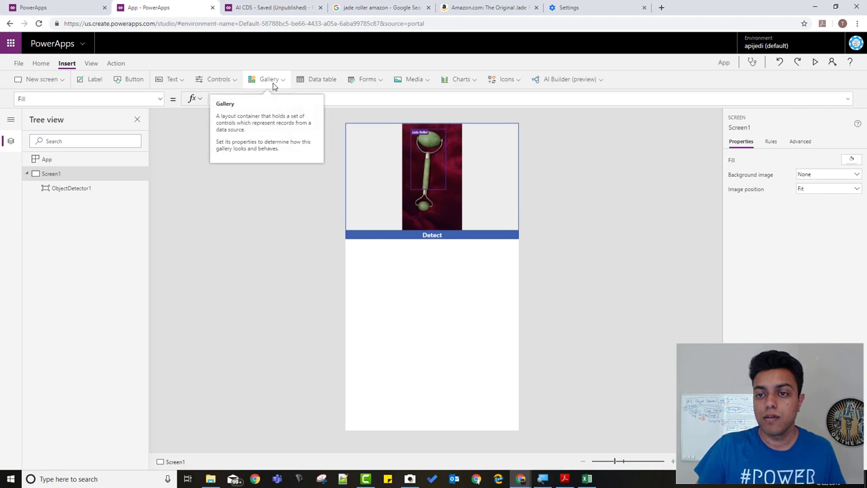
# Step: Leave the Insert ribbon and open the File menu on App settings
pyautogui.click(269, 79)
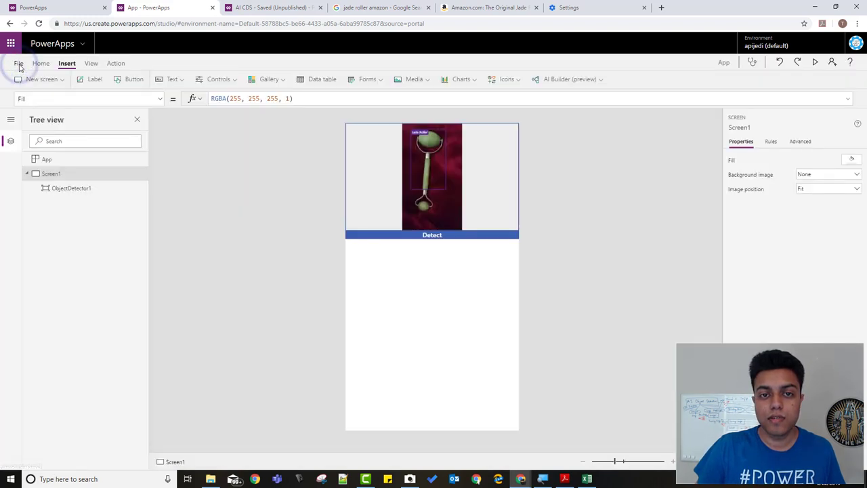
pyautogui.click(18, 63)
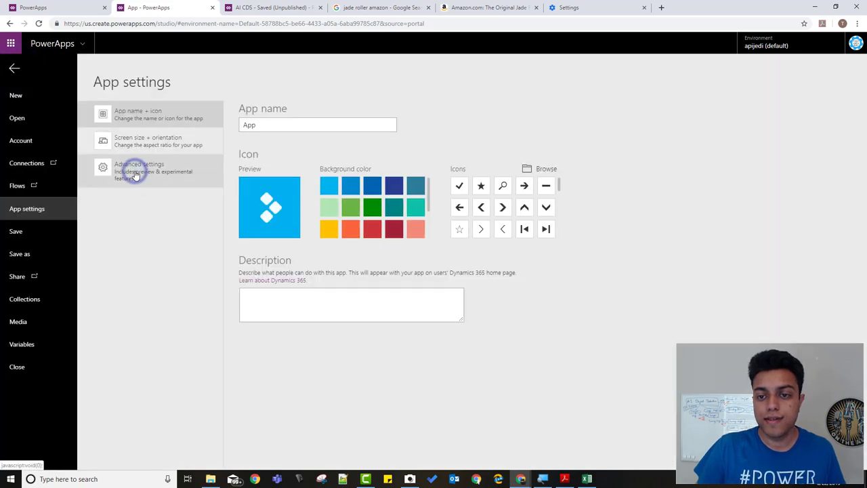
# Step: Enable 'Improved data table control selection and Value property' and return to the editor
pyautogui.click(138, 170)
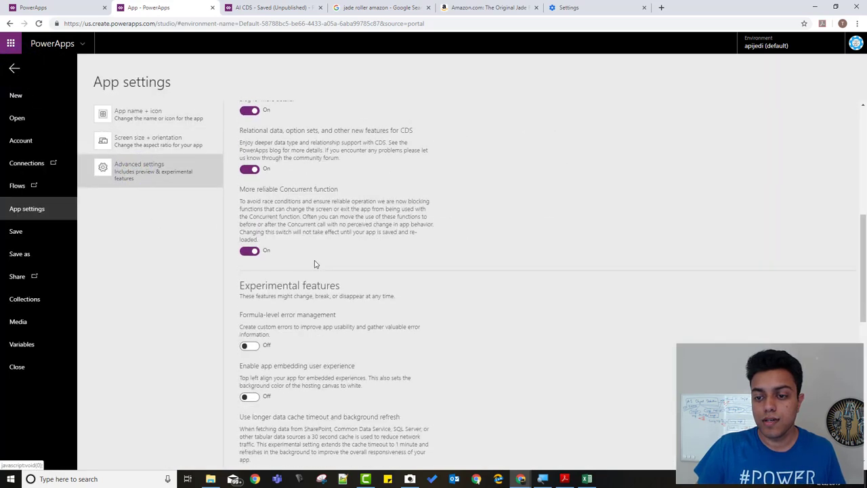
pyautogui.scroll(-3)
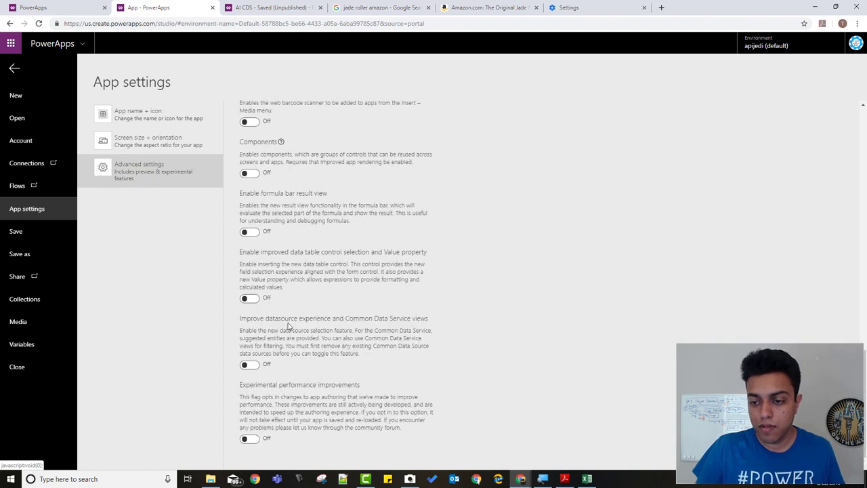
pyautogui.moveTo(283, 266)
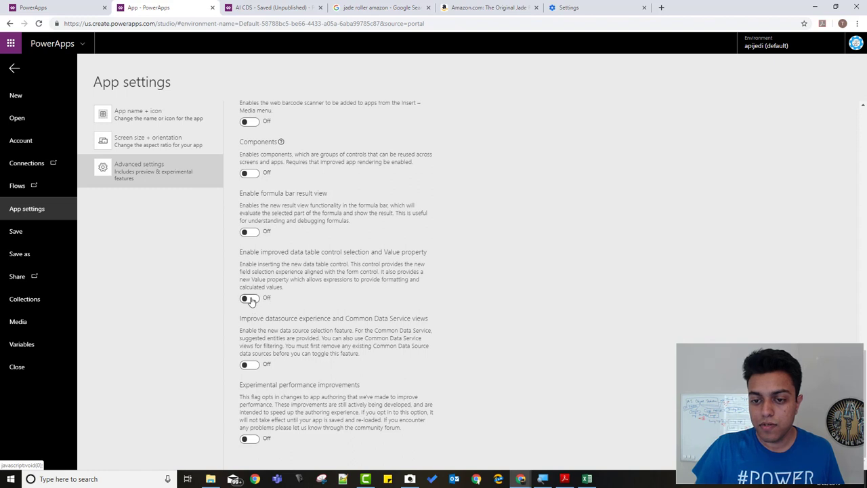
pyautogui.click(249, 298)
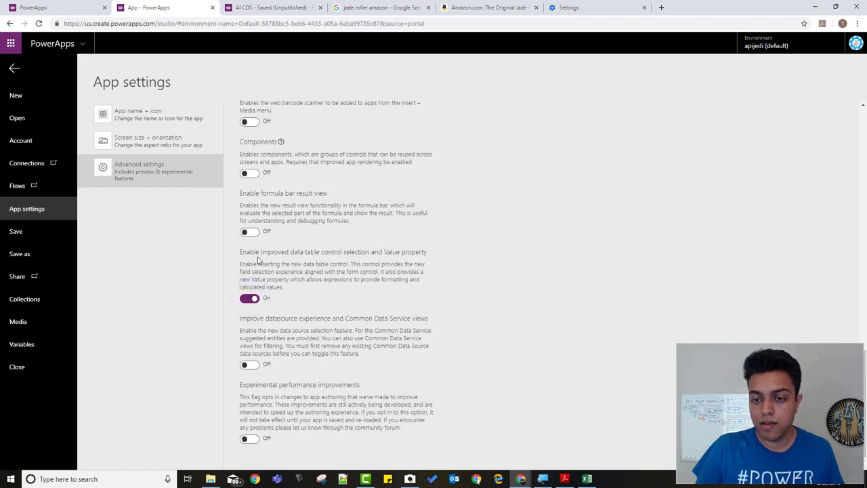
pyautogui.moveTo(274, 262)
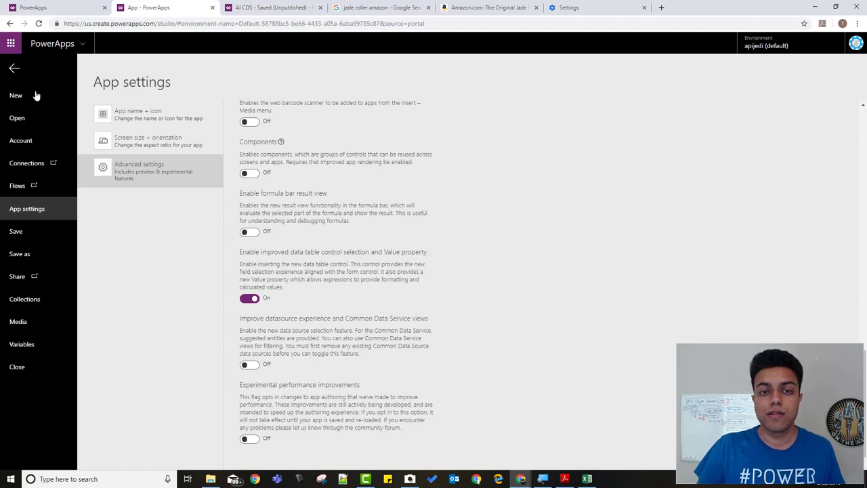
pyautogui.click(14, 68)
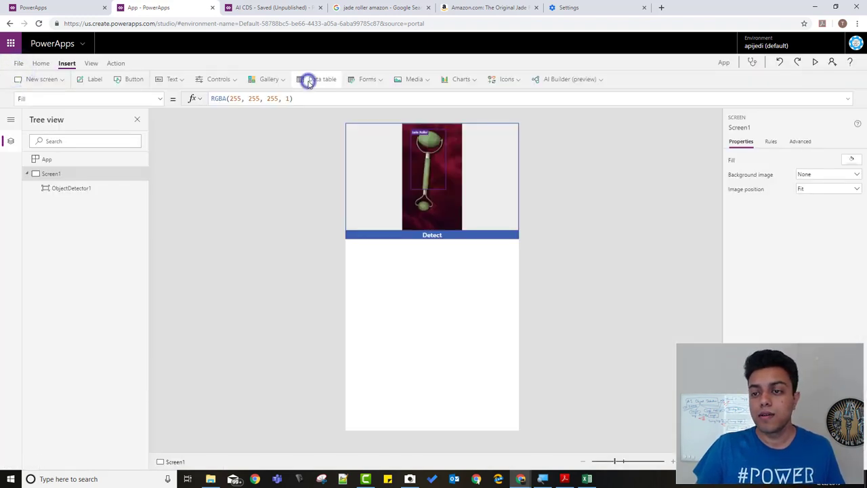
# Step: Insert DataTable1 with Items ObjectDetector1.VisionObjects and open its field list
pyautogui.click(321, 79)
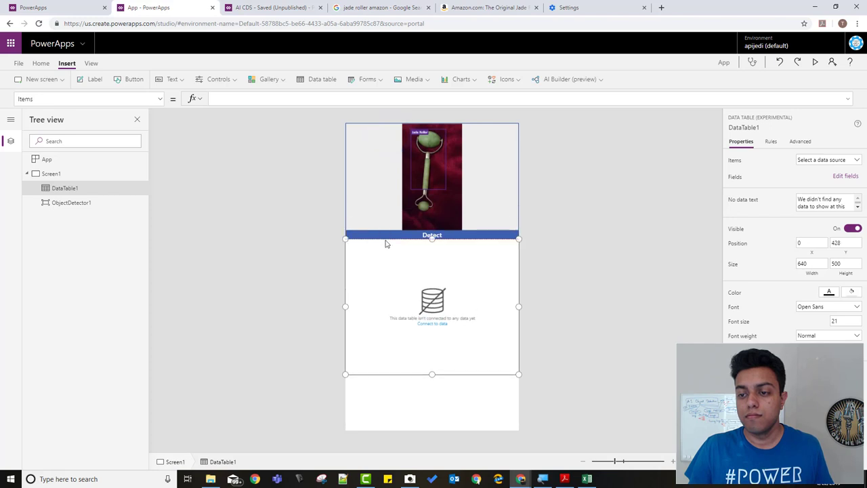
pyautogui.moveTo(427, 312)
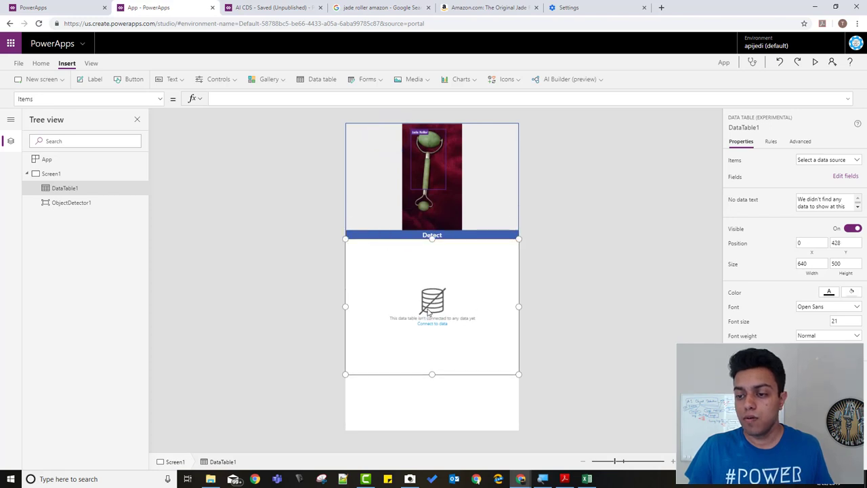
pyautogui.moveTo(247, 138)
pyautogui.write('ObjectDetector1.VisionObjects')
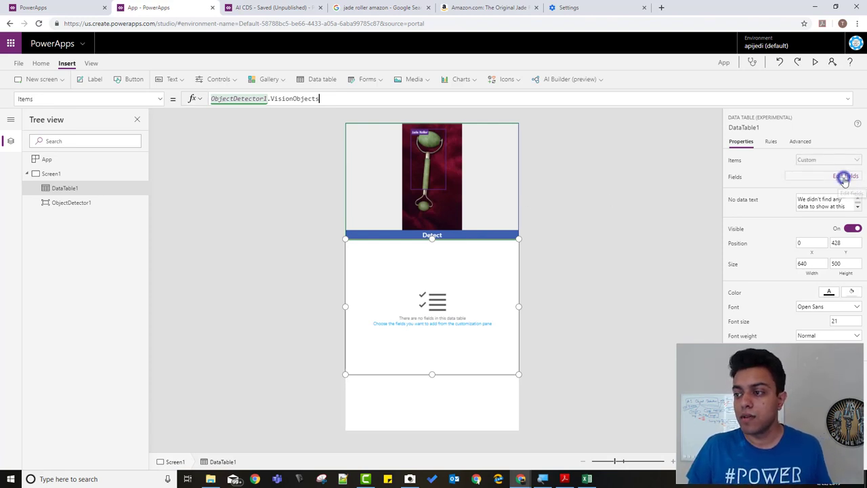
pyautogui.click(845, 176)
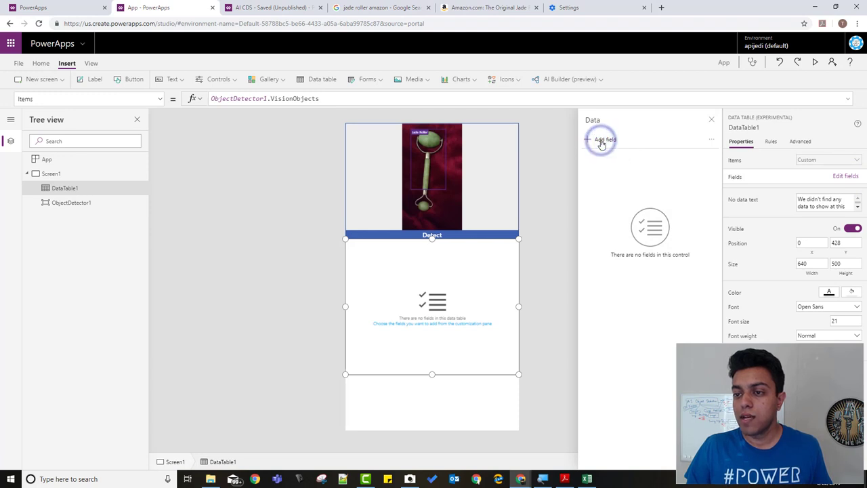
# Step: Add displayName and count fields to DataTable1, showing Jade Roller with count 1
pyautogui.click(601, 139)
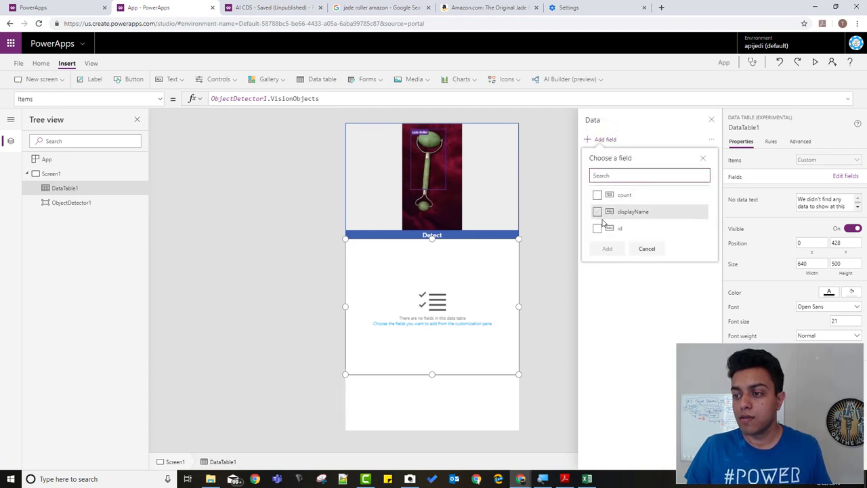
pyautogui.click(597, 211)
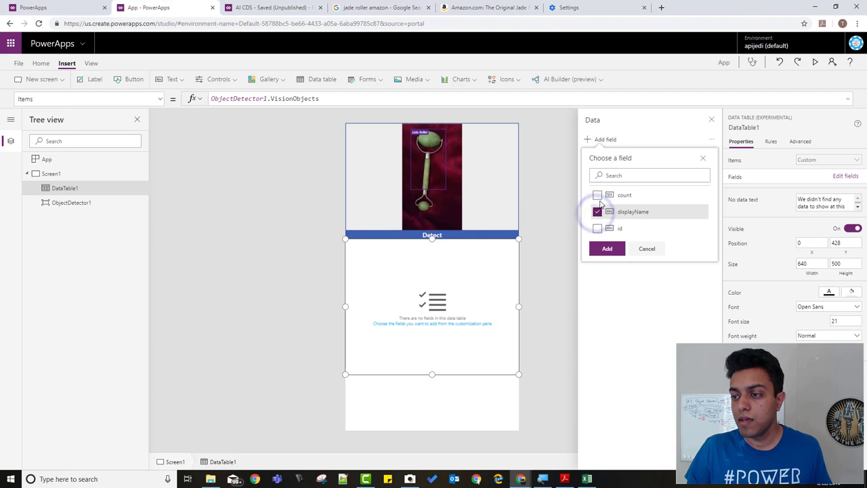
pyautogui.click(597, 195)
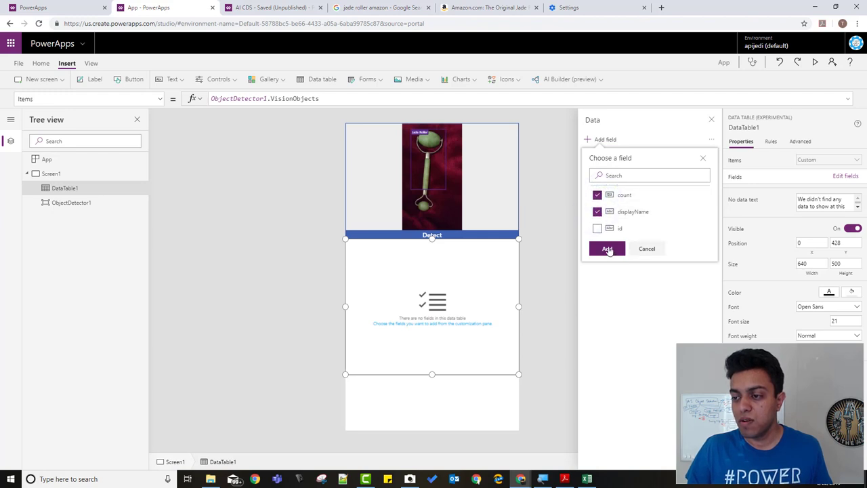
pyautogui.click(606, 249)
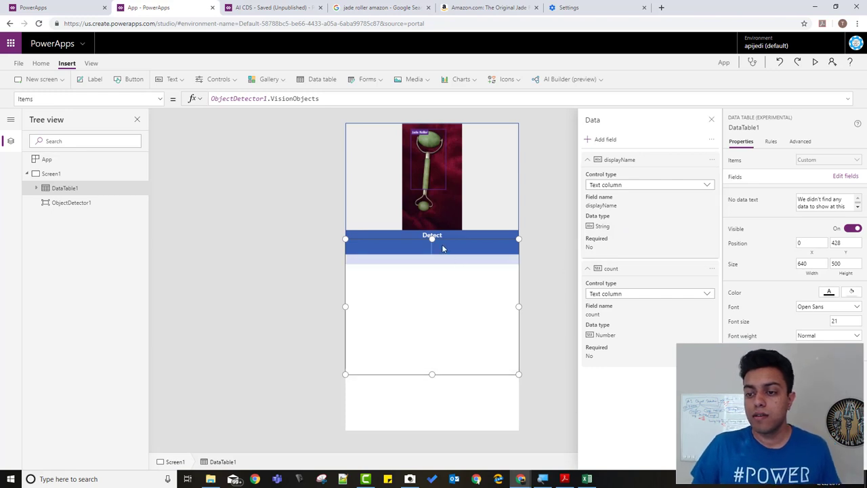
pyautogui.click(431, 234)
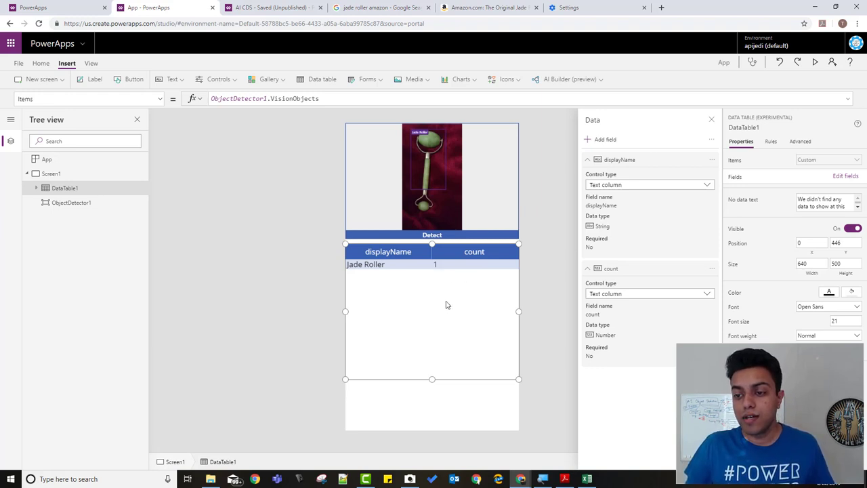
pyautogui.moveTo(407, 214)
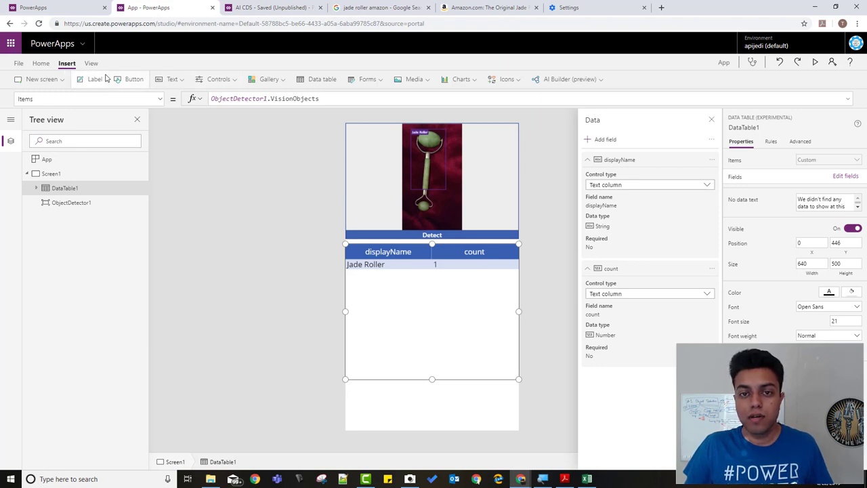
pyautogui.click(40, 63)
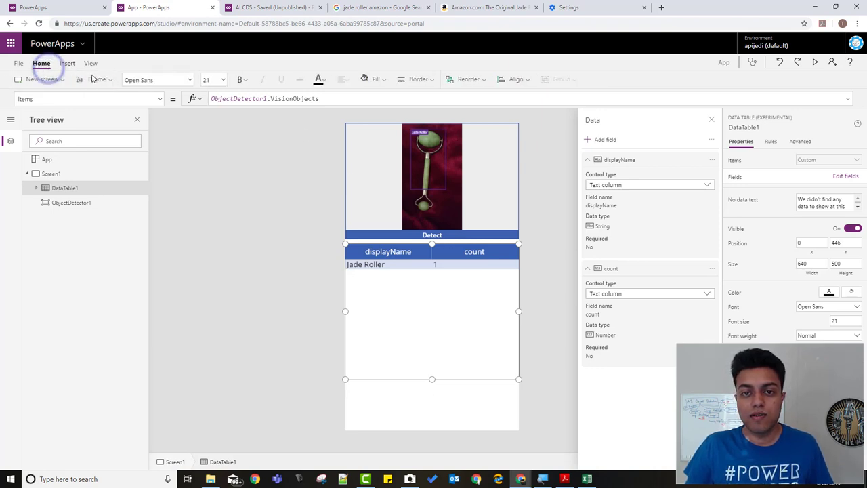
# Step: Apply the Office Blue theme to the app
pyautogui.click(96, 79)
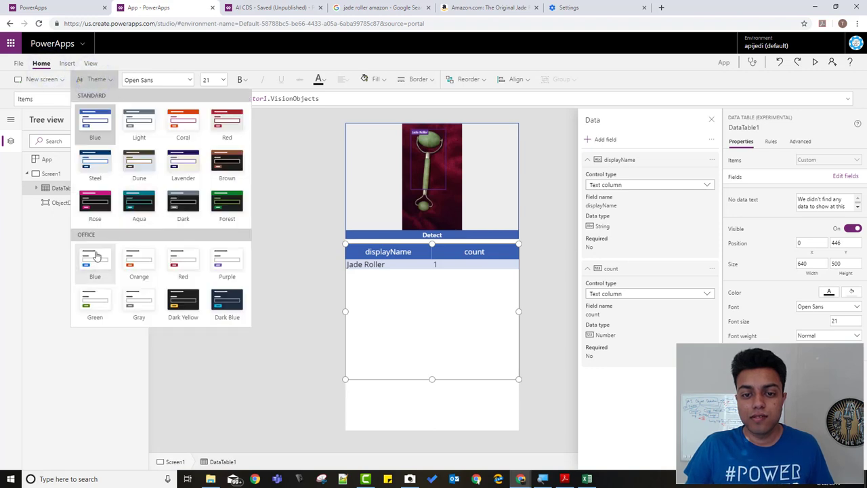
pyautogui.click(95, 259)
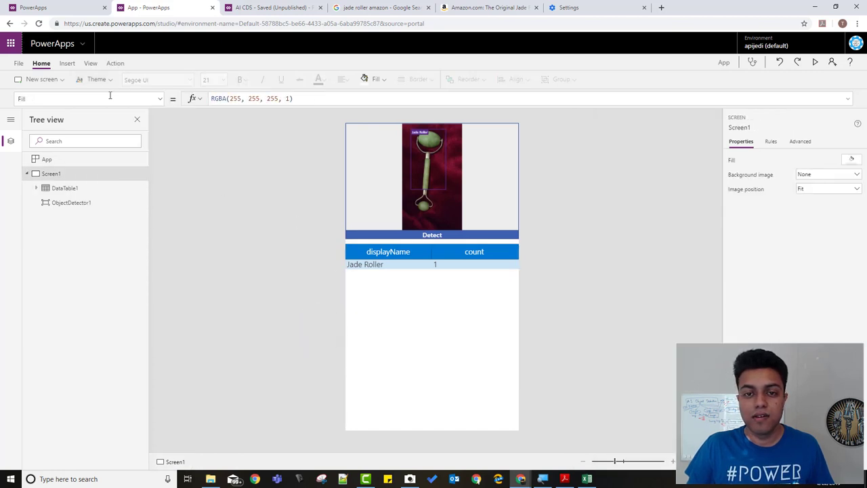
pyautogui.click(66, 63)
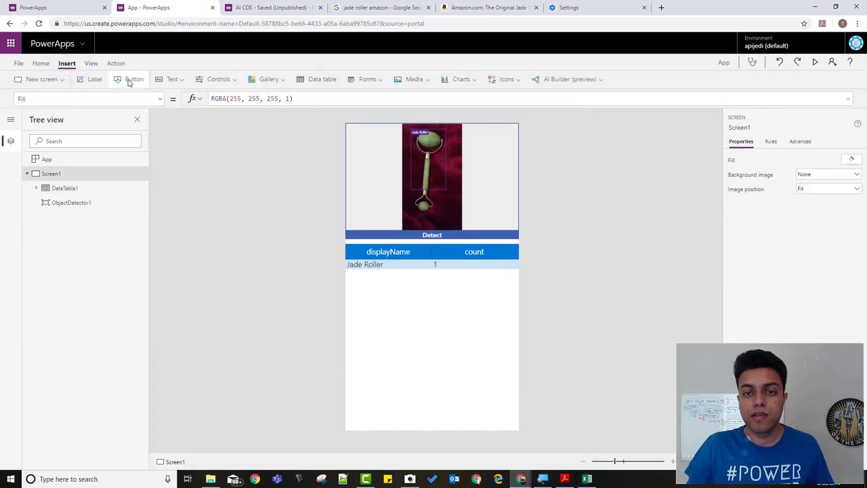
# Step: Add Button1, move it to the screen bottom below the table, and clear OnSelect
pyautogui.click(133, 79)
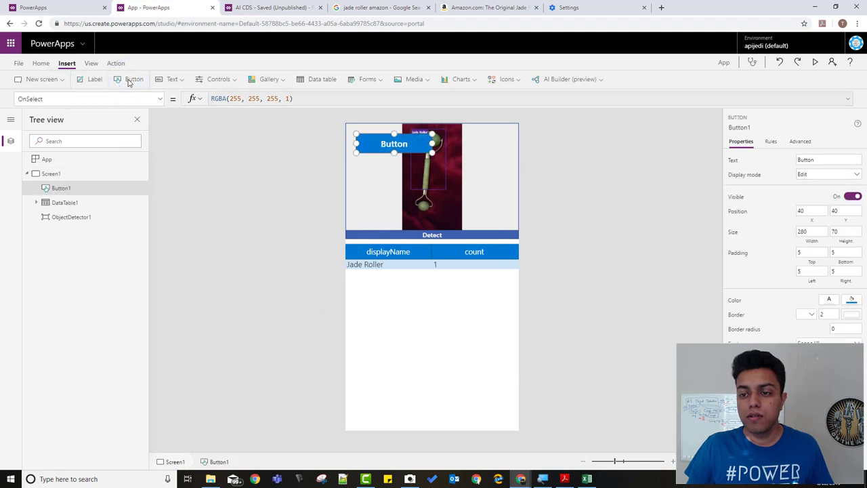
pyautogui.moveTo(394, 143); pyautogui.dragTo(383, 421)
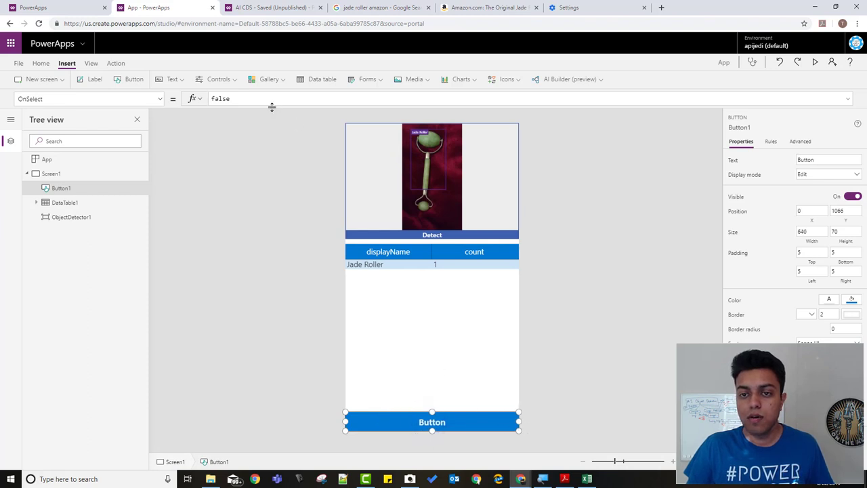
pyautogui.click(274, 98)
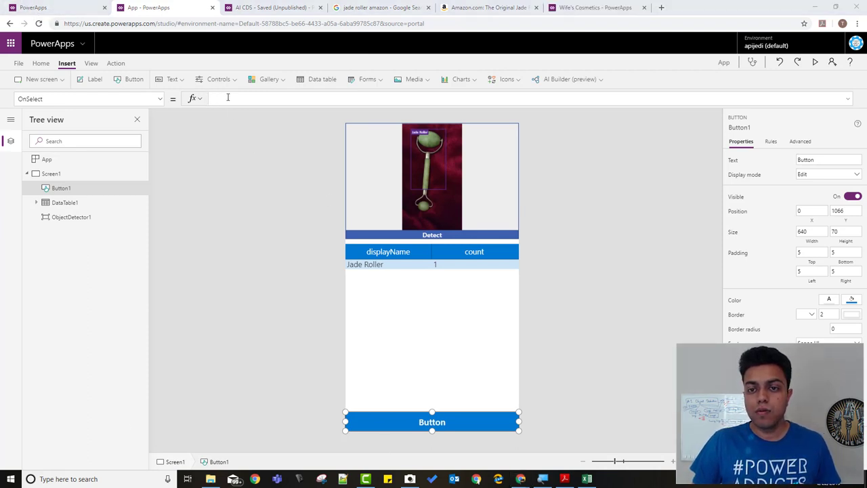
pyautogui.click(228, 98)
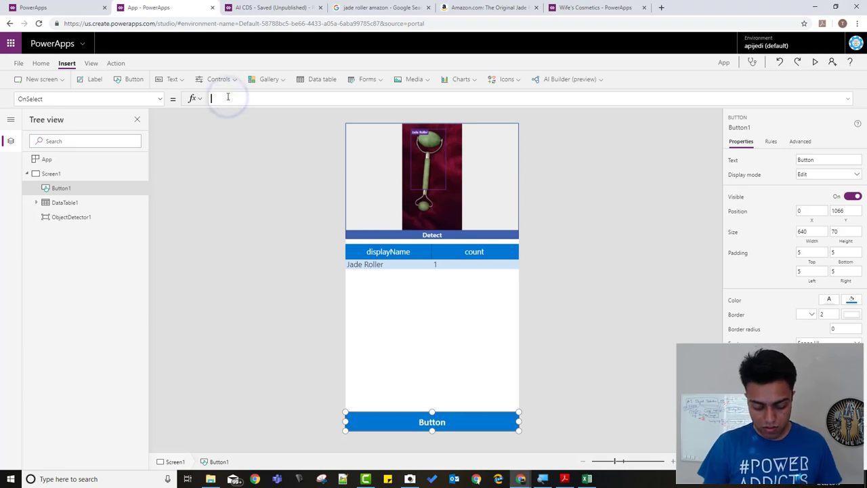
pyautogui.write('Laun')
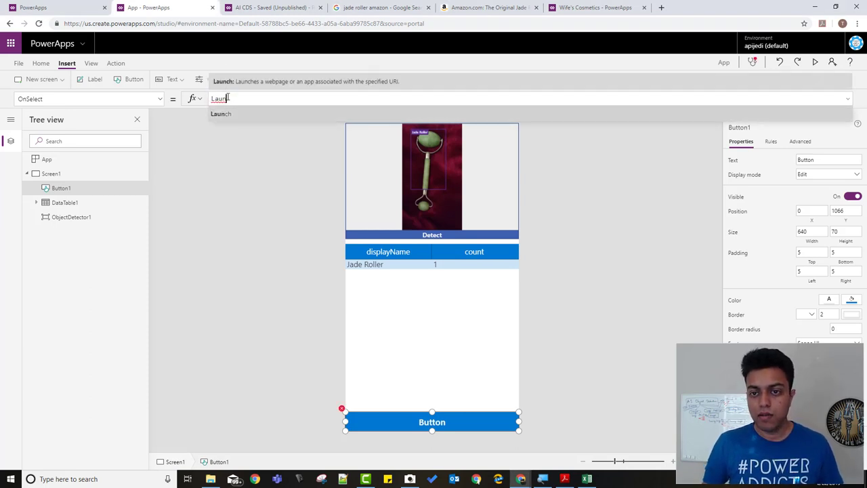
pyautogui.write('(')
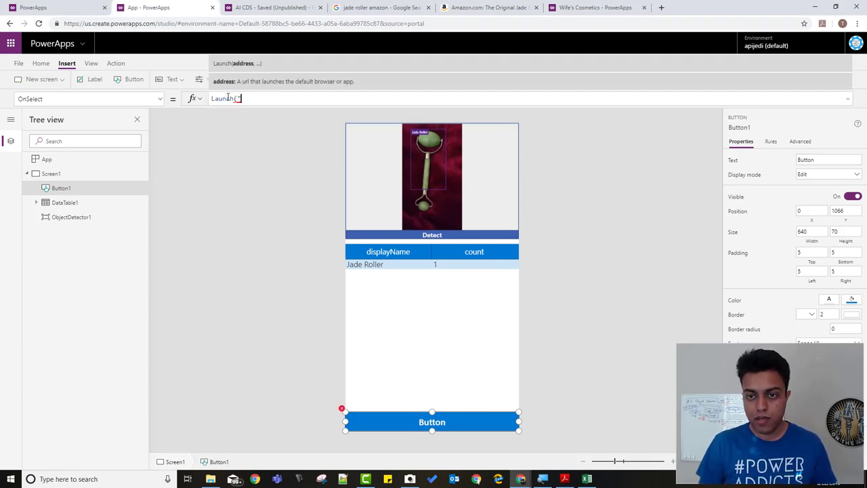
pyautogui.write('"http://www.amazon.com/gp/aws/cart/add.html?"')
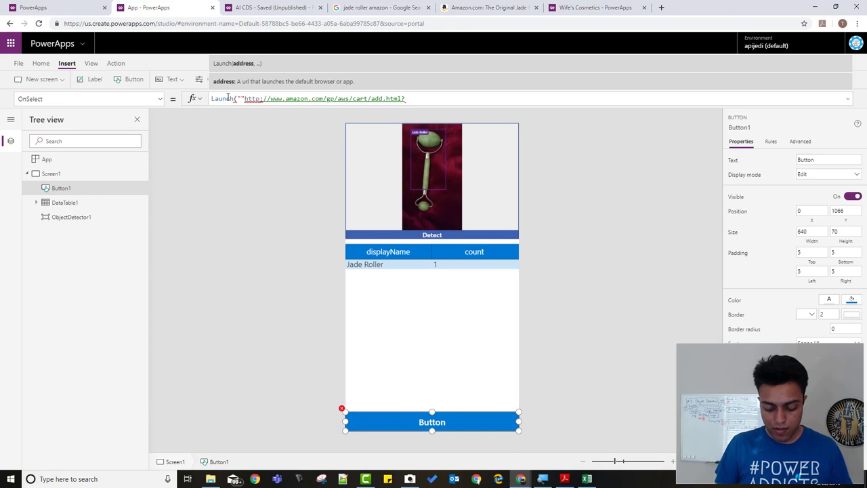
pyautogui.write('As')
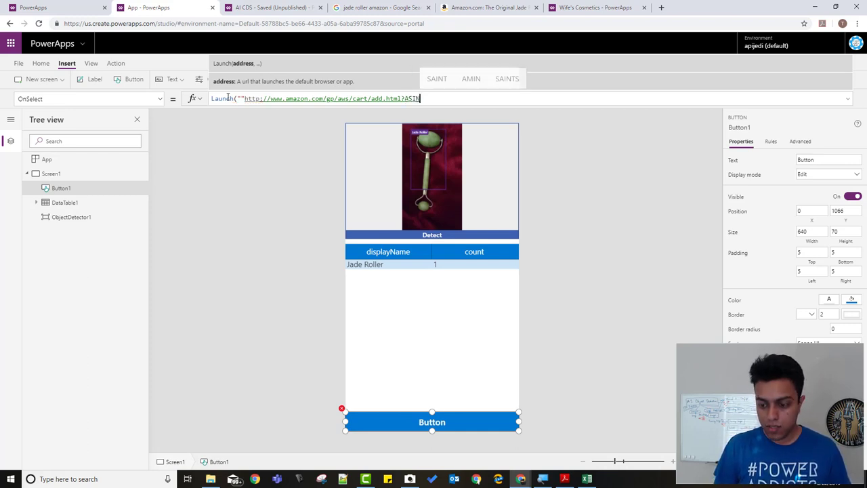
pyautogui.write(',1')
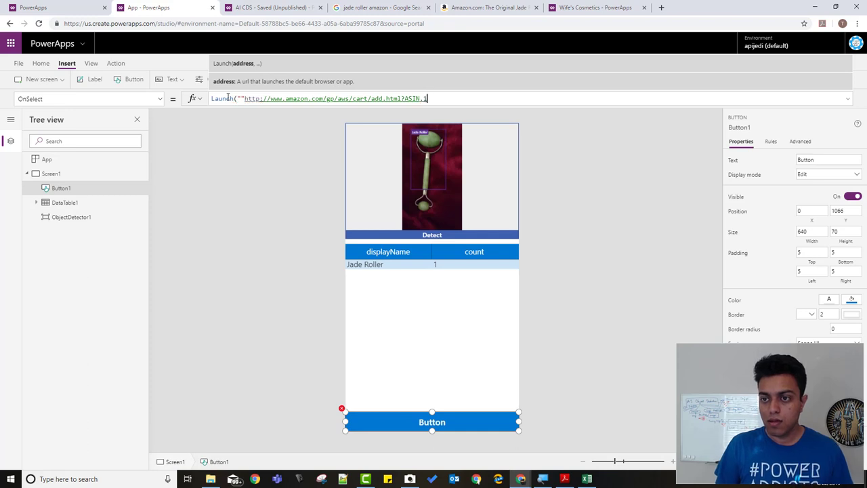
pyautogui.write('-')
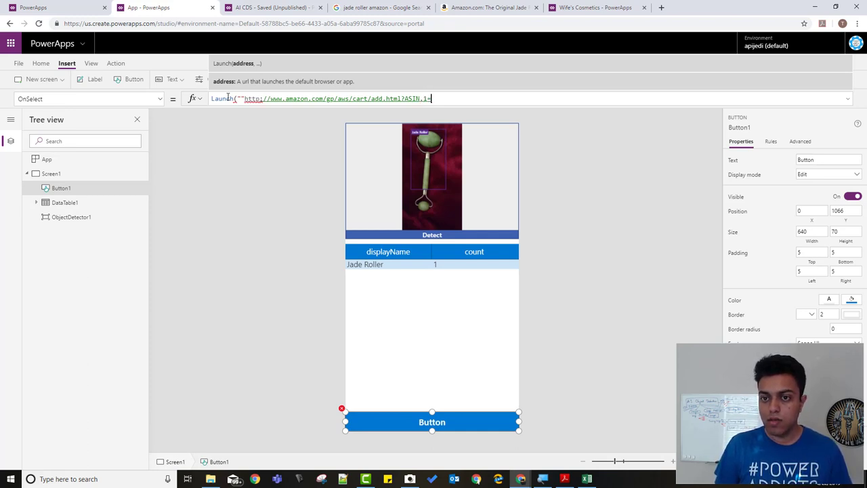
# Step: Fix the URL quoting and append & LookUp on Wife Datatable
pyautogui.click(214, 98)
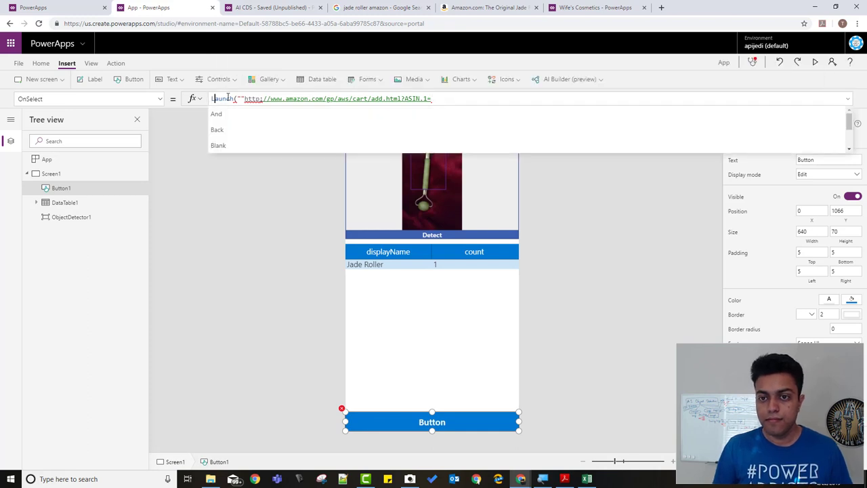
pyautogui.click(223, 98)
pyautogui.write('"')
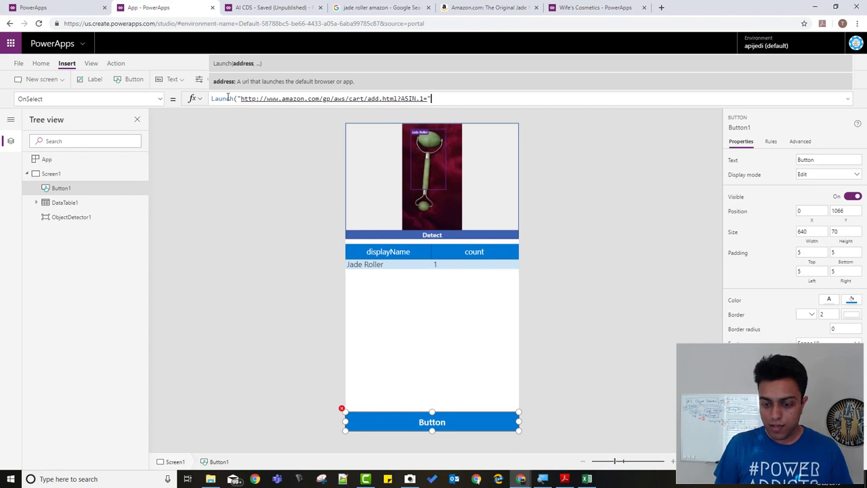
pyautogui.write('&')
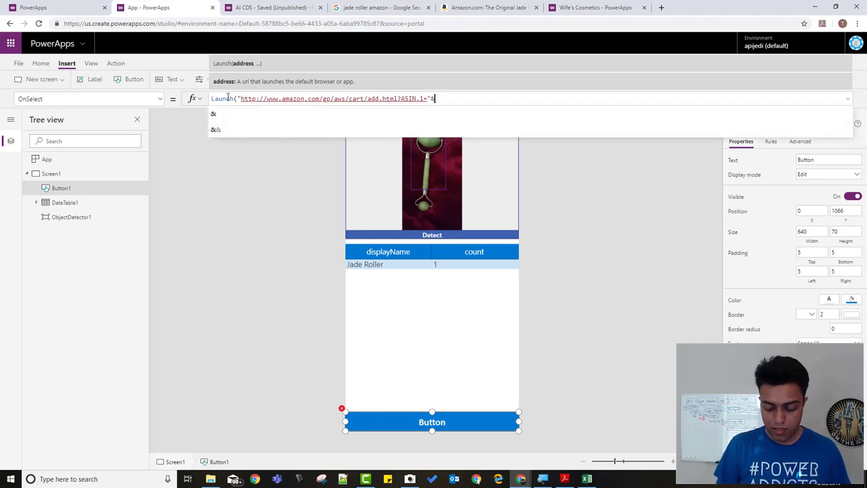
pyautogui.write('Lookup')
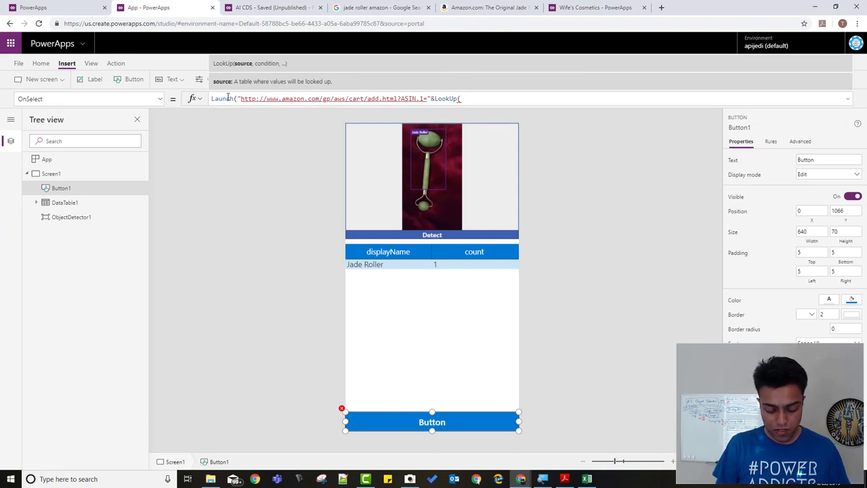
pyautogui.write('data')
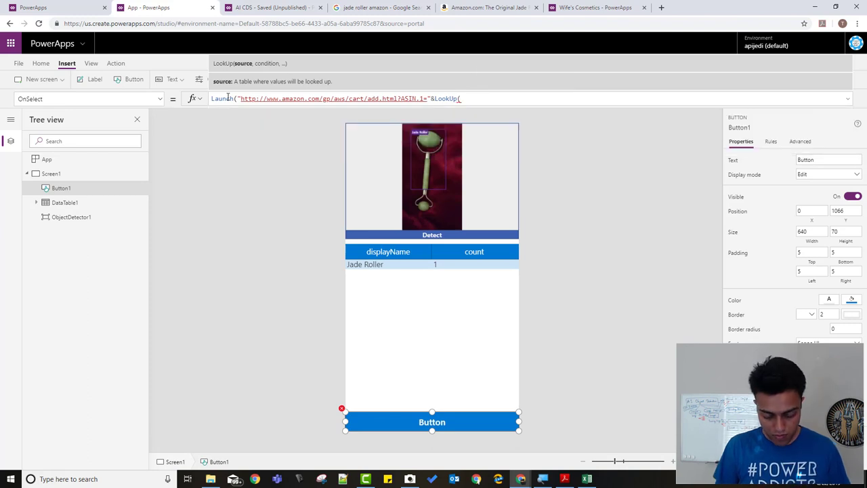
pyautogui.write('Datatable')
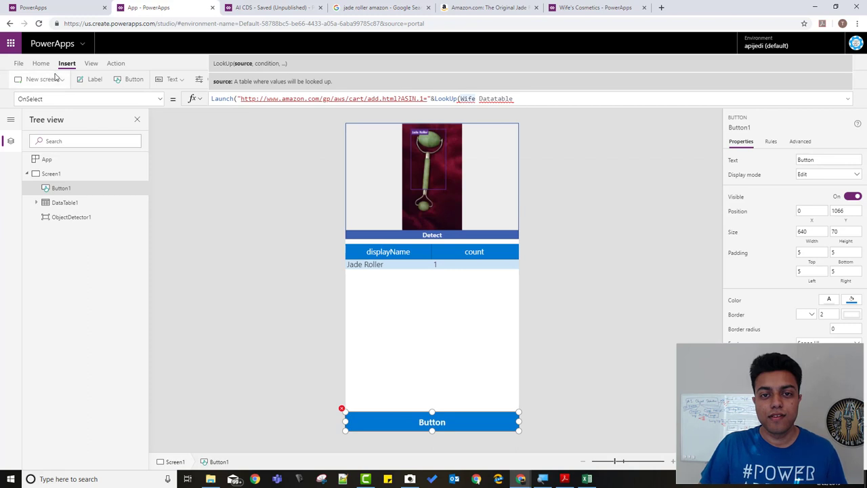
# Step: From View > Data sources, start adding a Common Data Service data source
pyautogui.click(90, 63)
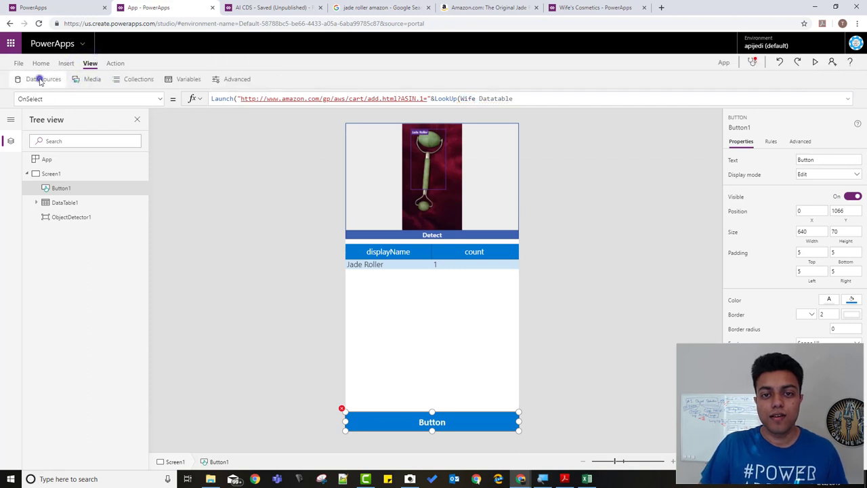
pyautogui.click(43, 79)
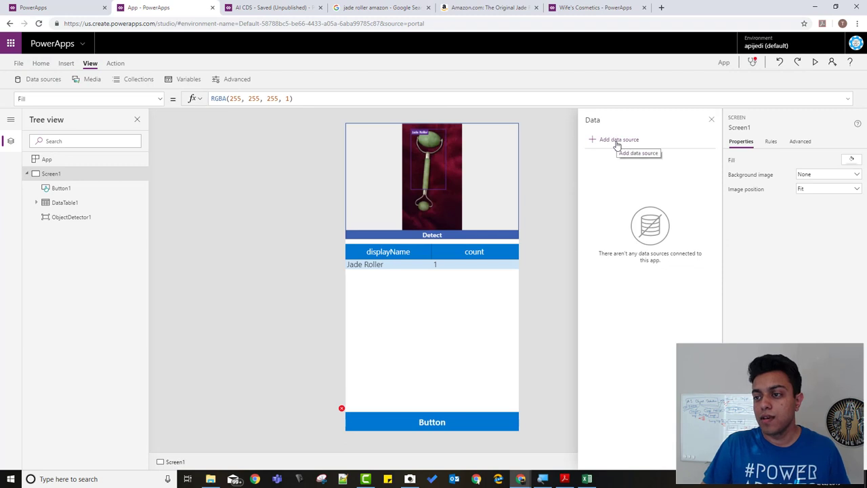
pyautogui.click(619, 140)
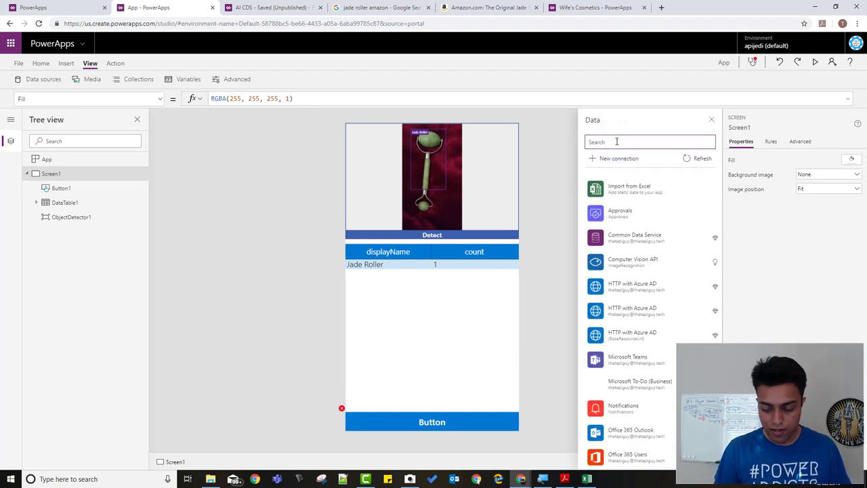
pyautogui.click(635, 237)
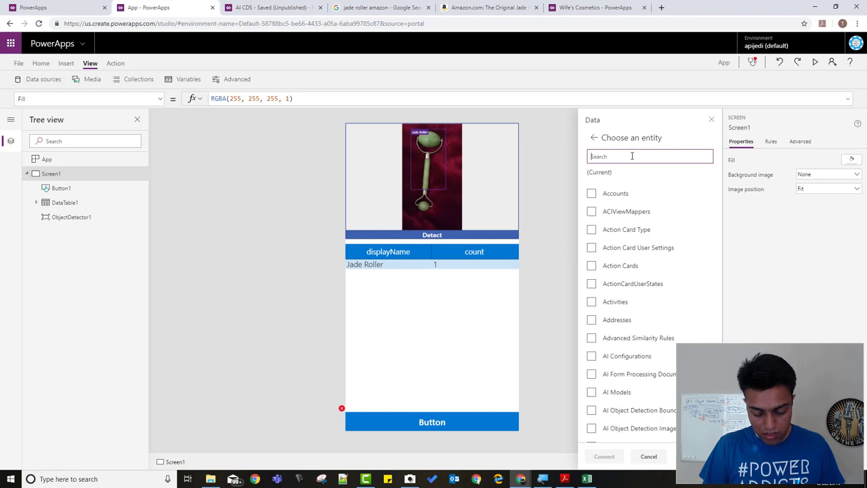
# Step: Search the entity list, tick Cosmetic Demos, and connect it
pyautogui.write('wife')
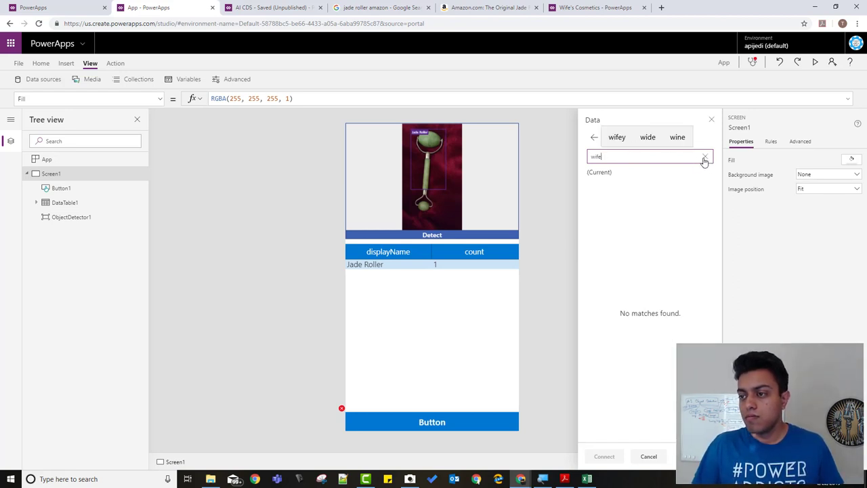
pyautogui.click(704, 157)
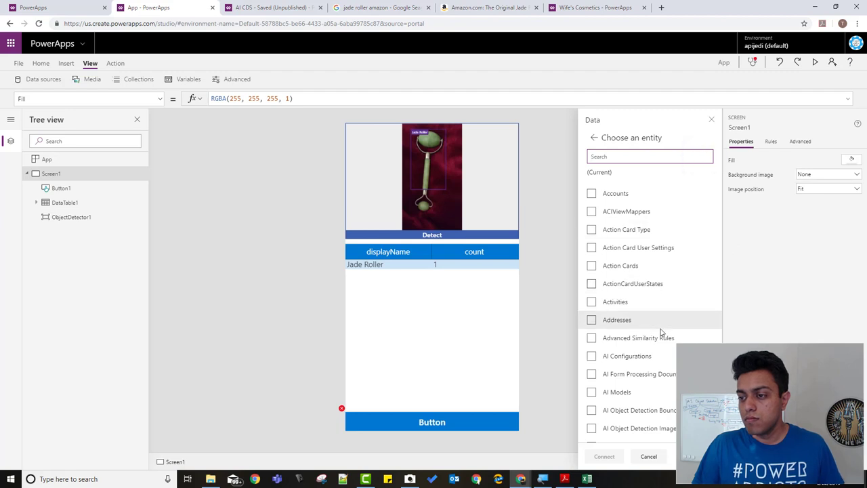
pyautogui.scroll(-3)
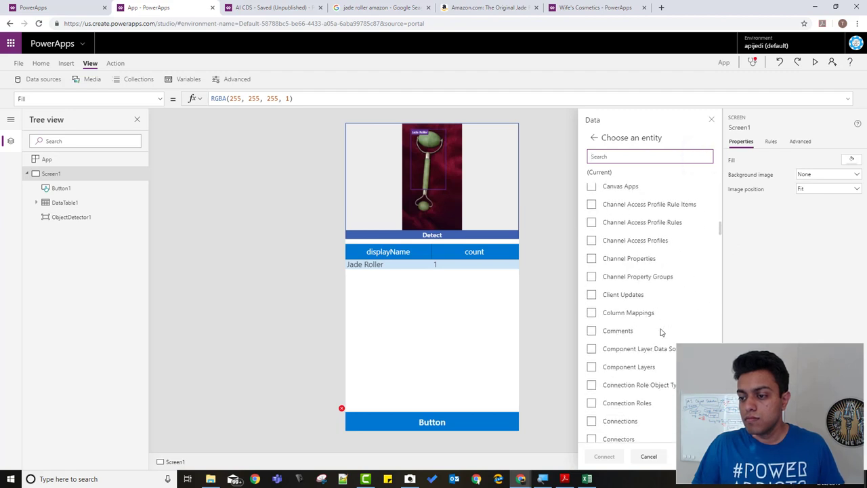
pyautogui.scroll(-3)
pyautogui.write('cos')
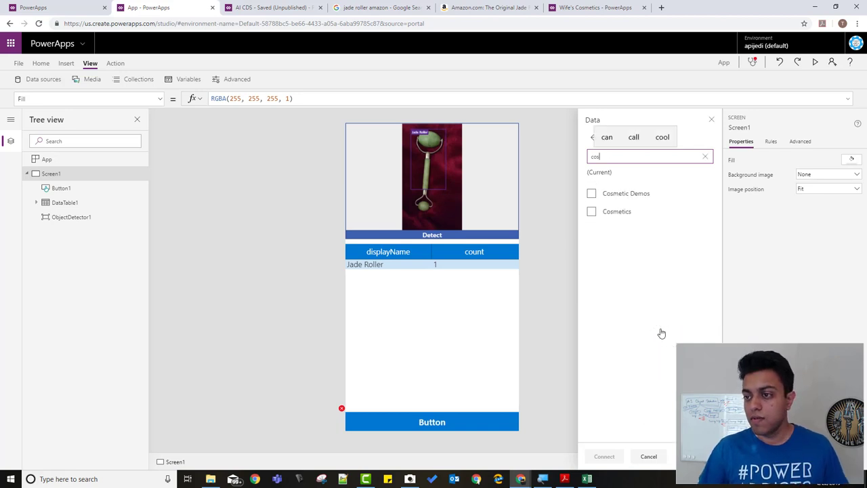
pyautogui.click(591, 193)
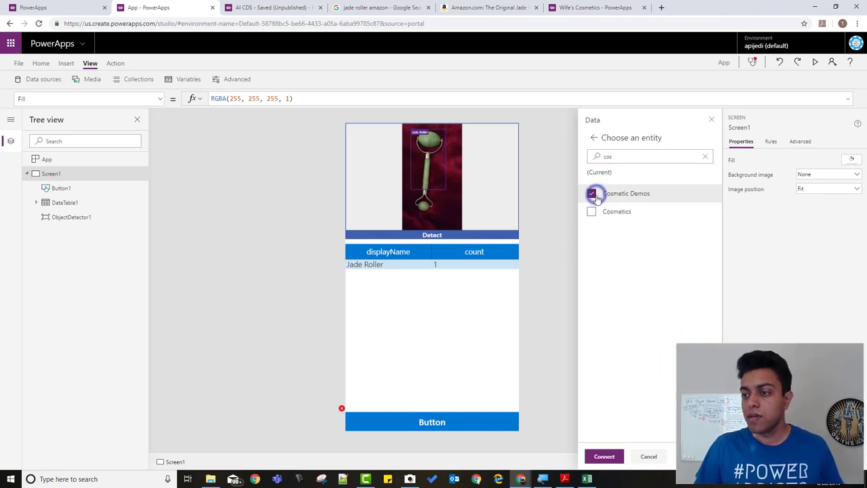
pyautogui.click(604, 456)
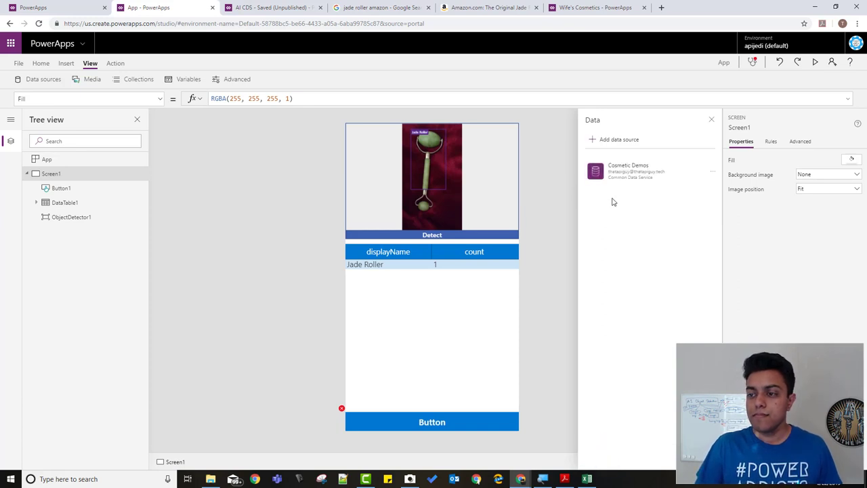
pyautogui.moveTo(411, 421)
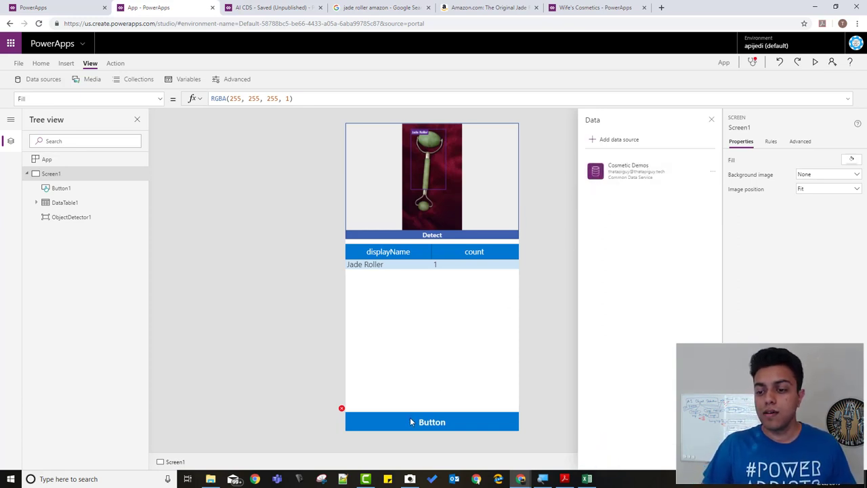
# Step: Write the LookUp matching Name to First(ObjectDetector1.VisionObjects) in the OnSelect formula
pyautogui.click(431, 421)
pyautogui.write('Launch("http://www.amazon.com/gp/aws/cart/add.html?ASIN.1="&LookUp(\'Cosmetic Demos\', Datatable')
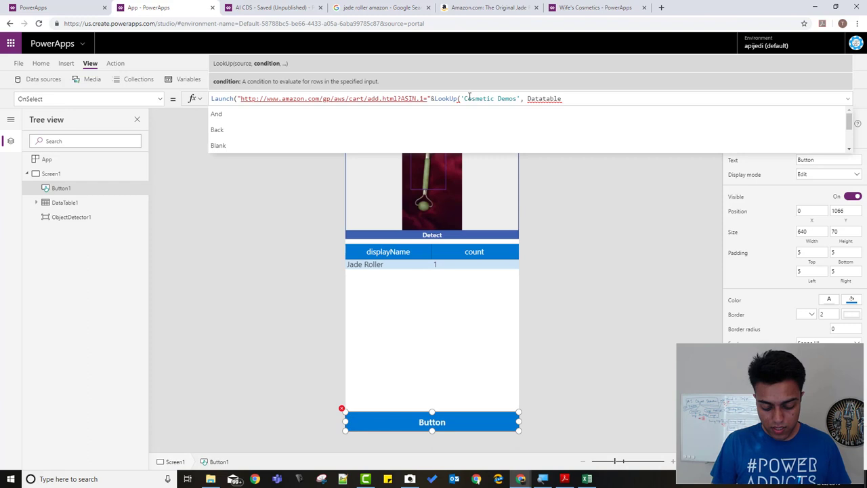
pyautogui.write('Name=')
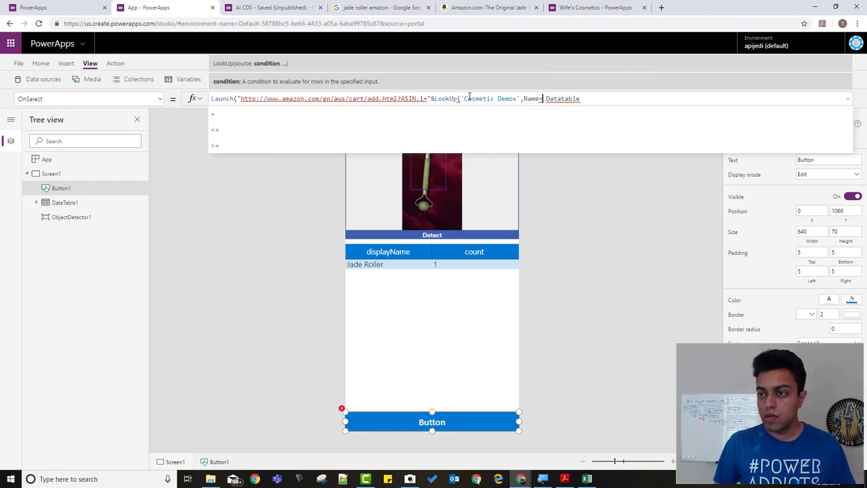
pyautogui.write('First')
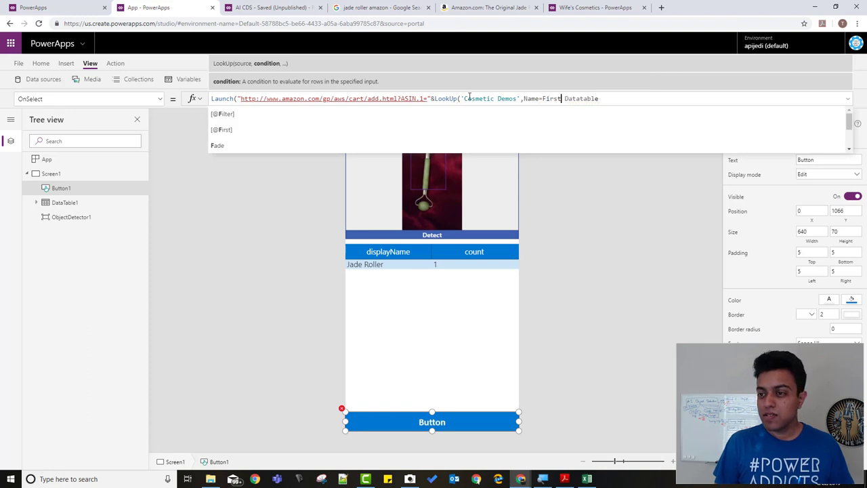
pyautogui.write('(')
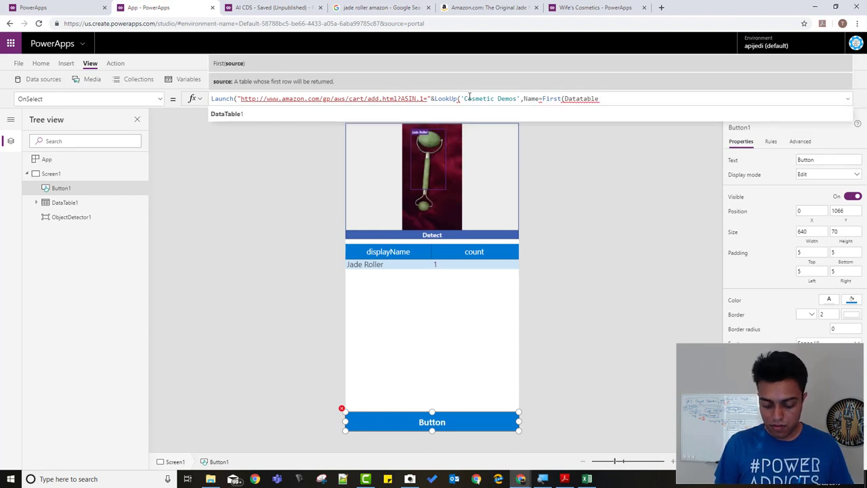
pyautogui.write(').')
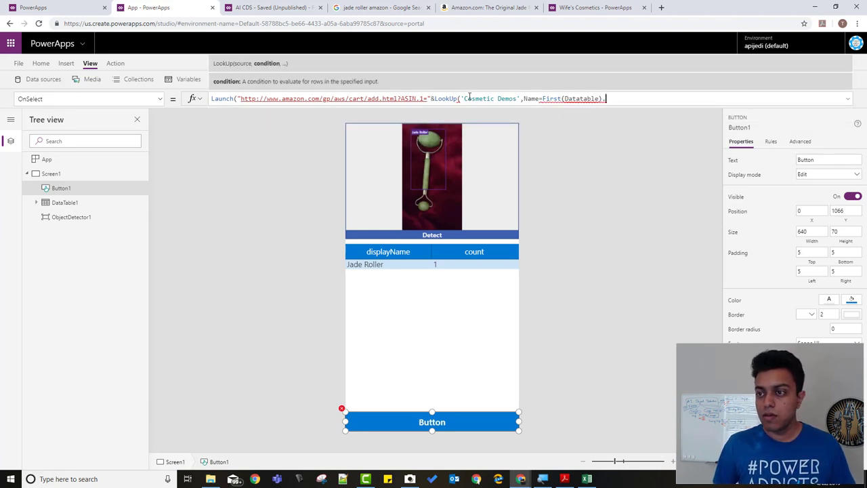
pyautogui.write('DataTable1')
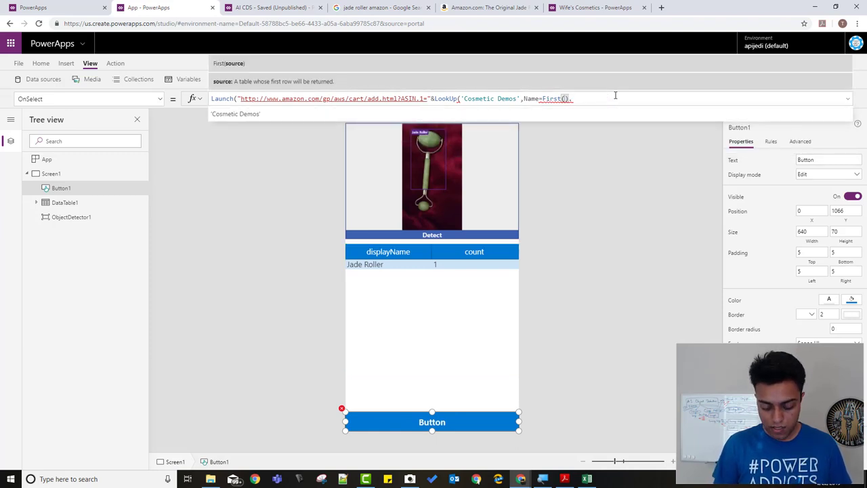
pyautogui.write('ObjectDetector1.v')
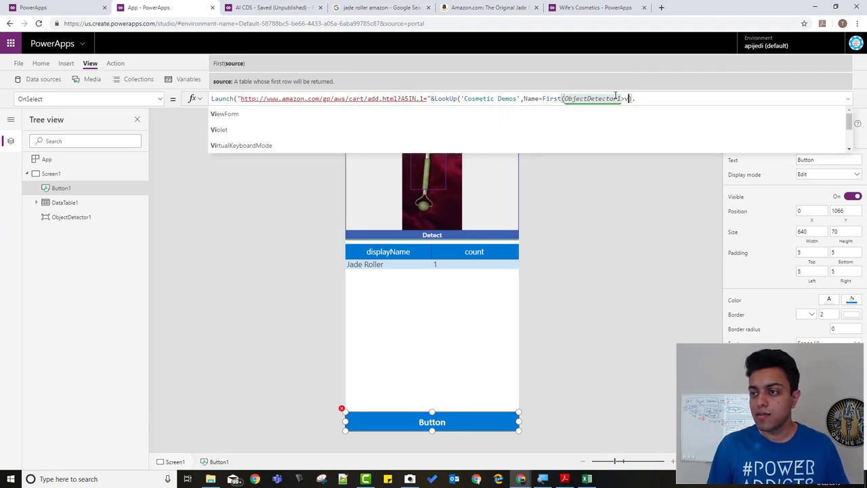
pyautogui.write('.Vis')
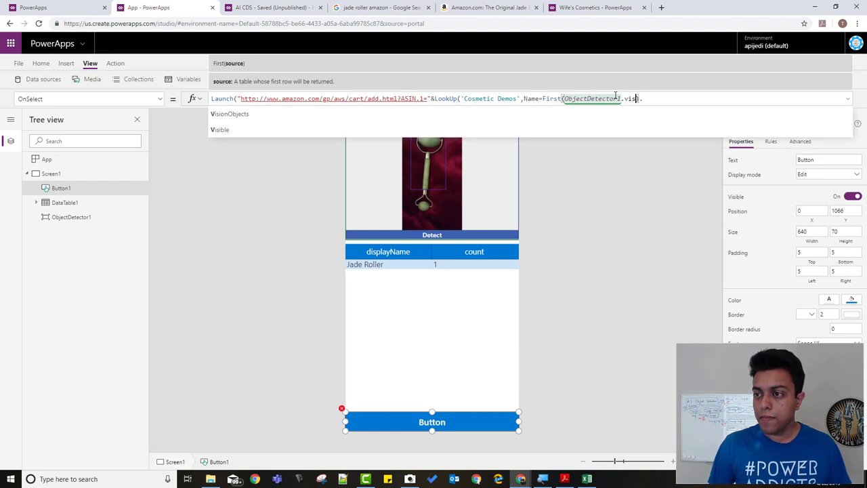
pyautogui.click(230, 114)
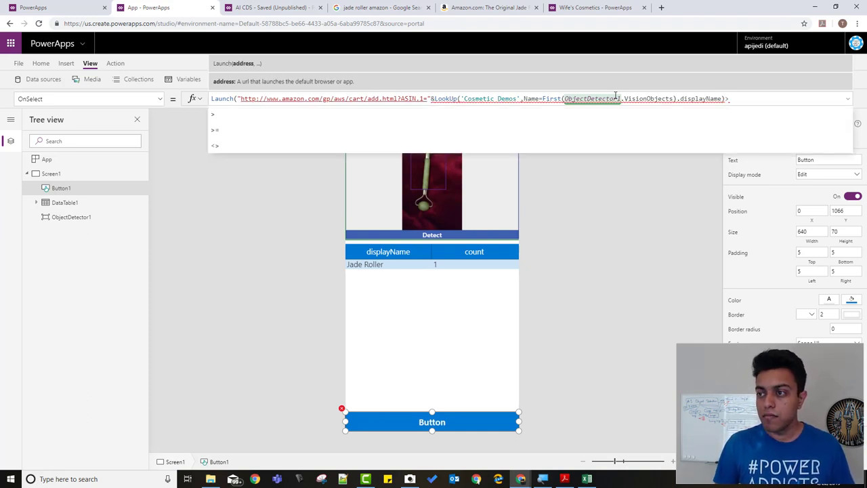
# Step: Append .ASIN and '&Quantity.1=1' to complete the Amazon cart Launch URL
pyautogui.write('.')
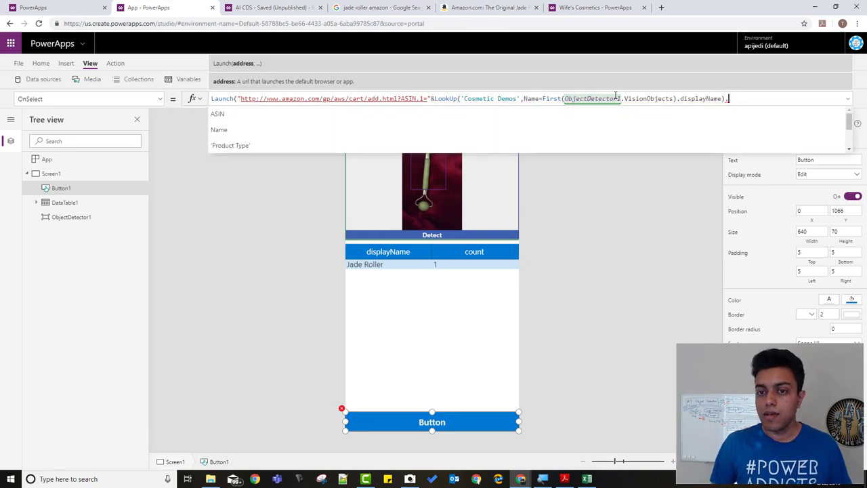
pyautogui.write('.ASIN')
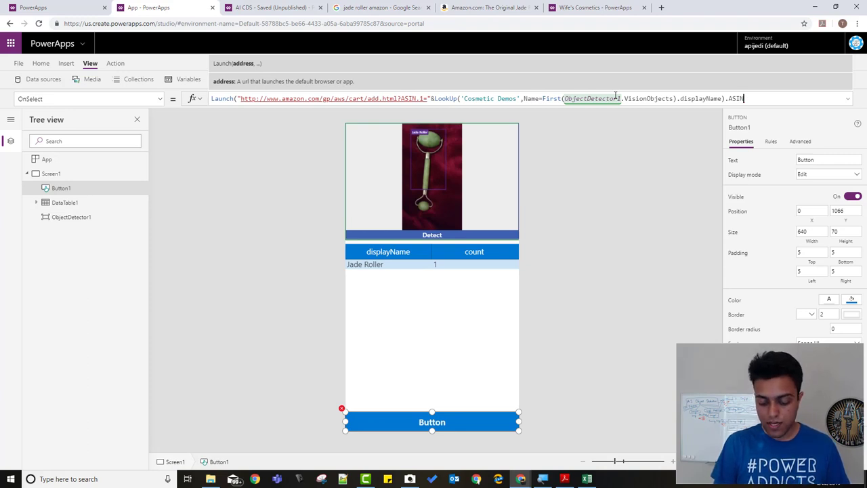
pyautogui.write('&"')
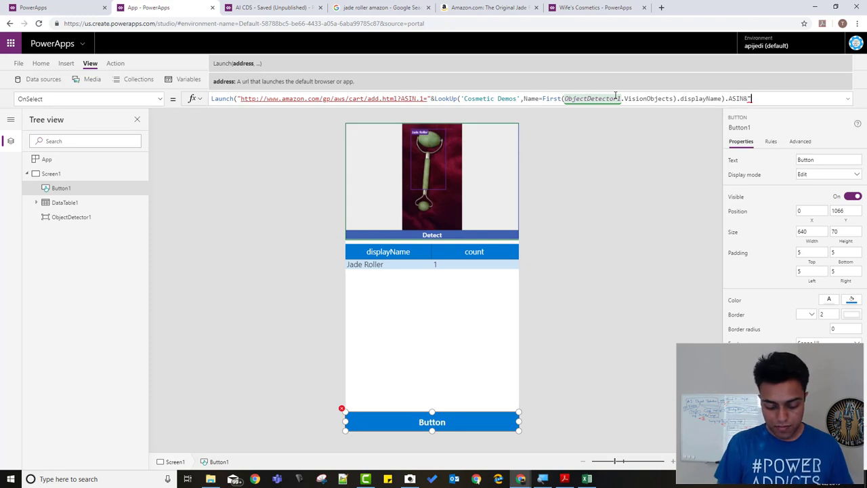
pyautogui.write('&Quanti')
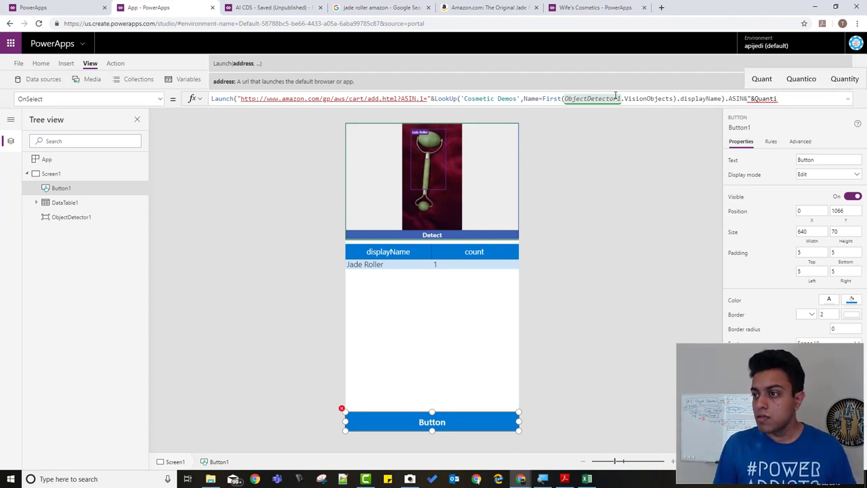
pyautogui.write('ty.1="')
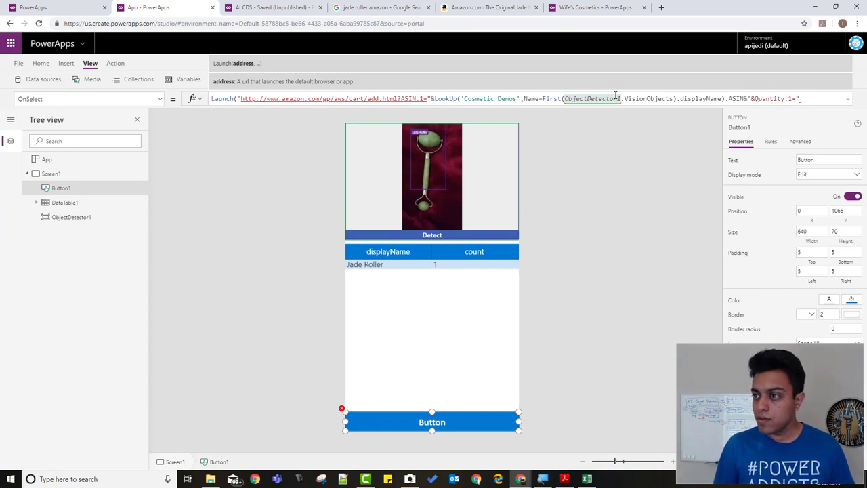
pyautogui.write('&')
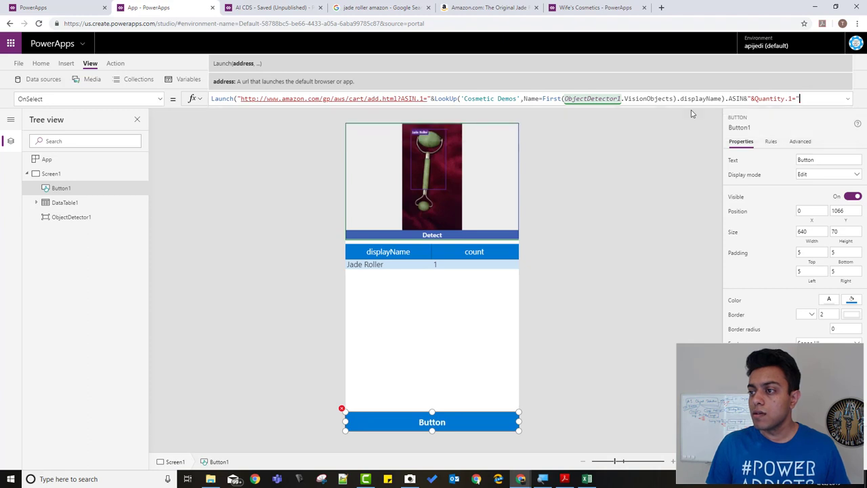
pyautogui.write('1')
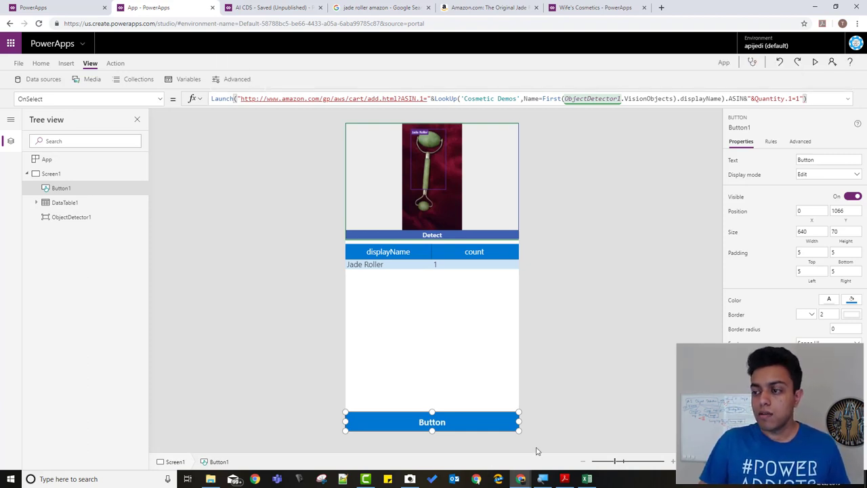
# Step: Change the button's Text property to 'Order on Amazon'
pyautogui.click(828, 160)
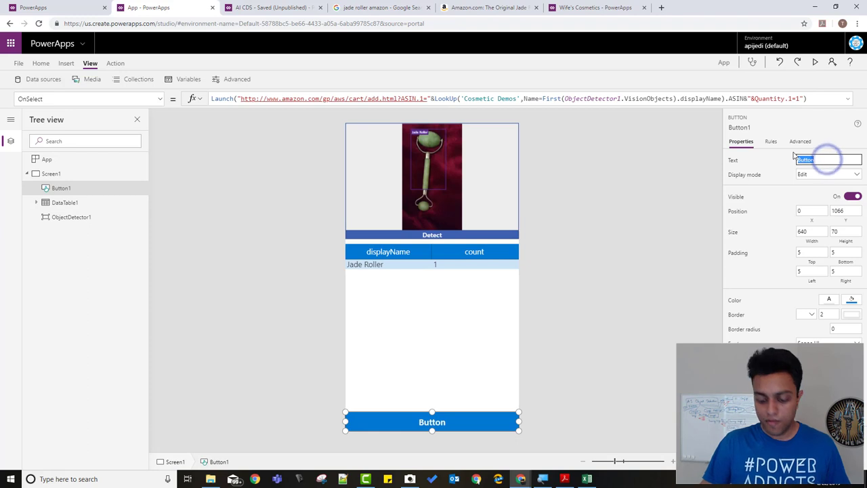
pyautogui.write('Order on')
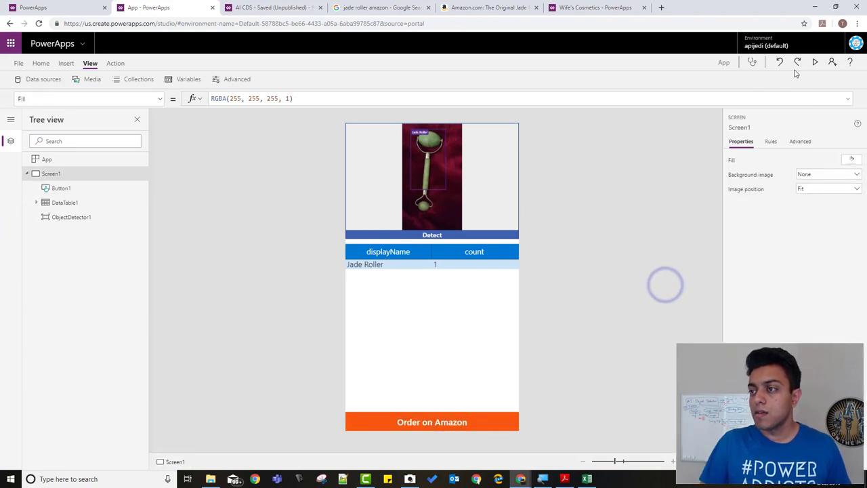
pyautogui.moveTo(815, 62)
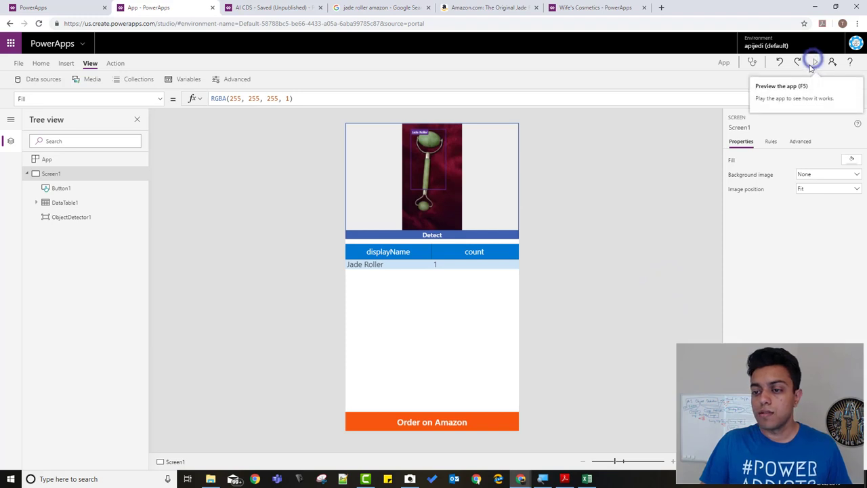
# Step: Preview the app, press Order on Amazon, and confirm adding the Jade Roller
pyautogui.click(812, 61)
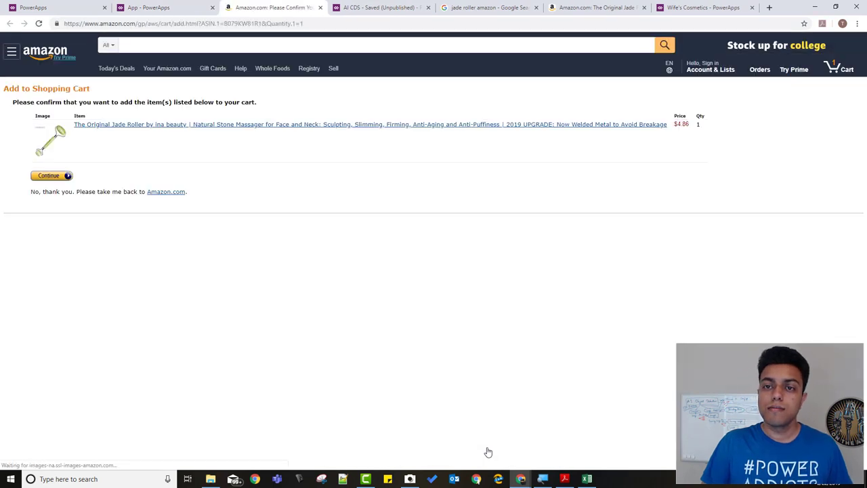
pyautogui.click(710, 69)
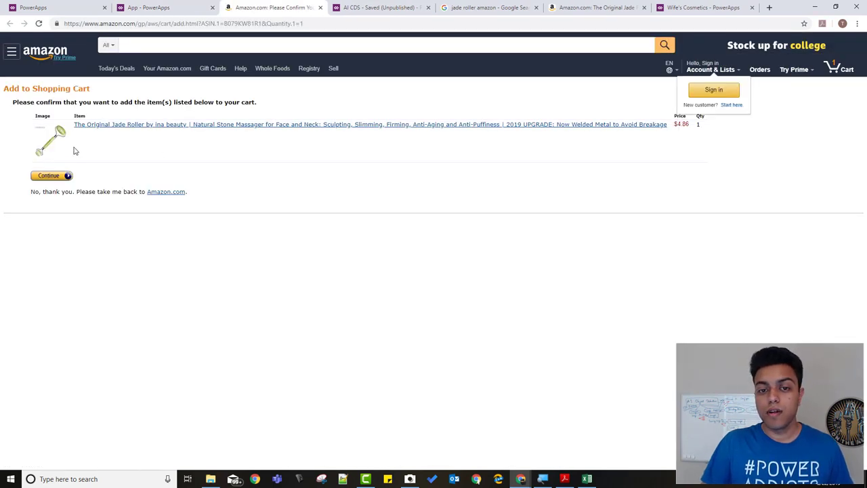
pyautogui.click(48, 175)
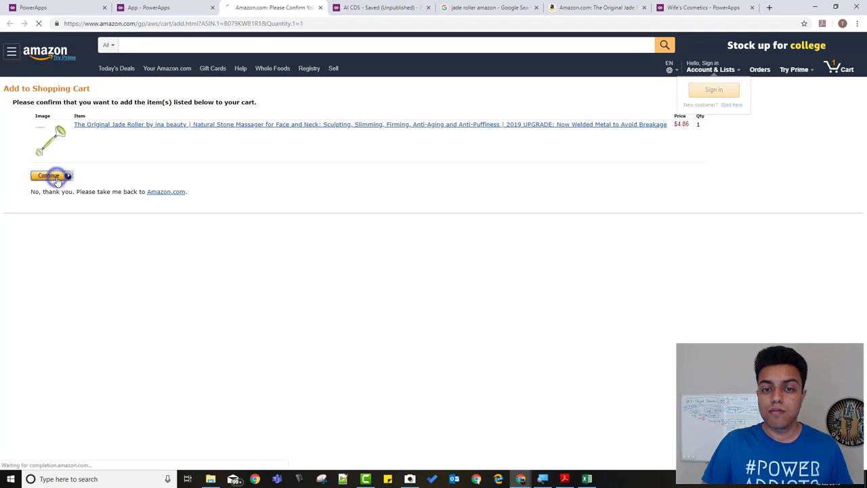
pyautogui.click(49, 176)
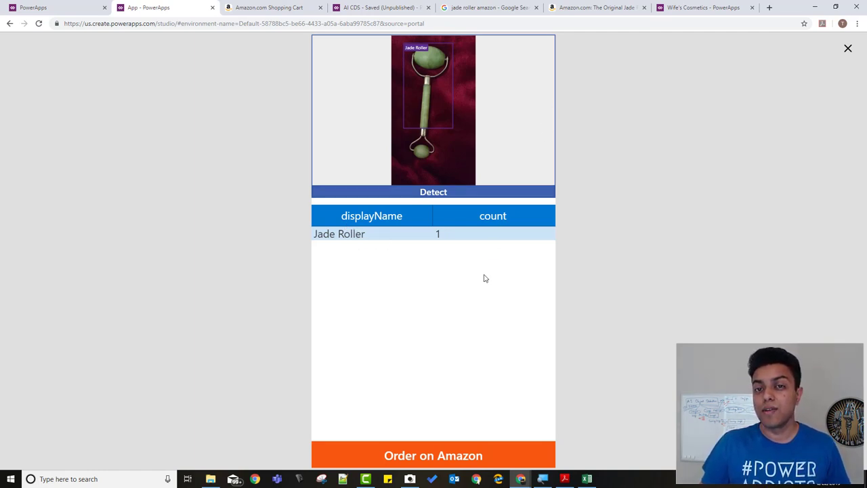
pyautogui.moveTo(475, 290)
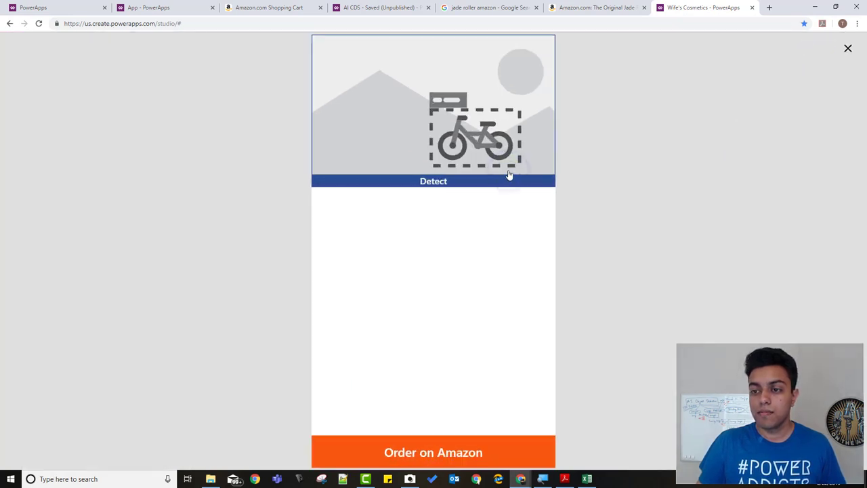
# Step: Load the three-product cosmetics photo into the image control and run Detect
pyautogui.click(474, 132)
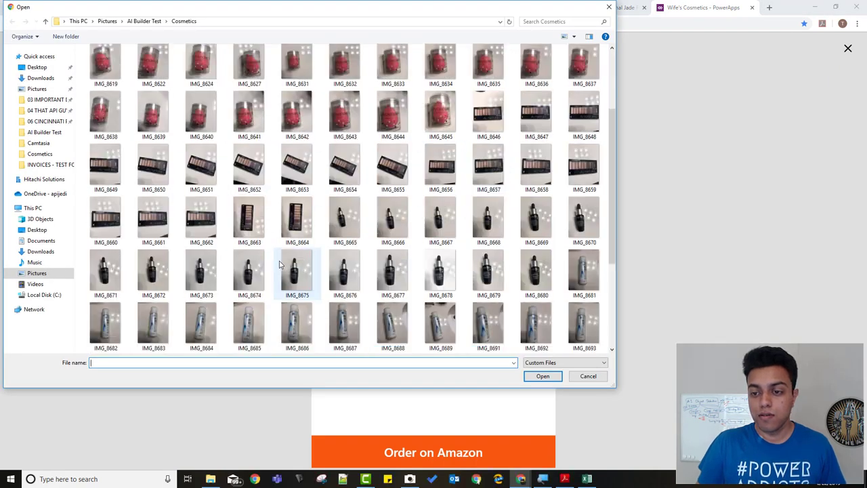
pyautogui.scroll(-3)
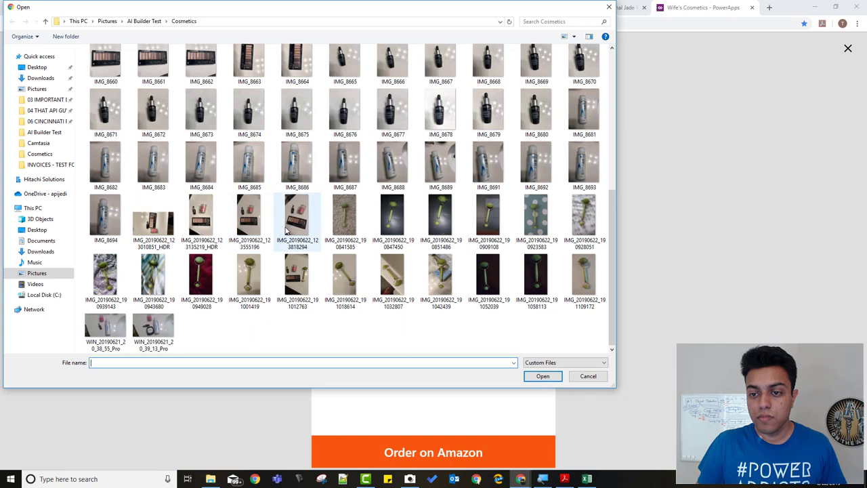
pyautogui.click(587, 376)
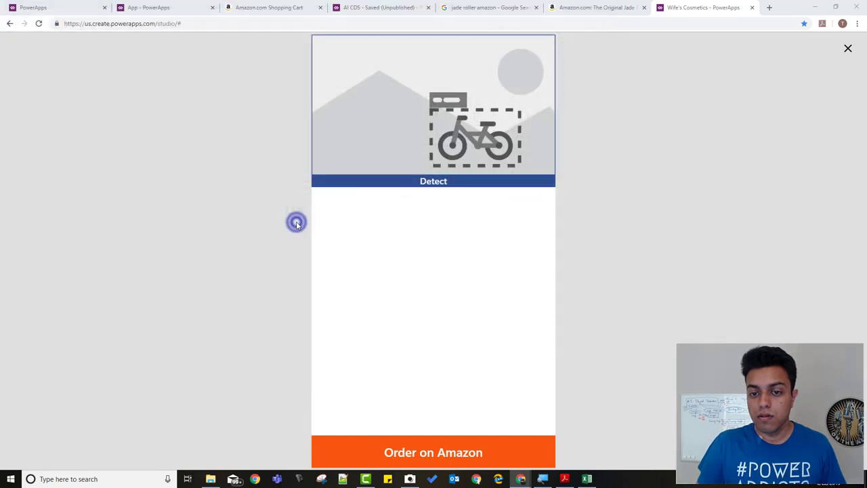
pyautogui.click(433, 181)
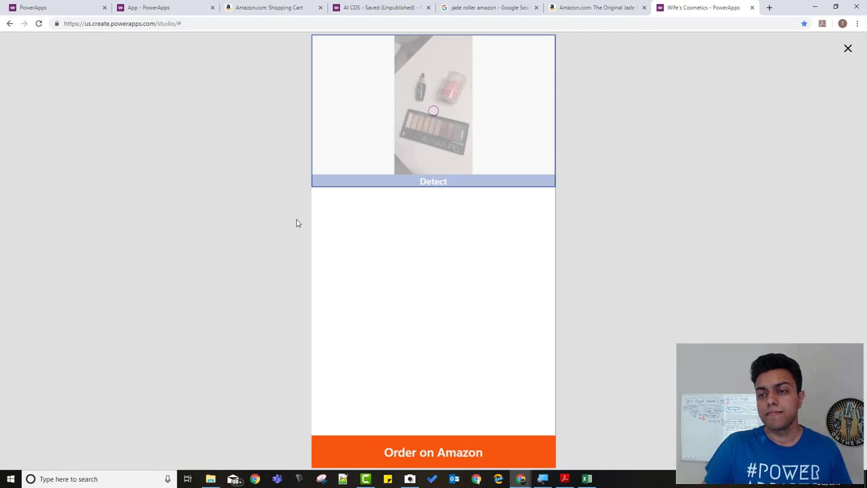
pyautogui.click(433, 180)
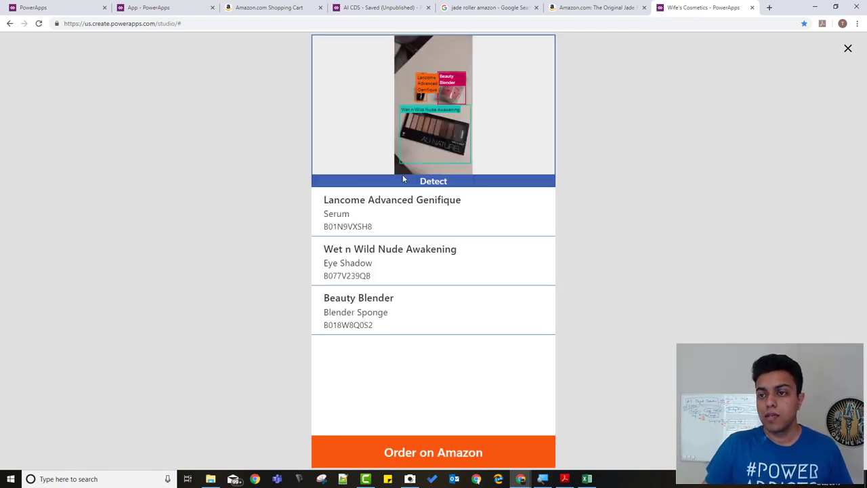
pyautogui.click(432, 181)
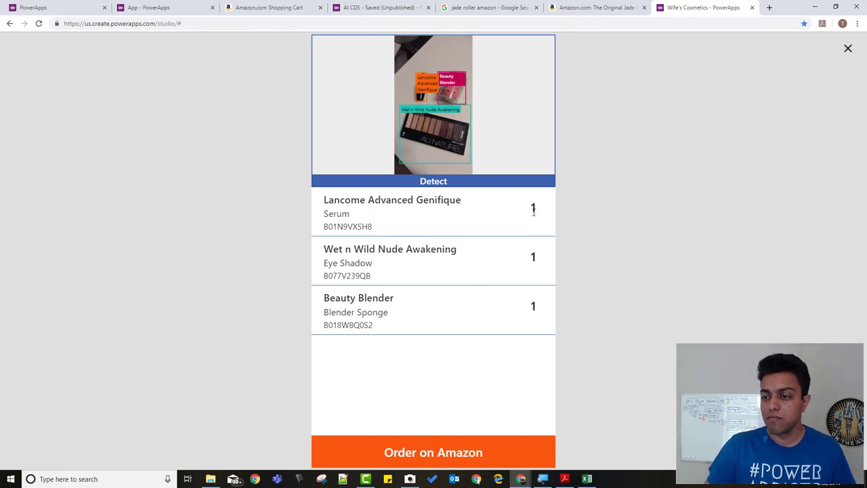
pyautogui.moveTo(464, 435)
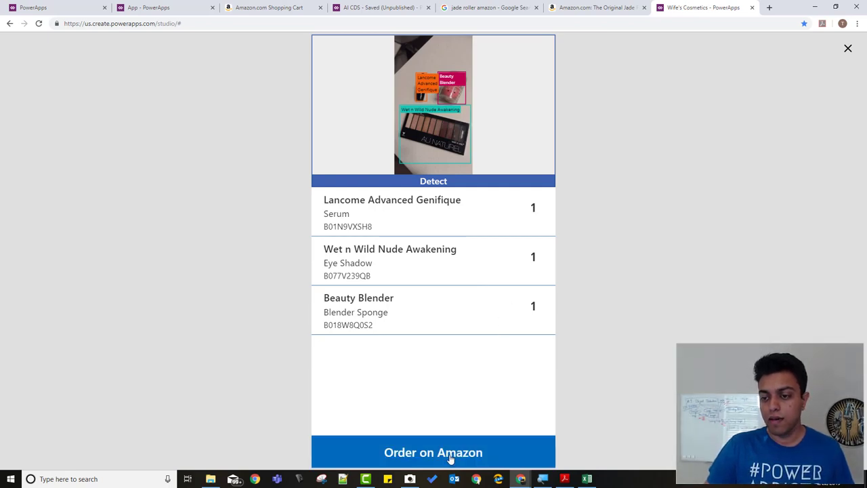
# Step: Order the three detected cosmetics on Amazon, confirm the cart, then switch tabs
pyautogui.click(432, 452)
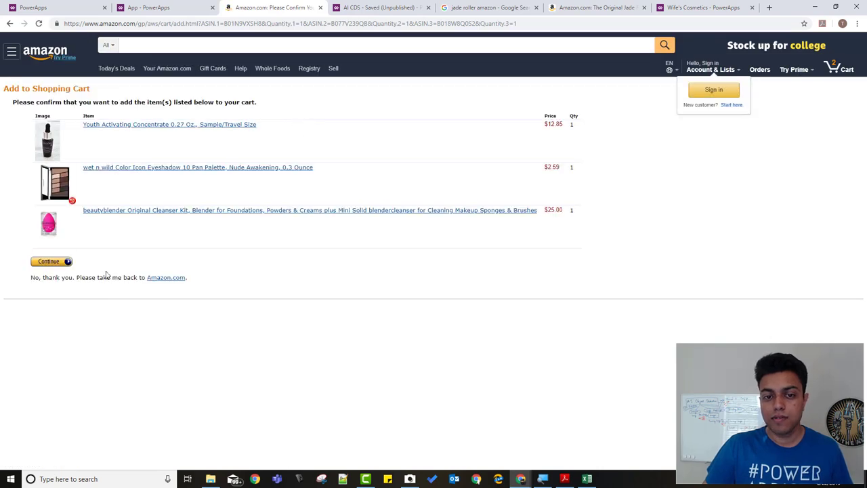
pyautogui.click(48, 261)
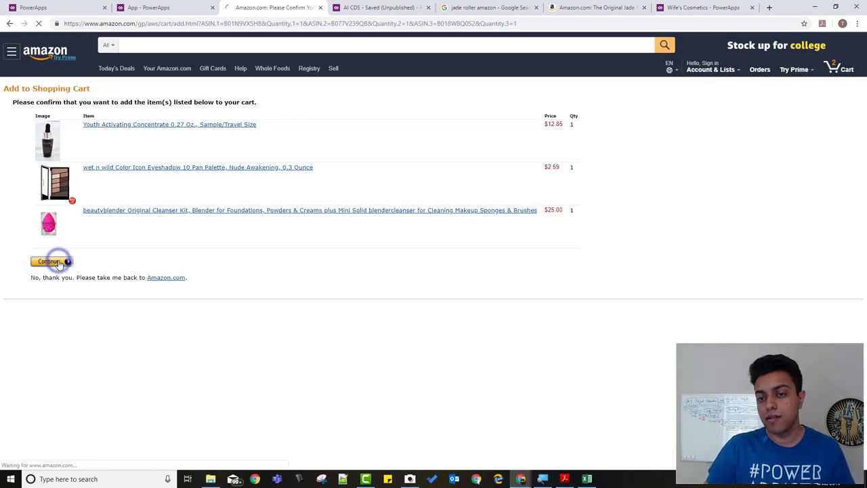
pyautogui.click(54, 7)
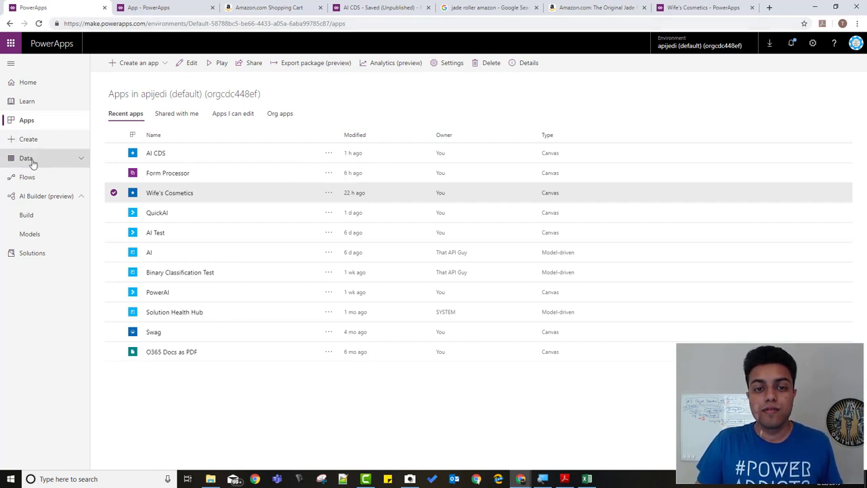
# Step: Open the Data Entities list, then switch to the AI CDS app tab
pyautogui.click(30, 177)
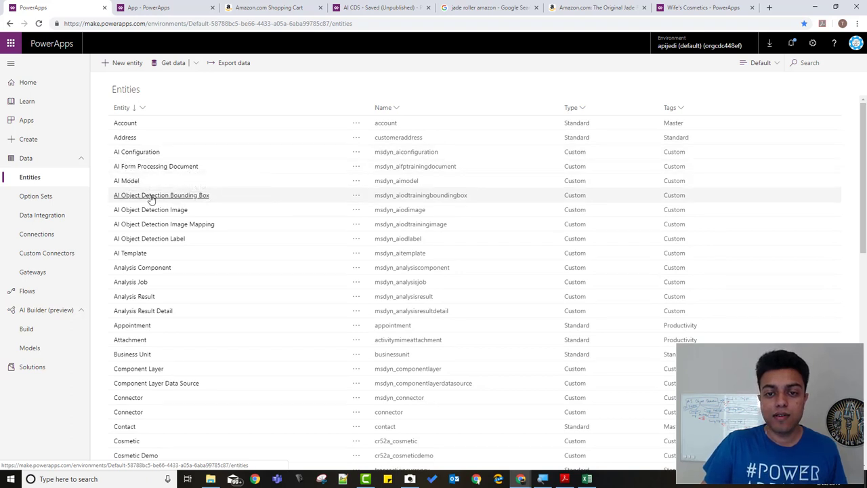
pyautogui.moveTo(198, 224)
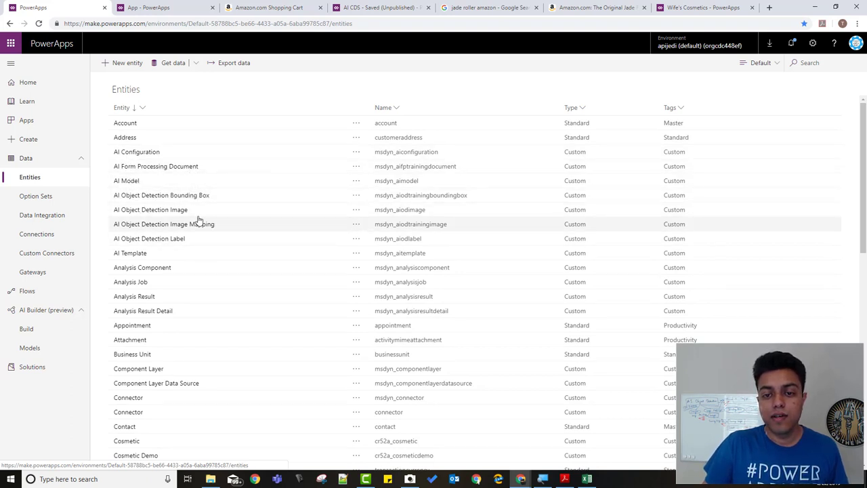
pyautogui.moveTo(190, 223)
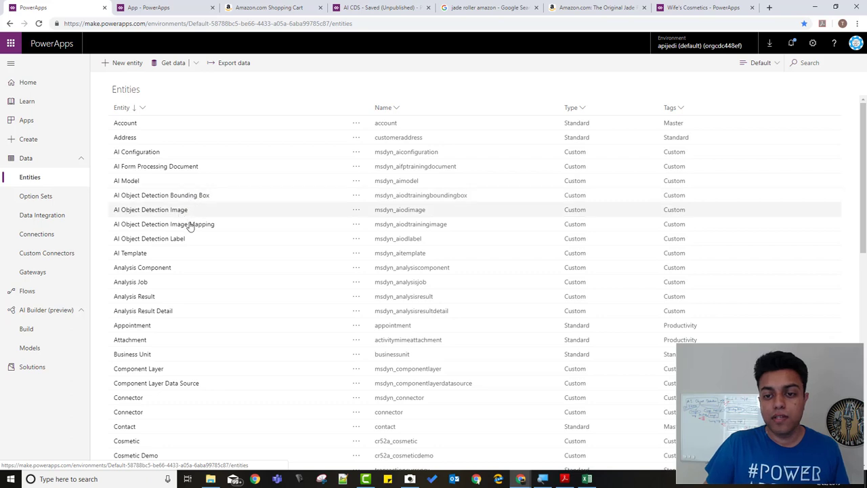
pyautogui.moveTo(171, 242)
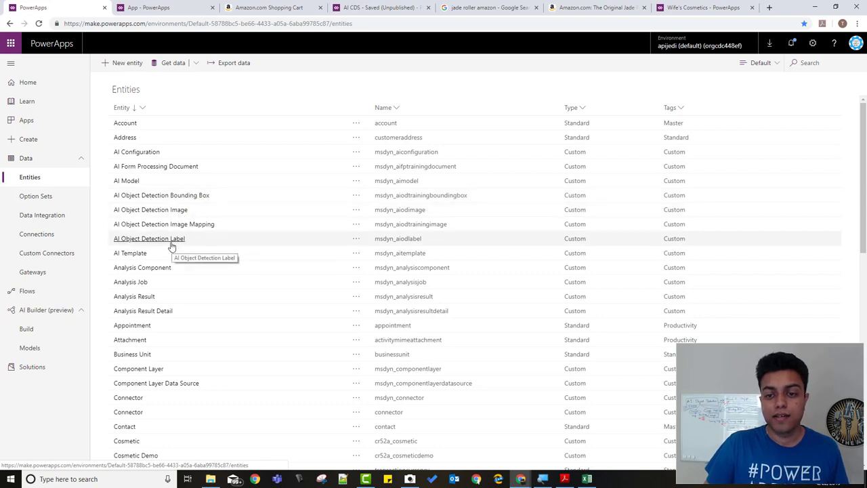
pyautogui.moveTo(196, 199)
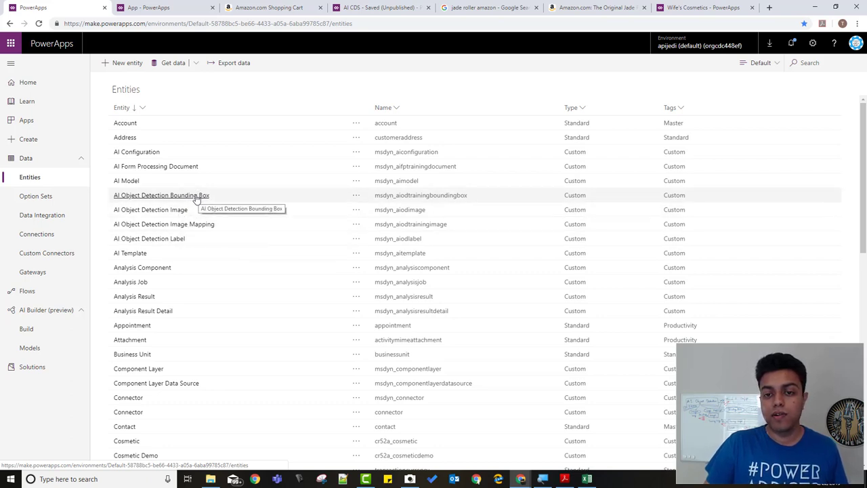
pyautogui.moveTo(193, 200)
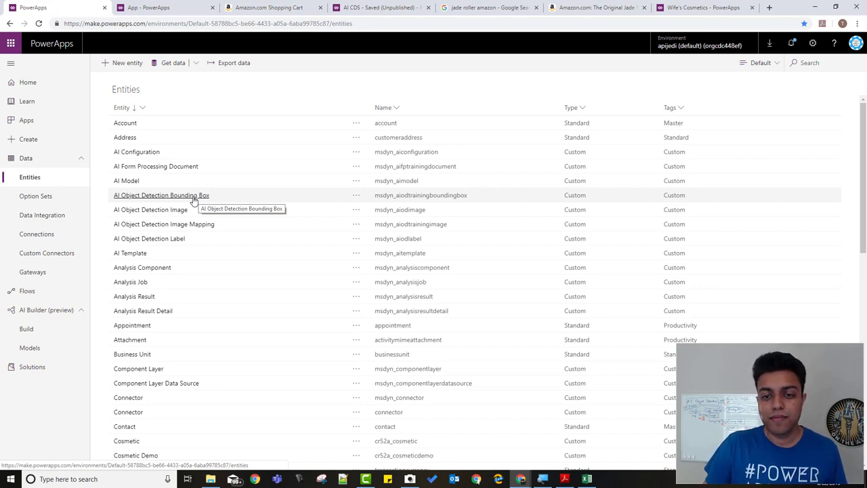
pyautogui.moveTo(202, 181)
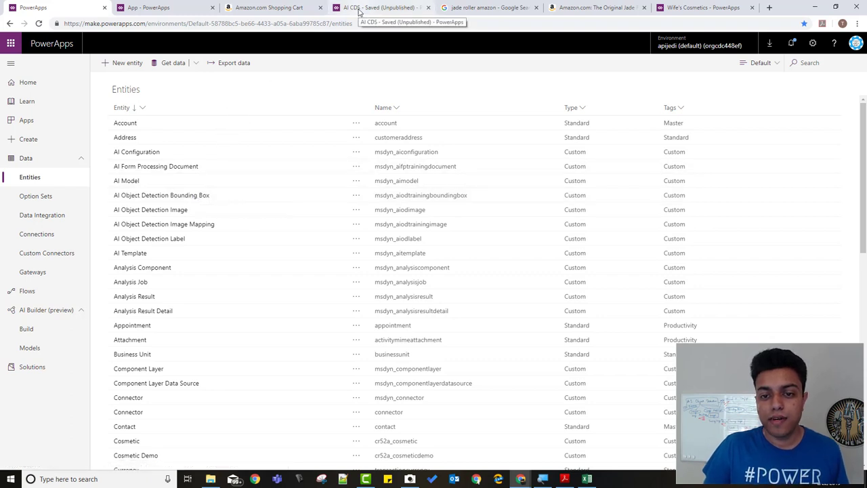
pyautogui.click(380, 7)
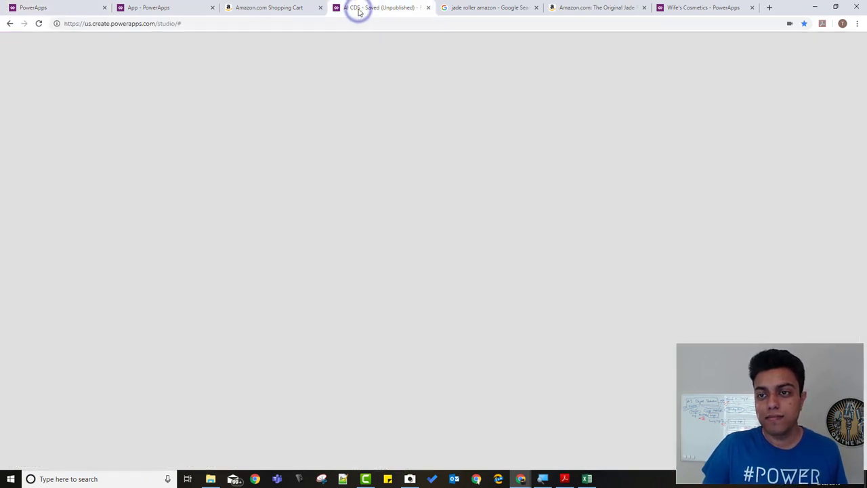
# Step: Play the AI CDS app and select 'Swag / Trained' to see its tagged images
pyautogui.click(380, 8)
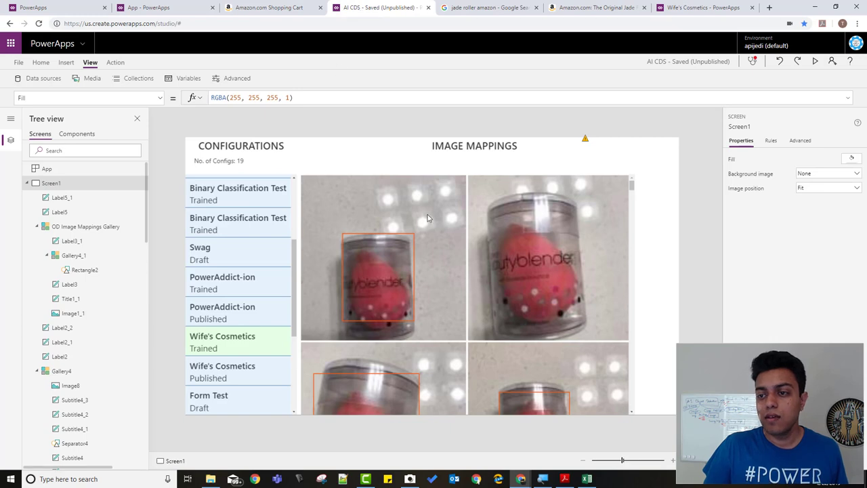
pyautogui.click(814, 61)
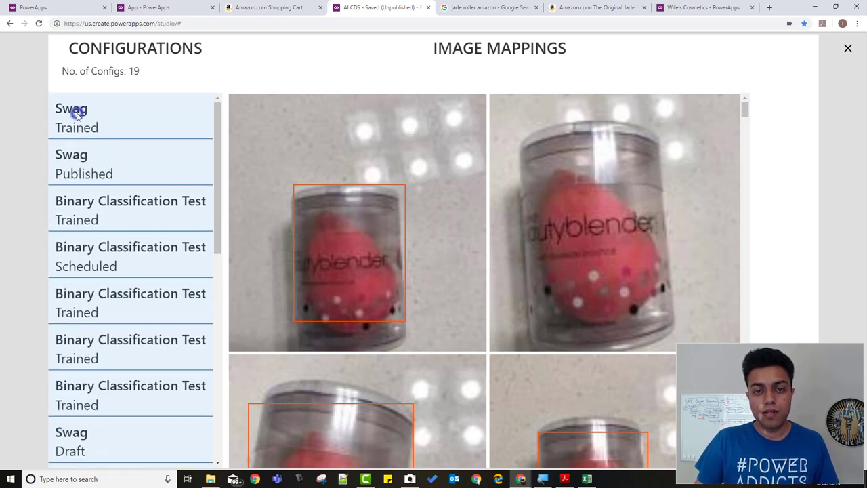
pyautogui.click(77, 118)
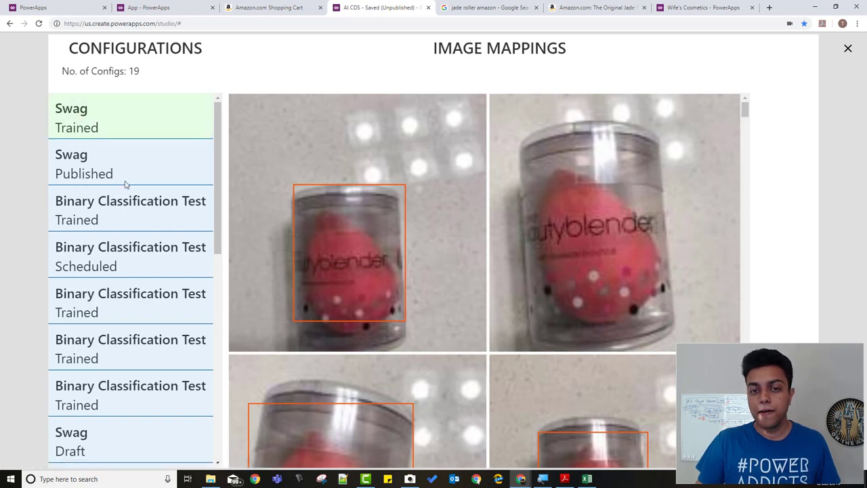
pyautogui.moveTo(169, 264)
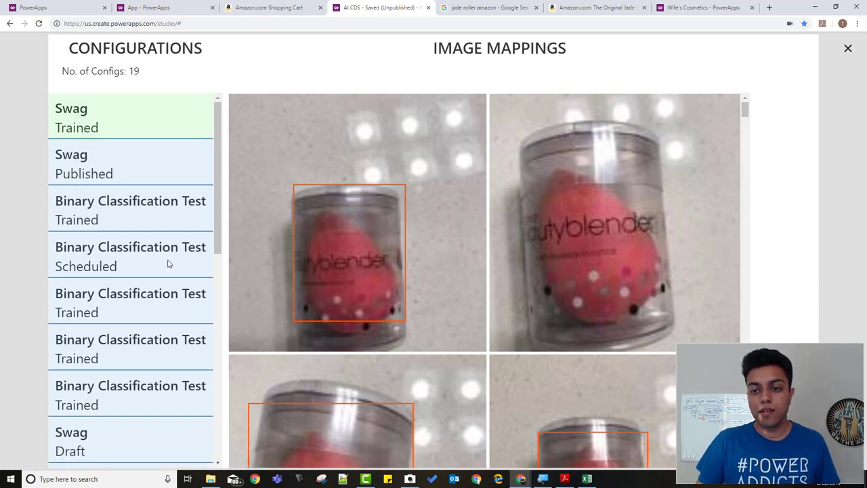
pyautogui.moveTo(181, 147)
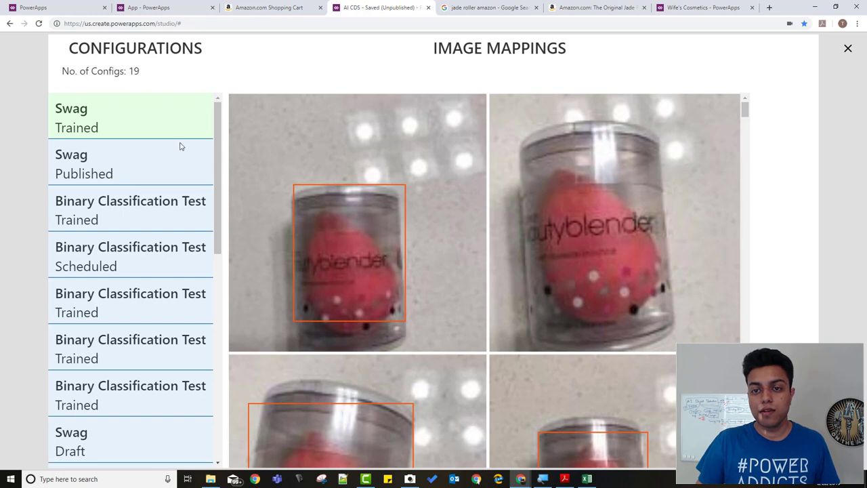
pyautogui.moveTo(183, 130)
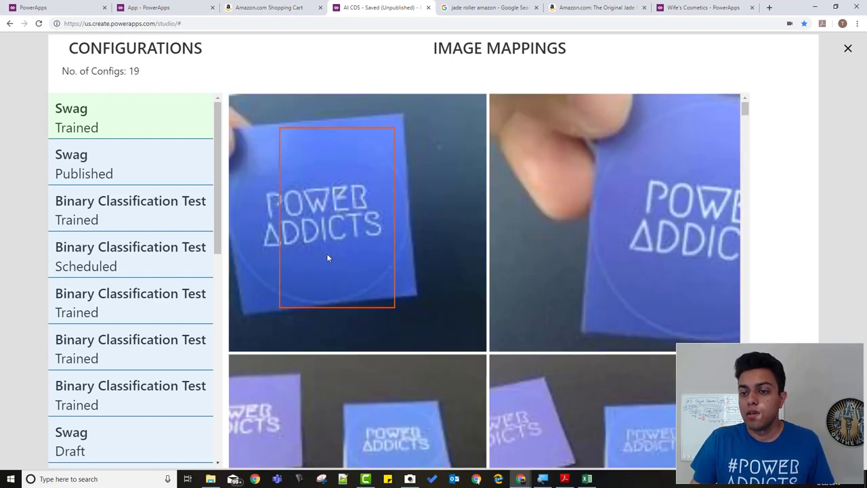
pyautogui.scroll(-3)
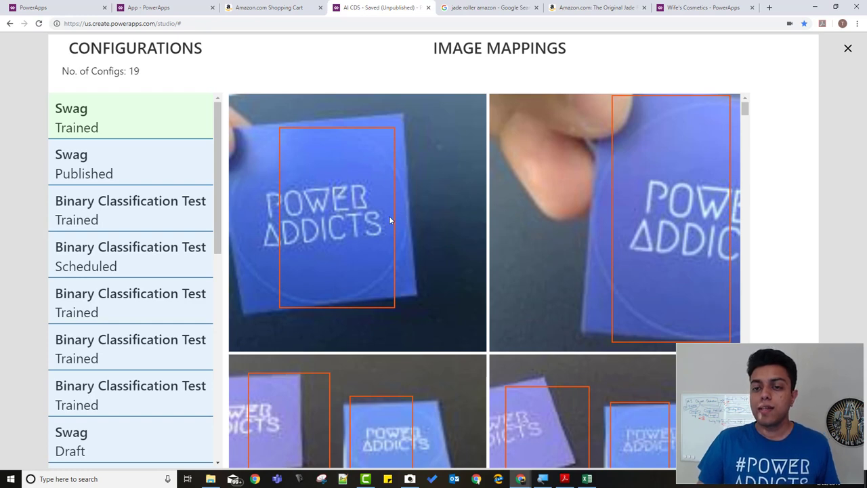
pyautogui.moveTo(351, 208)
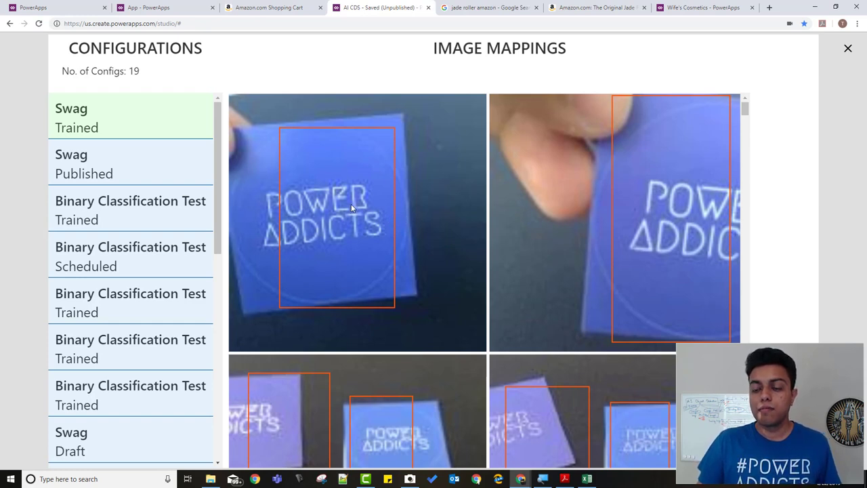
pyautogui.moveTo(415, 239)
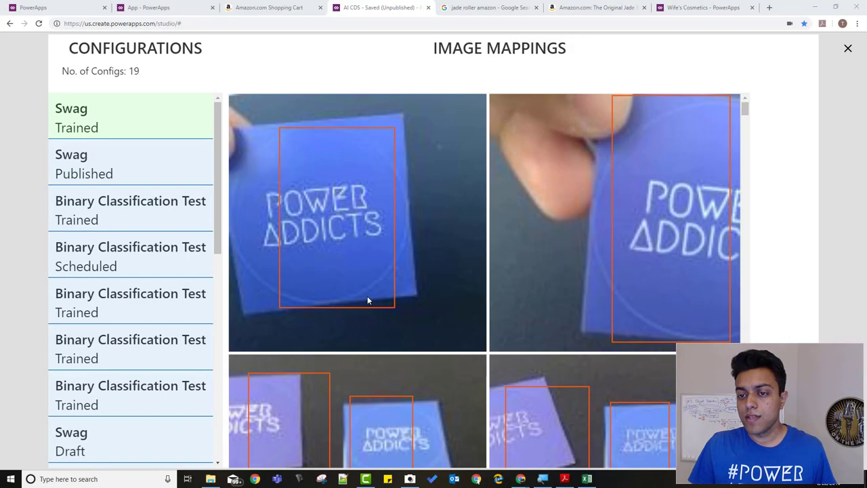
pyautogui.moveTo(318, 158)
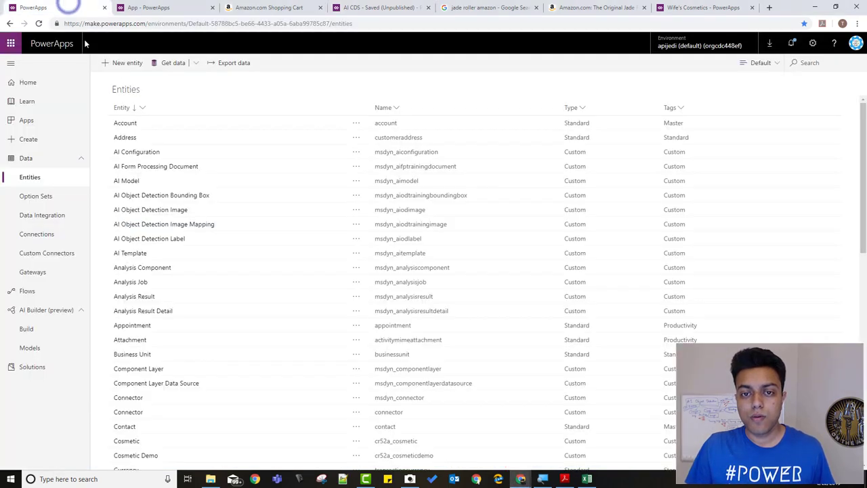
pyautogui.moveTo(189, 203)
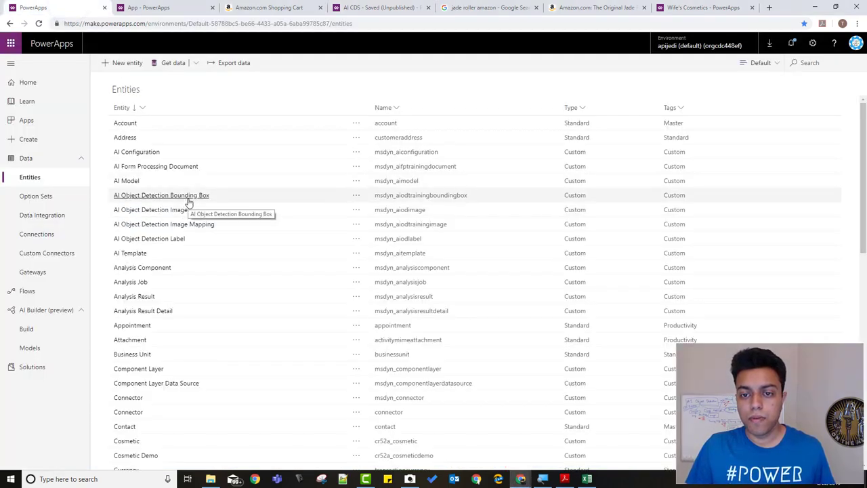
# Step: Open AI Object Detection Bounding Box's Data tab with the All fields view
pyautogui.click(161, 195)
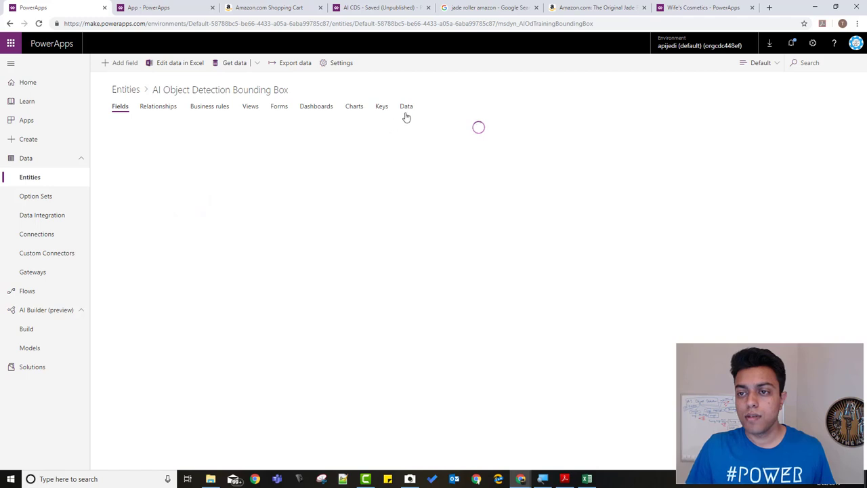
pyautogui.click(406, 106)
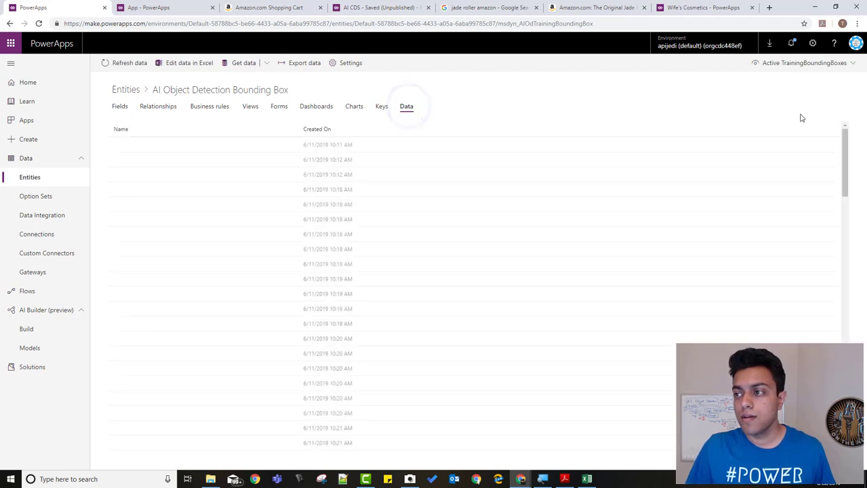
pyautogui.click(804, 62)
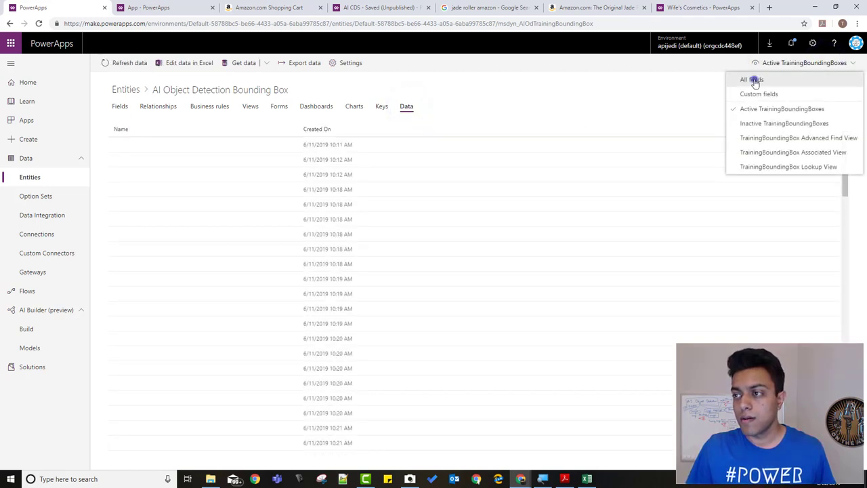
pyautogui.click(747, 79)
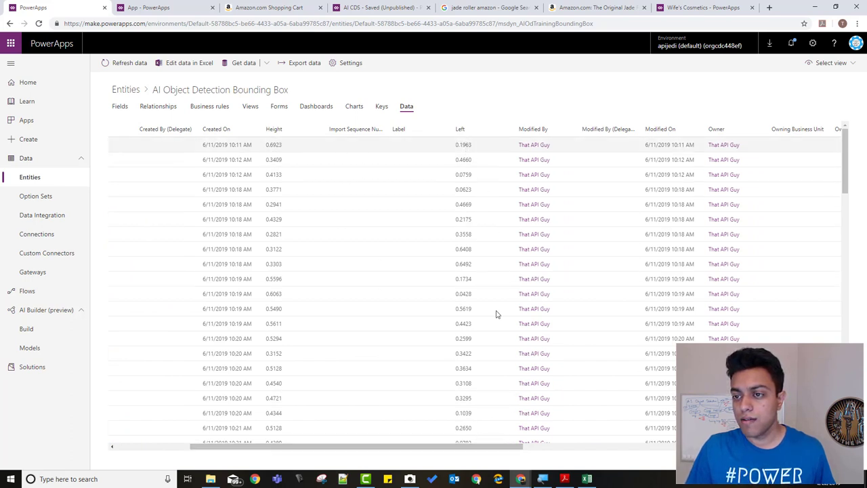
pyautogui.moveTo(465, 143)
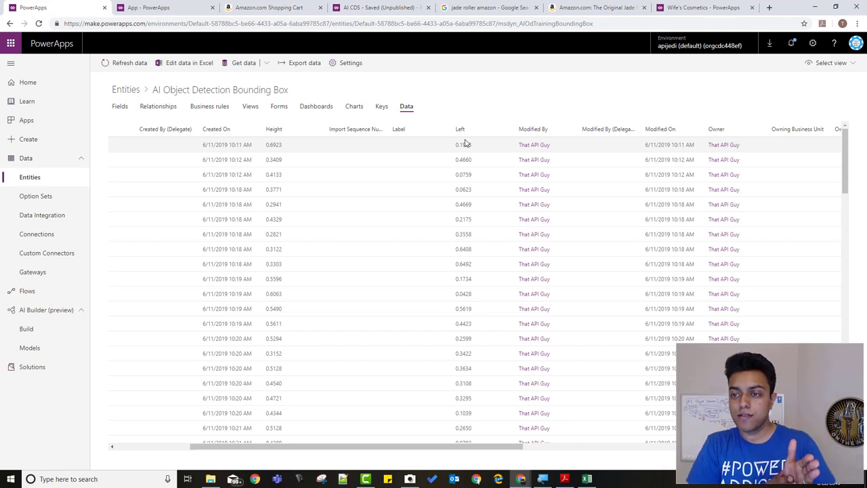
pyautogui.scroll(-3)
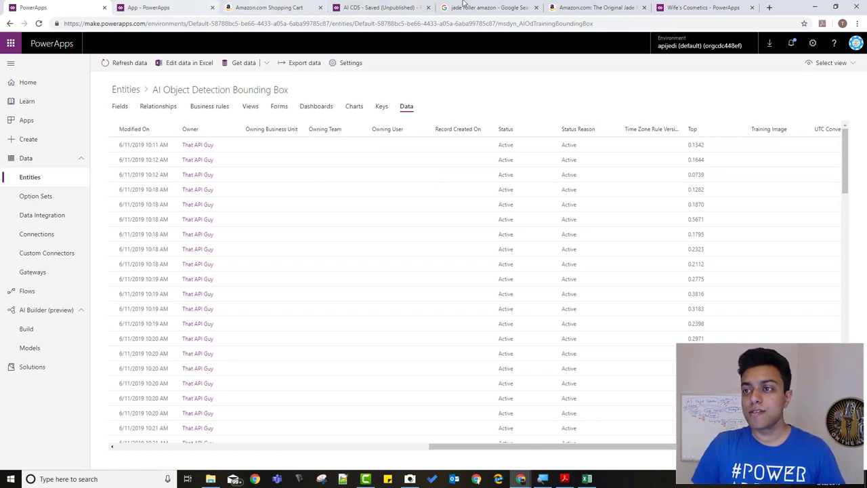
# Step: Switch back to the AI CDS app preview browser tab
pyautogui.click(702, 7)
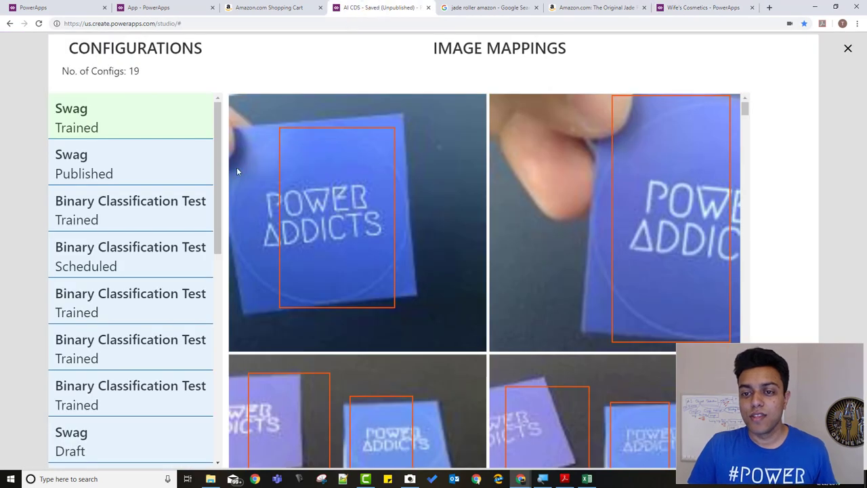
pyautogui.moveTo(272, 168)
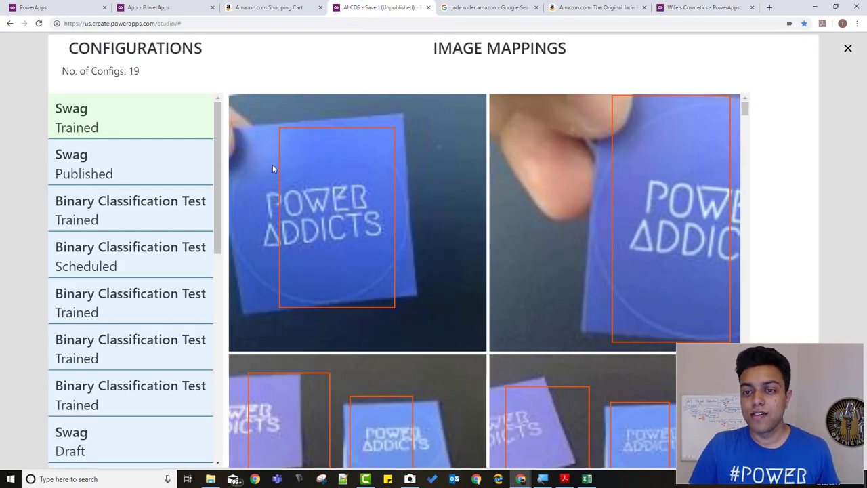
pyautogui.moveTo(338, 122)
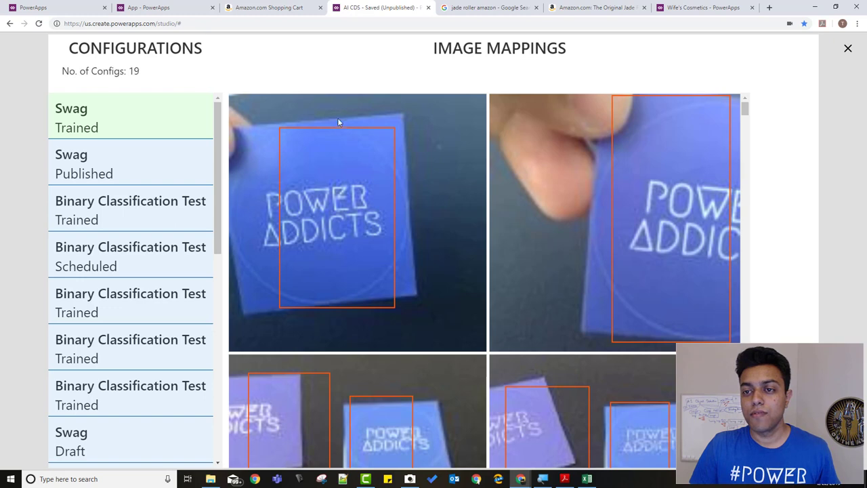
pyautogui.moveTo(408, 252)
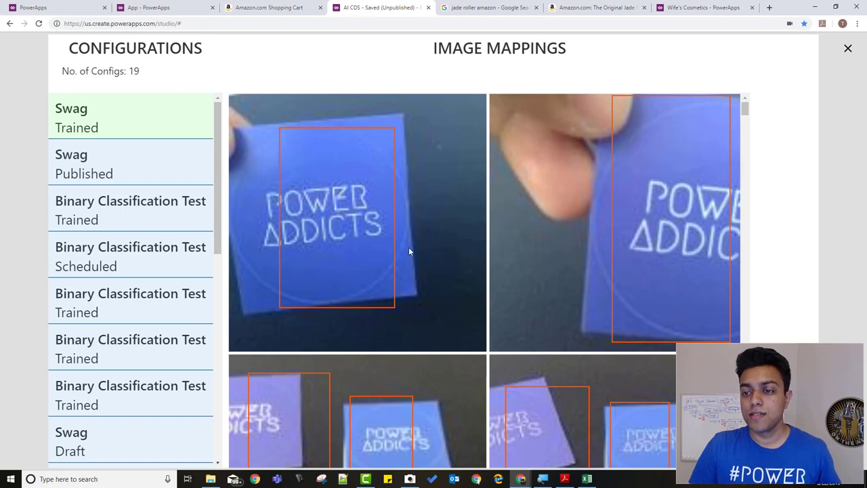
pyautogui.moveTo(396, 295)
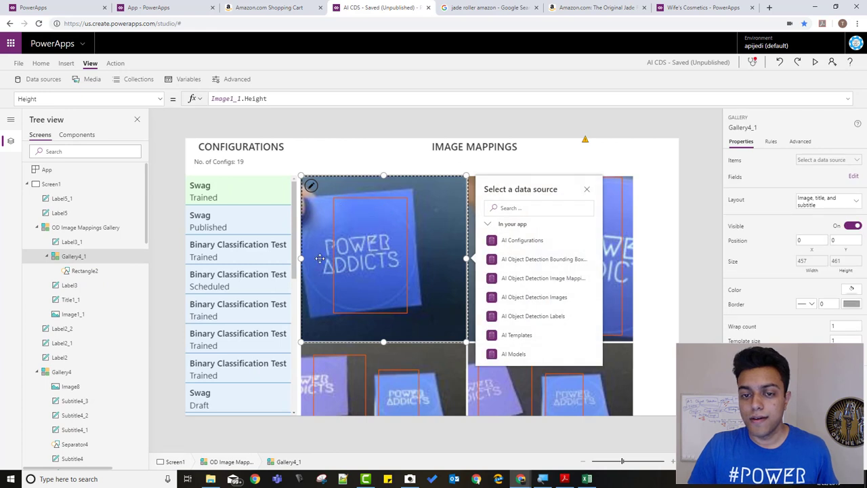
# Step: Set the bounding-box rectangle's X to 461*ThisItem.Left
pyautogui.click(84, 270)
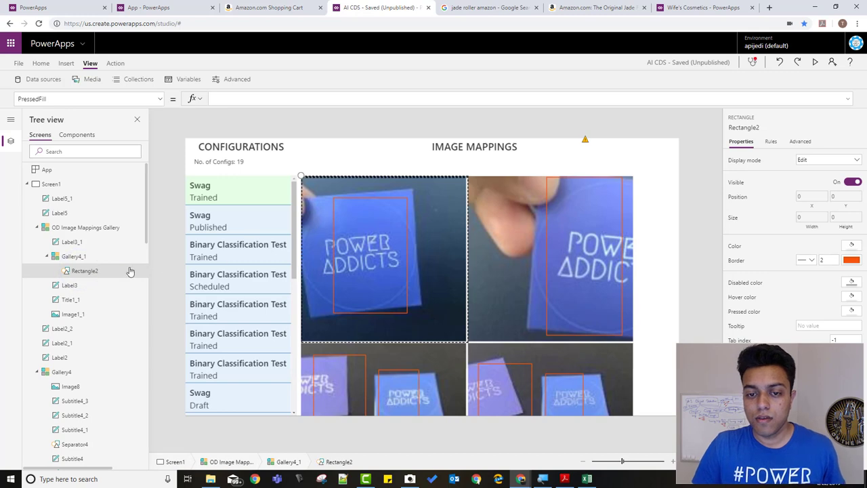
pyautogui.write('461*ThisItem.Left')
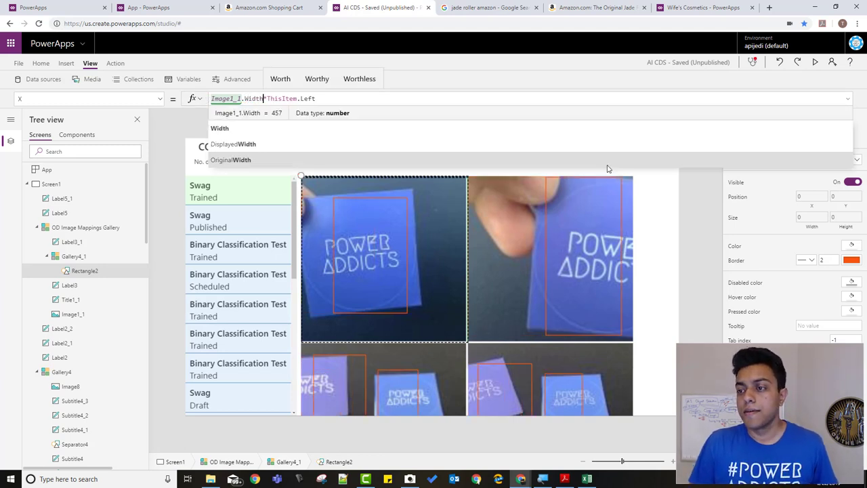
pyautogui.moveTo(672, 180)
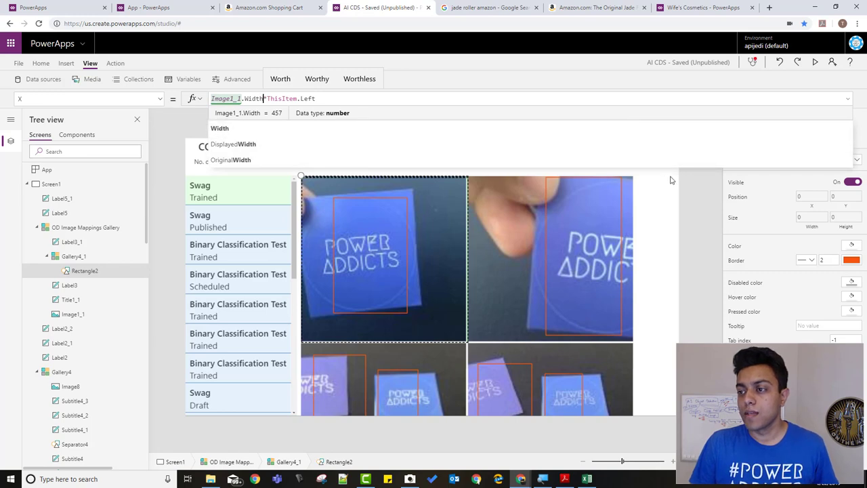
pyautogui.moveTo(672, 170)
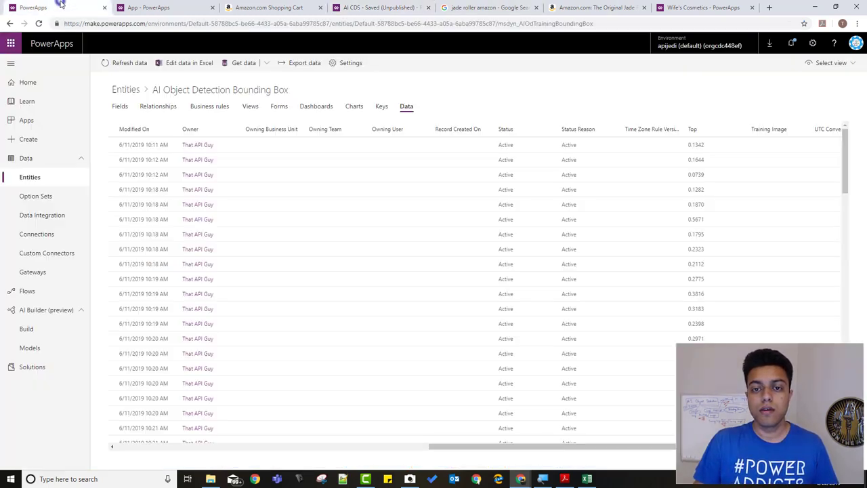
# Step: Return to the entities list, then switch to the running AI CDS canvas app
pyautogui.click(30, 177)
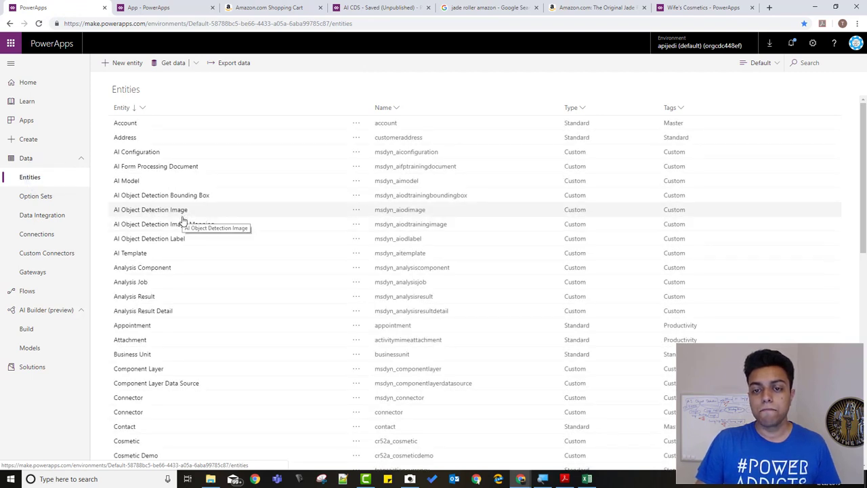
pyautogui.moveTo(186, 230)
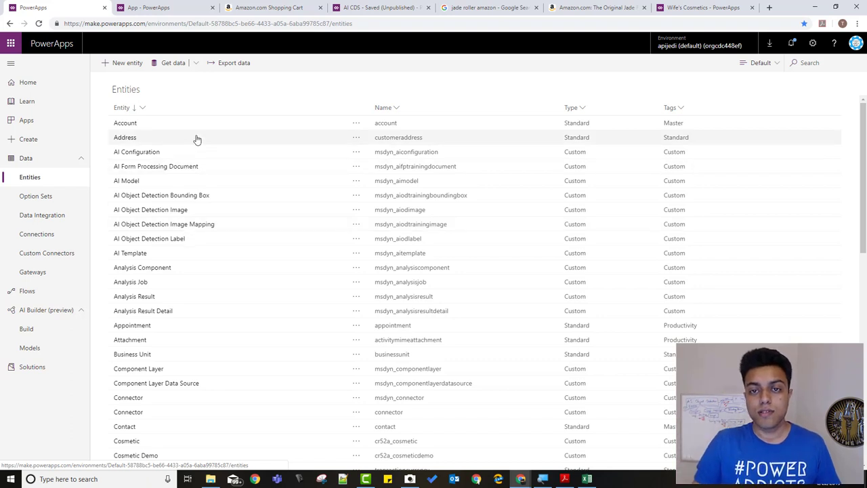
pyautogui.moveTo(197, 224)
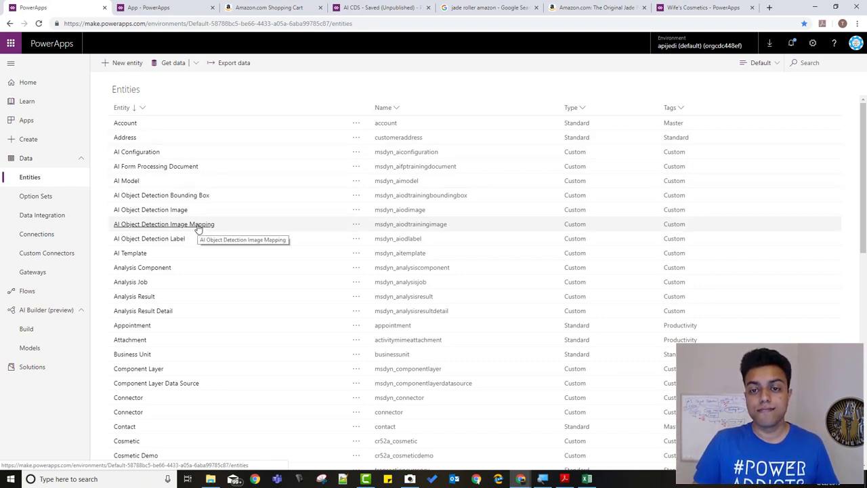
pyautogui.moveTo(200, 202)
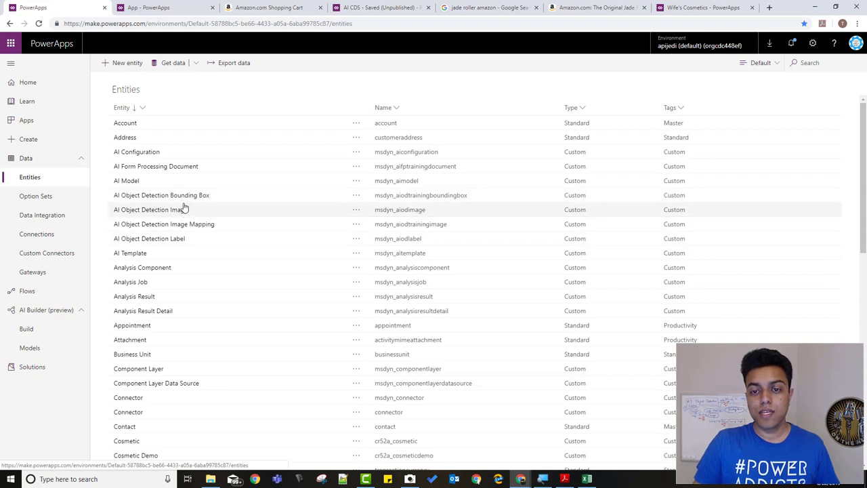
pyautogui.moveTo(200, 227)
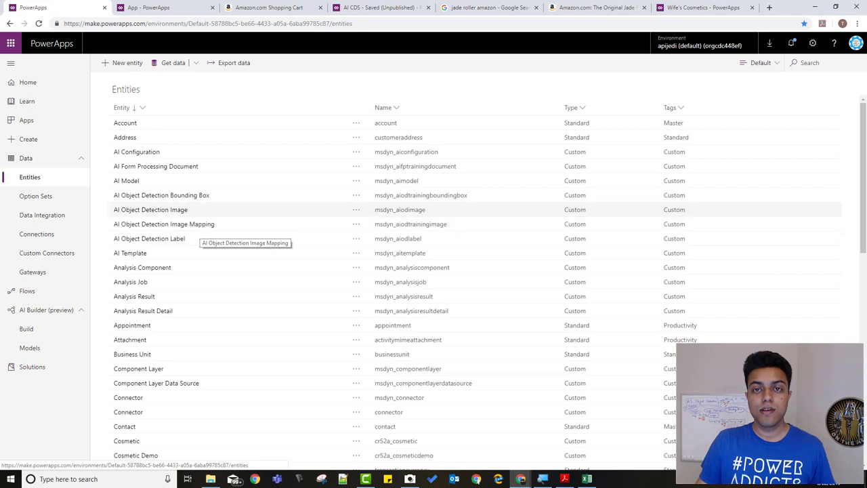
pyautogui.click(148, 7)
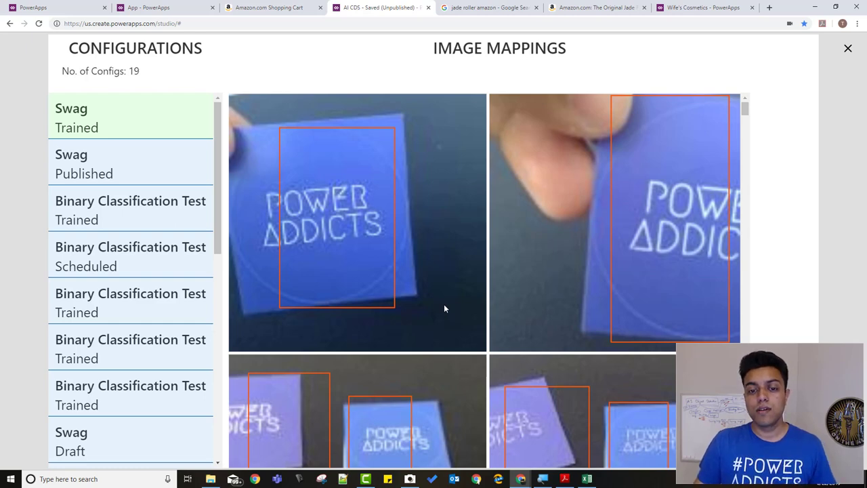
pyautogui.moveTo(426, 325)
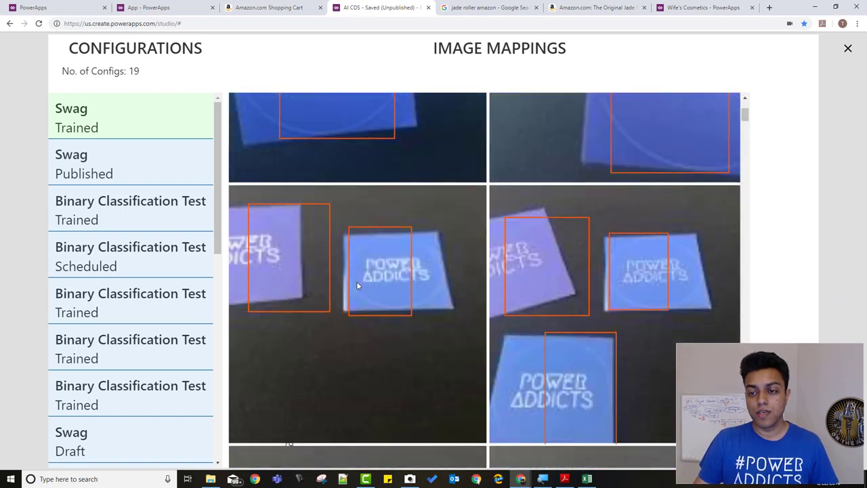
pyautogui.moveTo(406, 325)
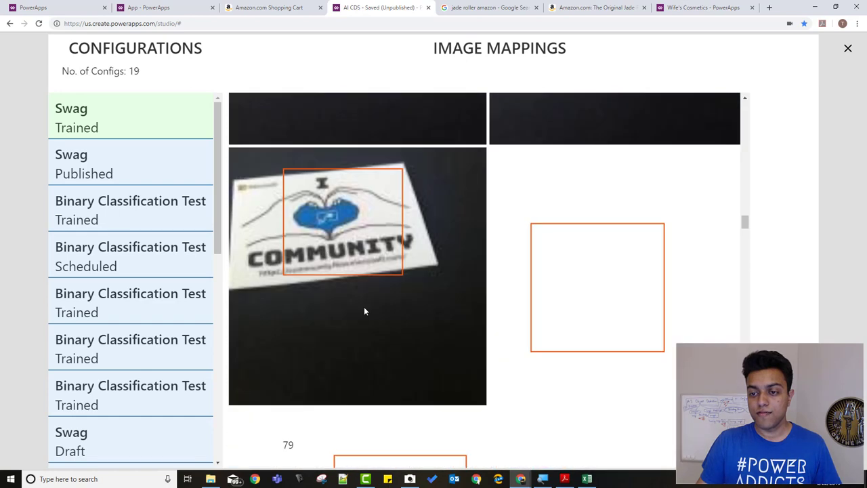
pyautogui.scroll(-3)
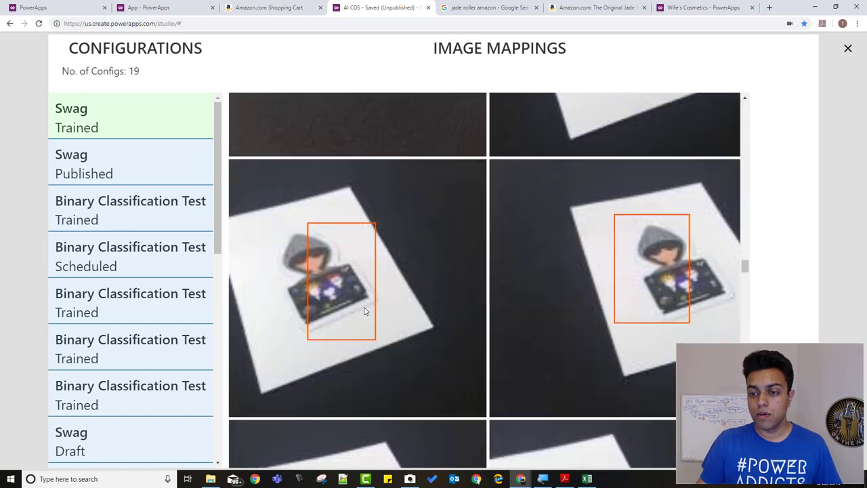
pyautogui.scroll(-3)
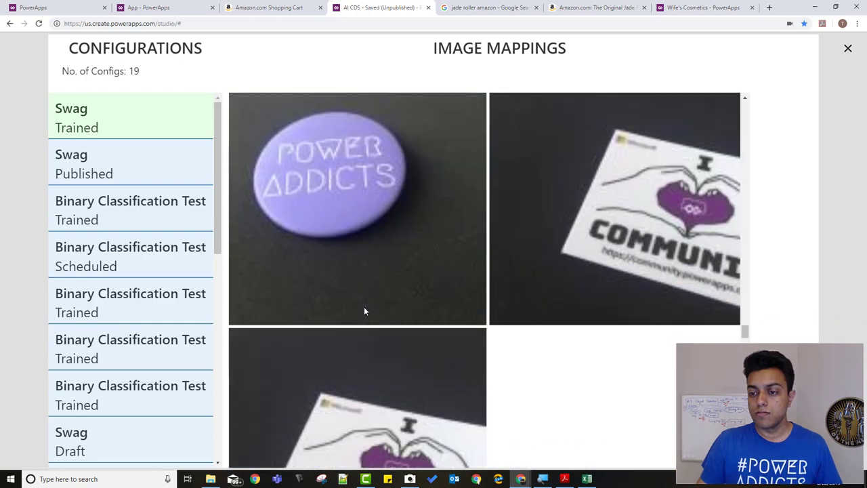
pyautogui.scroll(-3)
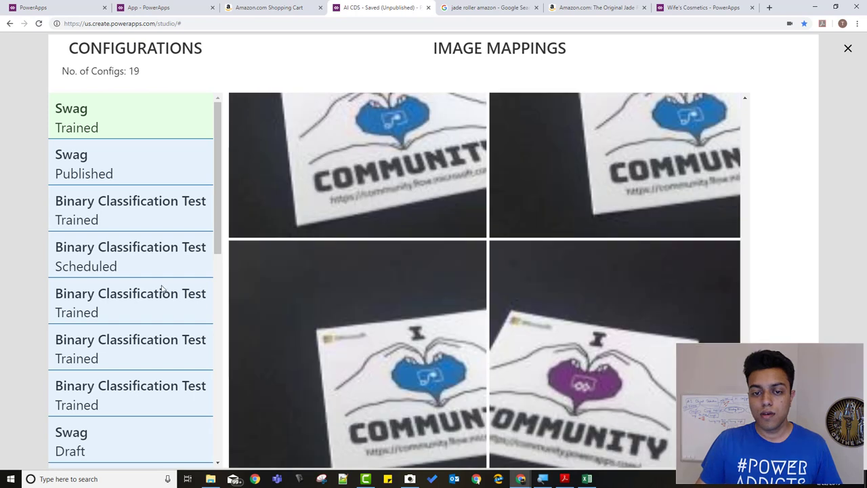
pyautogui.scroll(-3)
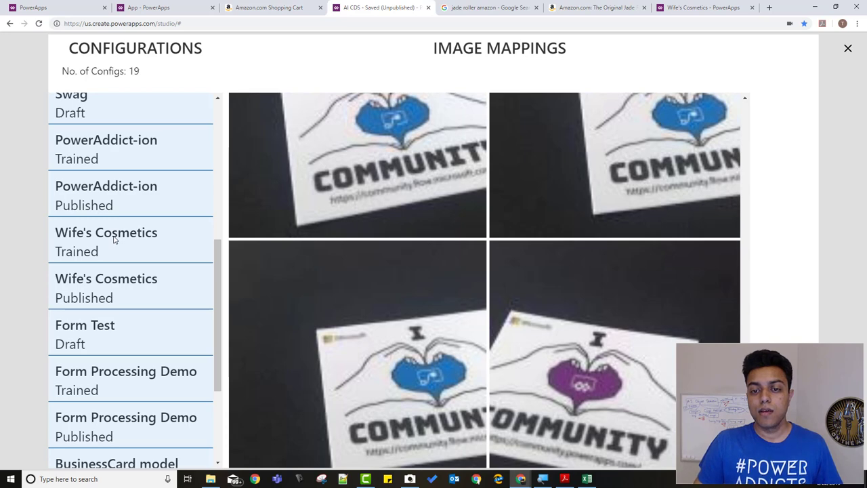
# Step: Select Wife's Cosmetics Trained in the configurations gallery
pyautogui.click(106, 241)
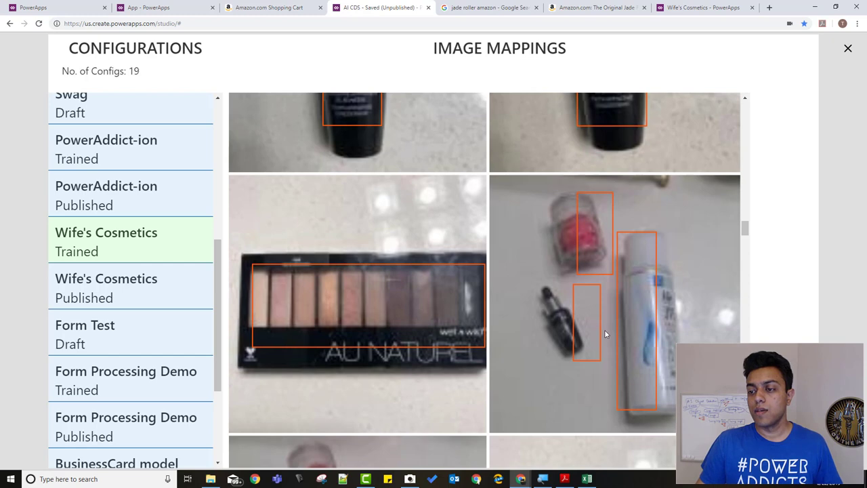
pyautogui.moveTo(592, 312)
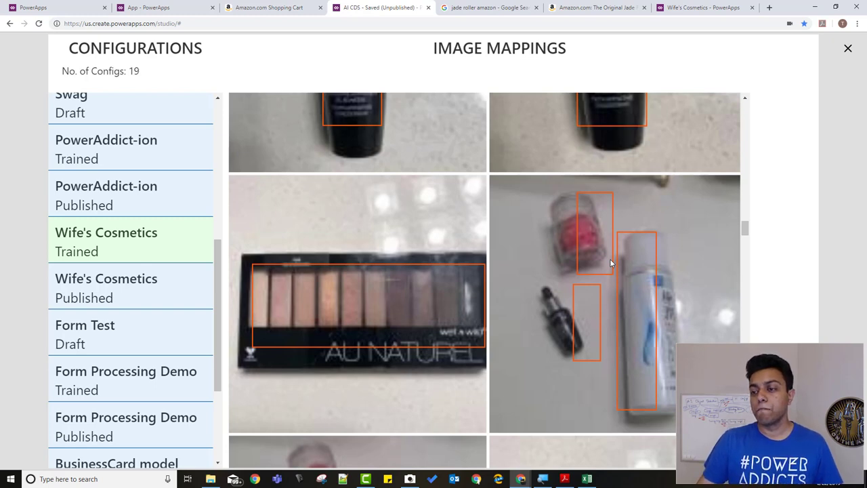
pyautogui.moveTo(635, 287)
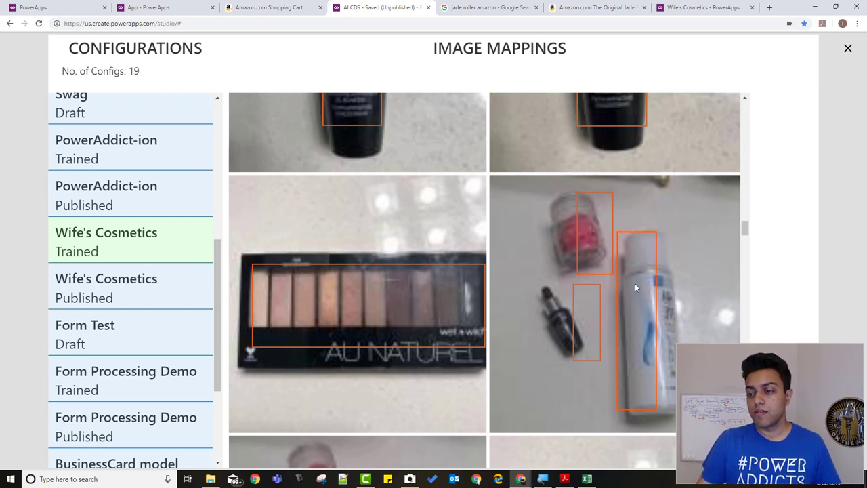
pyautogui.moveTo(643, 333)
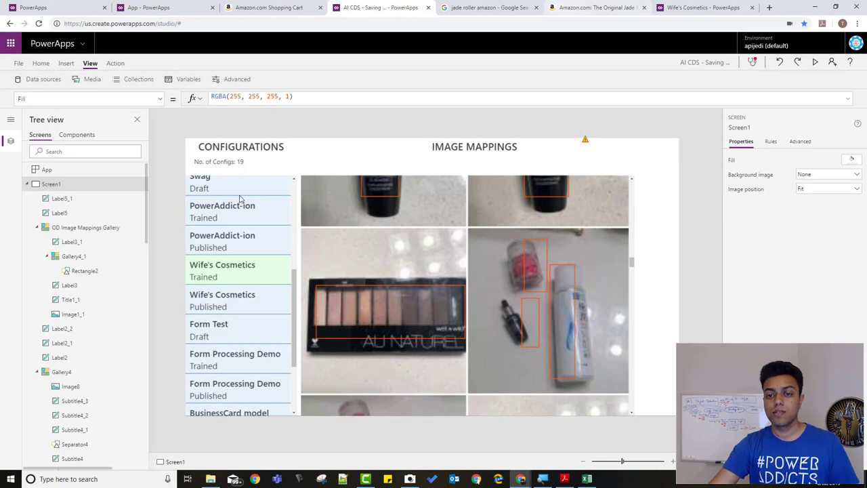
pyautogui.moveTo(312, 297)
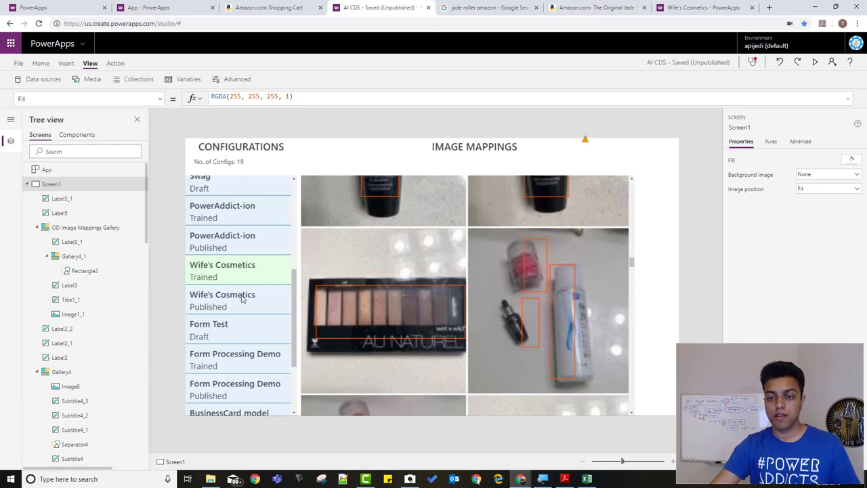
pyautogui.moveTo(246, 310)
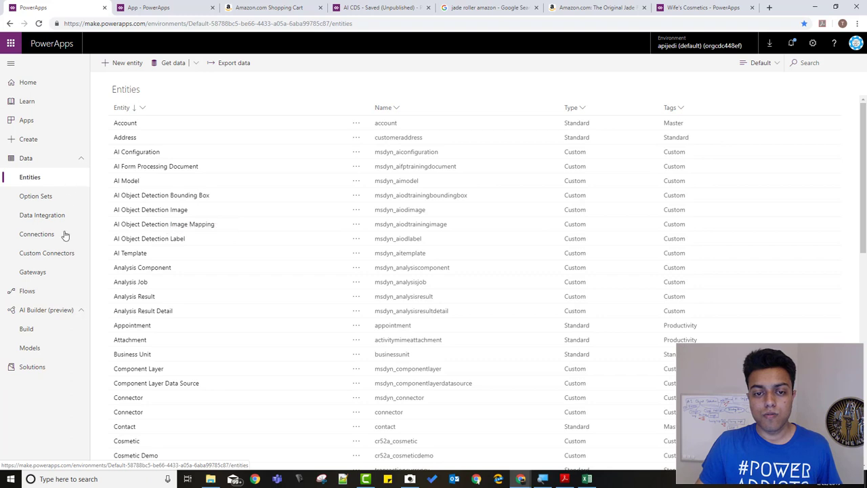
# Step: Go to AI Builder's Models list and open the Wife's Cosmetics model
pyautogui.click(27, 328)
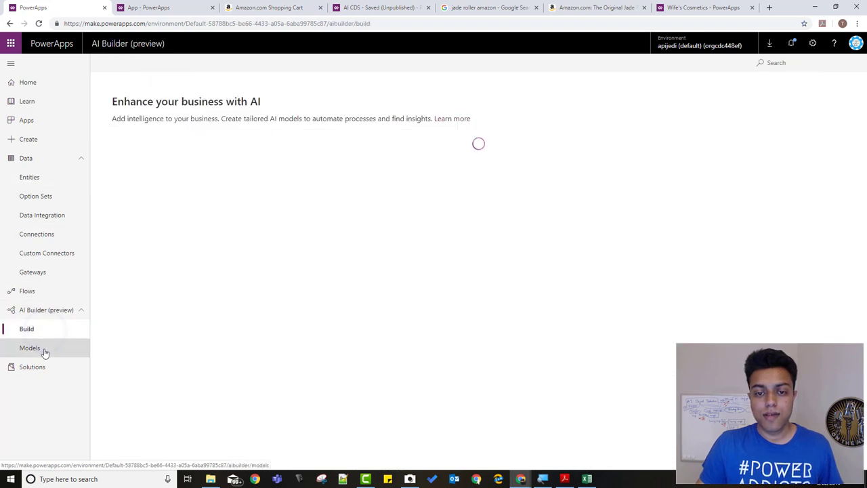
pyautogui.click(29, 347)
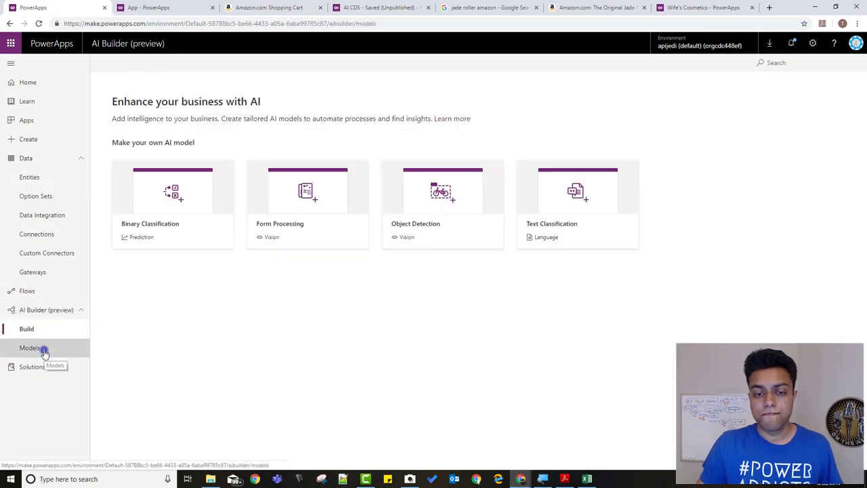
pyautogui.click(30, 348)
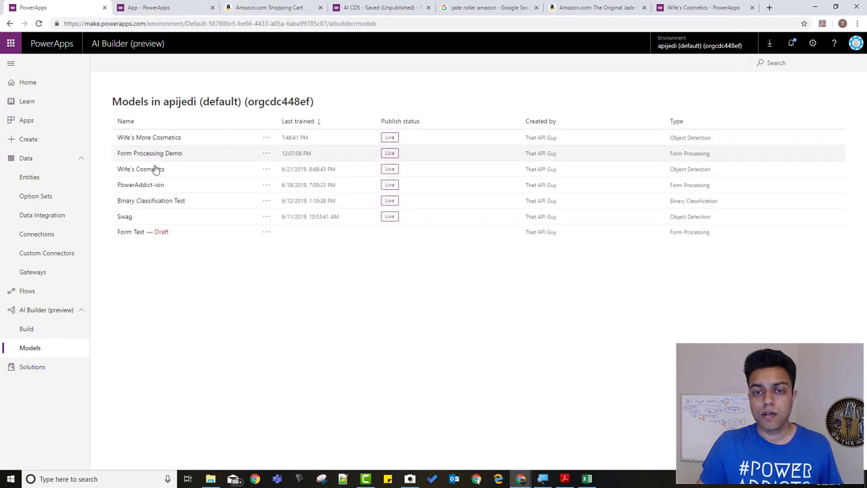
pyautogui.click(141, 169)
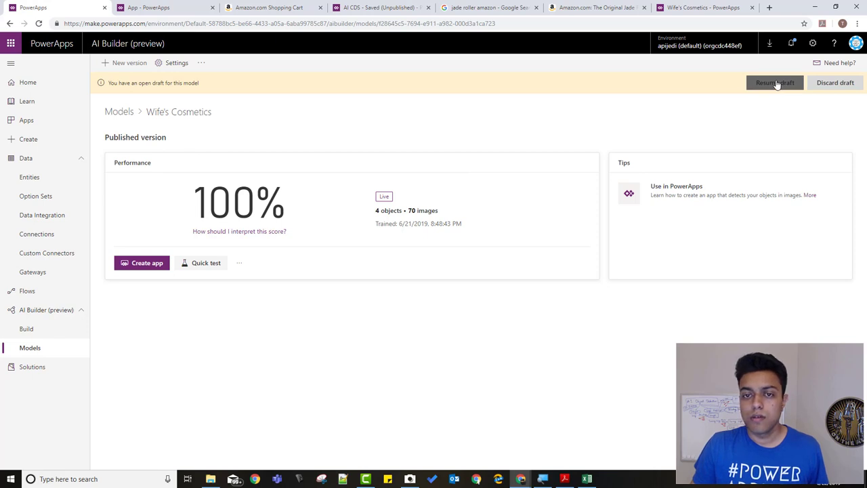
# Step: Resume the Wife's Cosmetics draft and go to its Tag images step
pyautogui.click(773, 82)
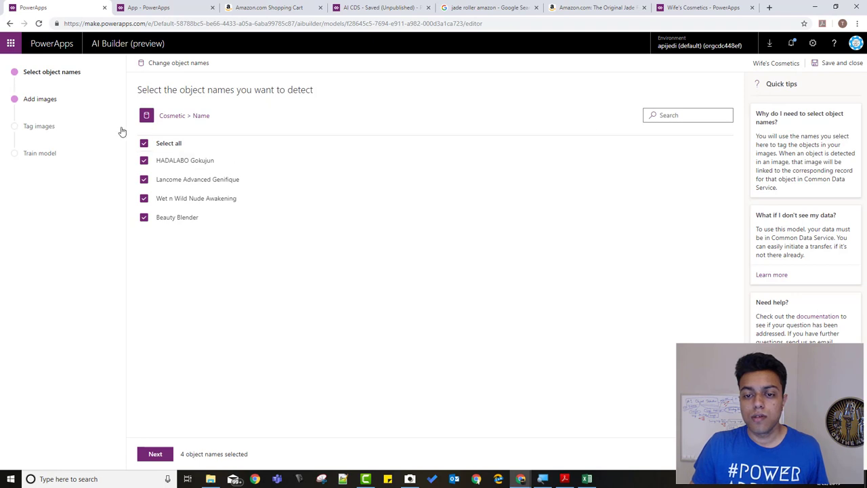
pyautogui.click(155, 454)
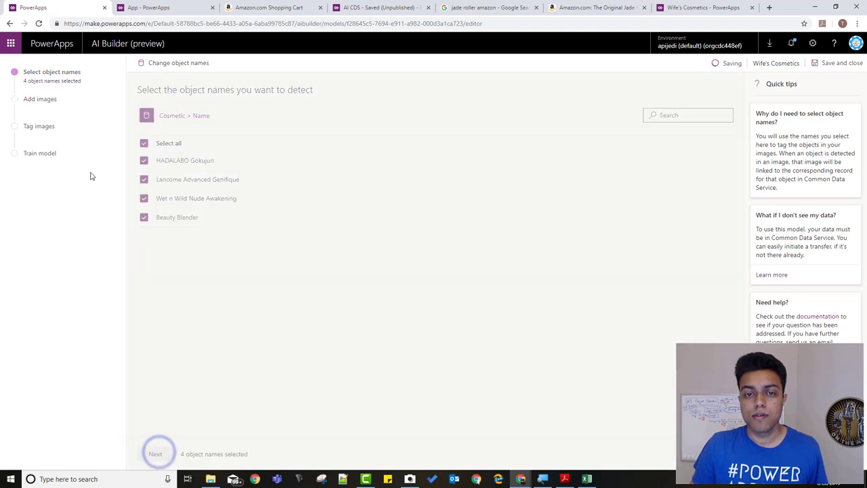
pyautogui.click(155, 453)
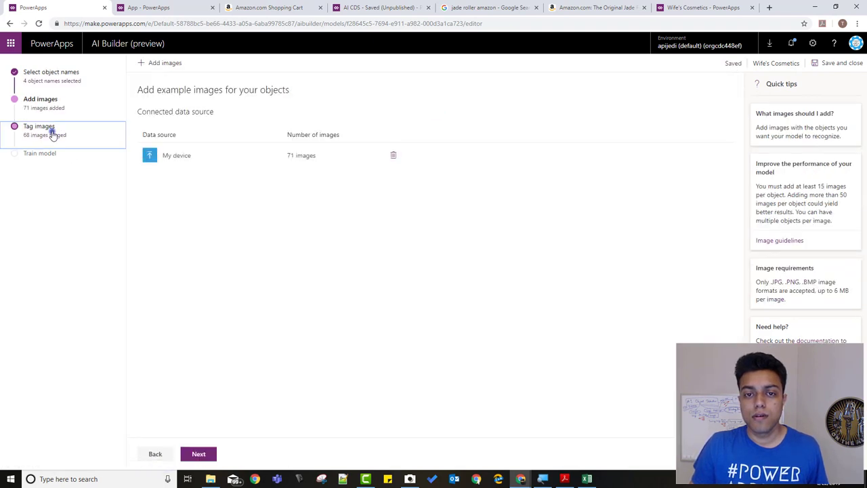
pyautogui.click(40, 126)
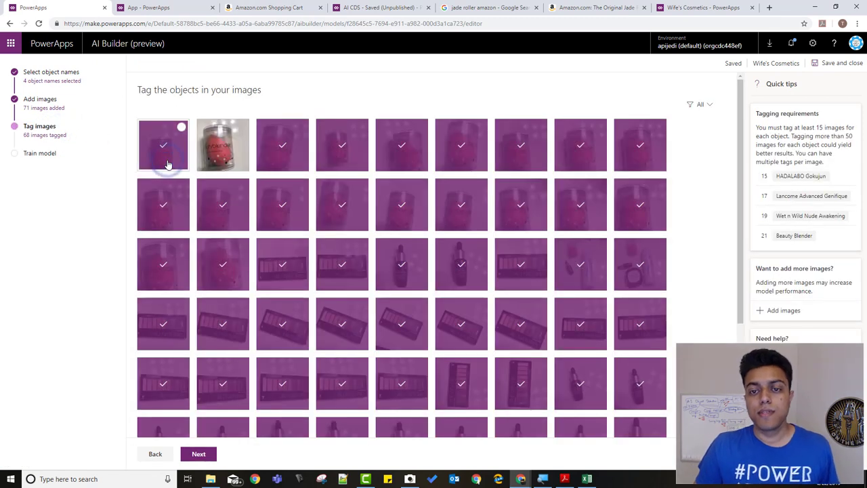
# Step: Open the first training image, inspect its markup in DevTools, then close DevTools
pyautogui.click(163, 144)
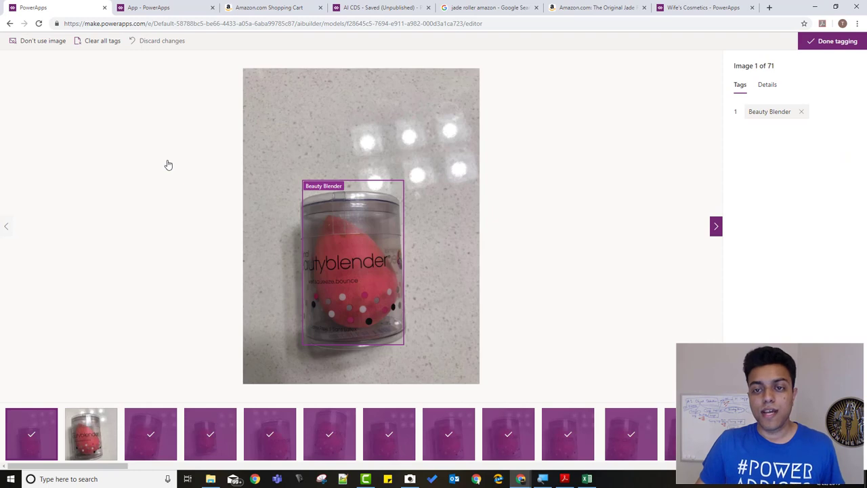
pyautogui.moveTo(452, 291)
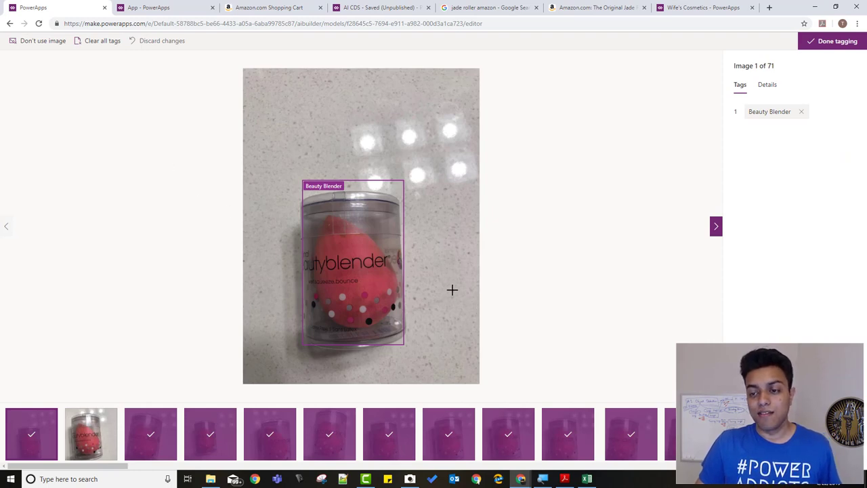
pyautogui.moveTo(443, 249)
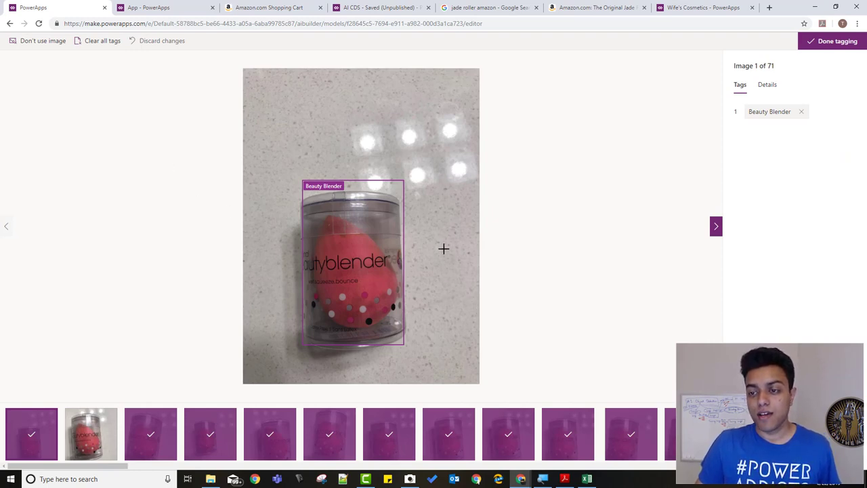
pyautogui.rightClick(443, 249)
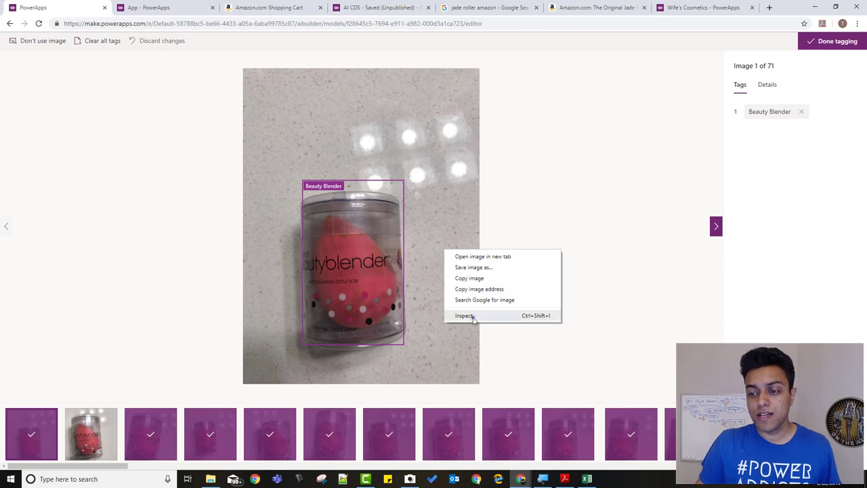
pyautogui.click(464, 316)
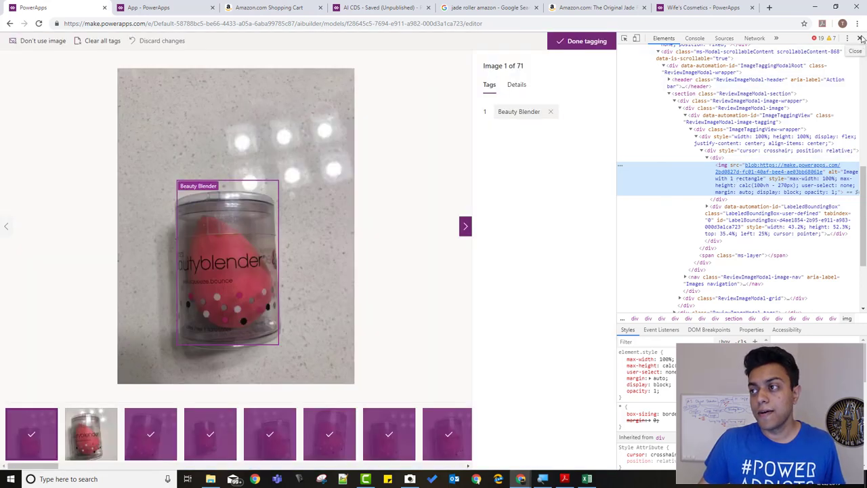
pyautogui.click(860, 38)
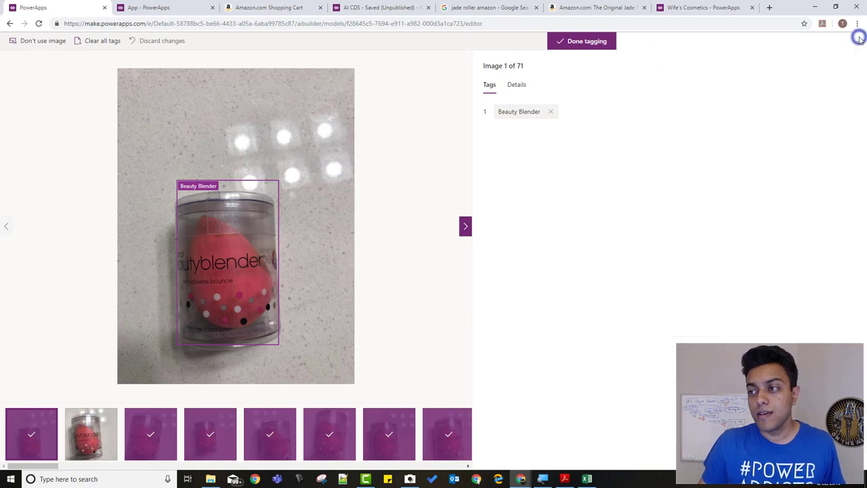